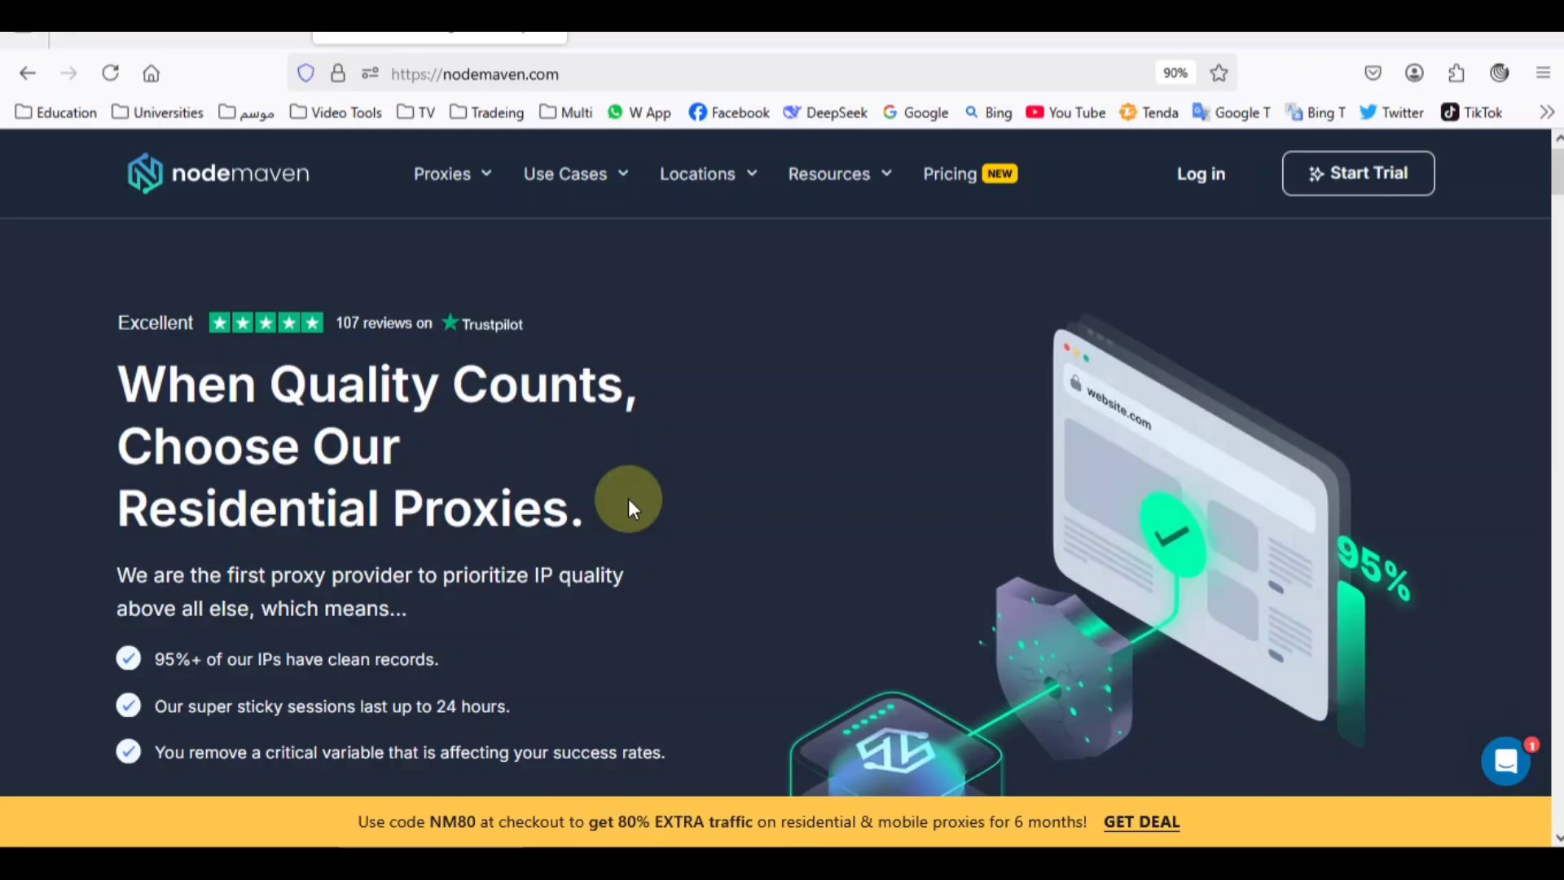
mouse_move(359, 270)
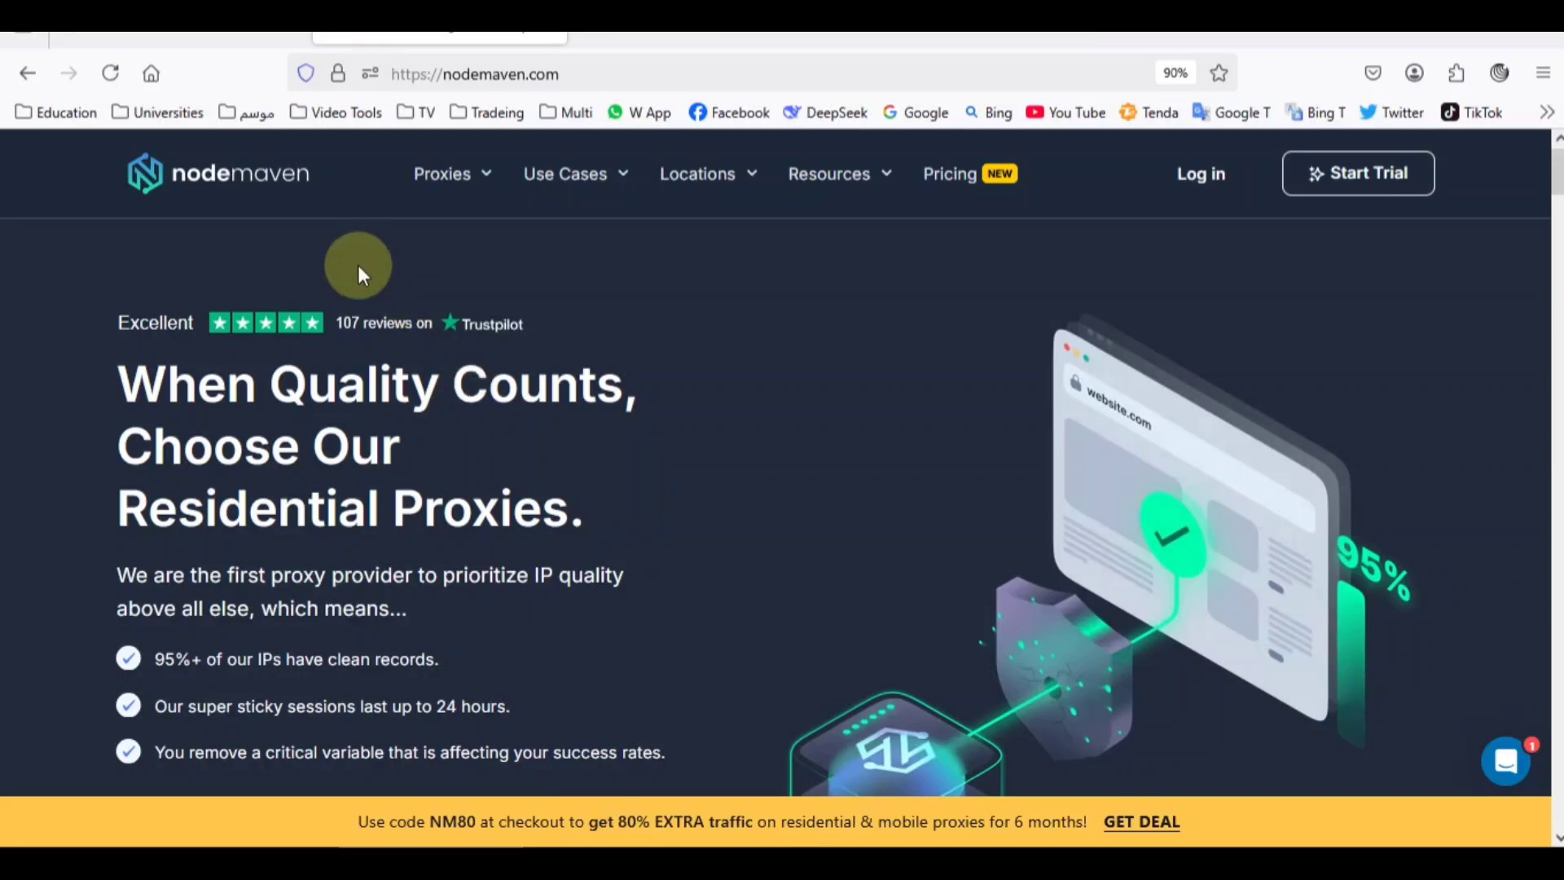
mouse_move(511, 323)
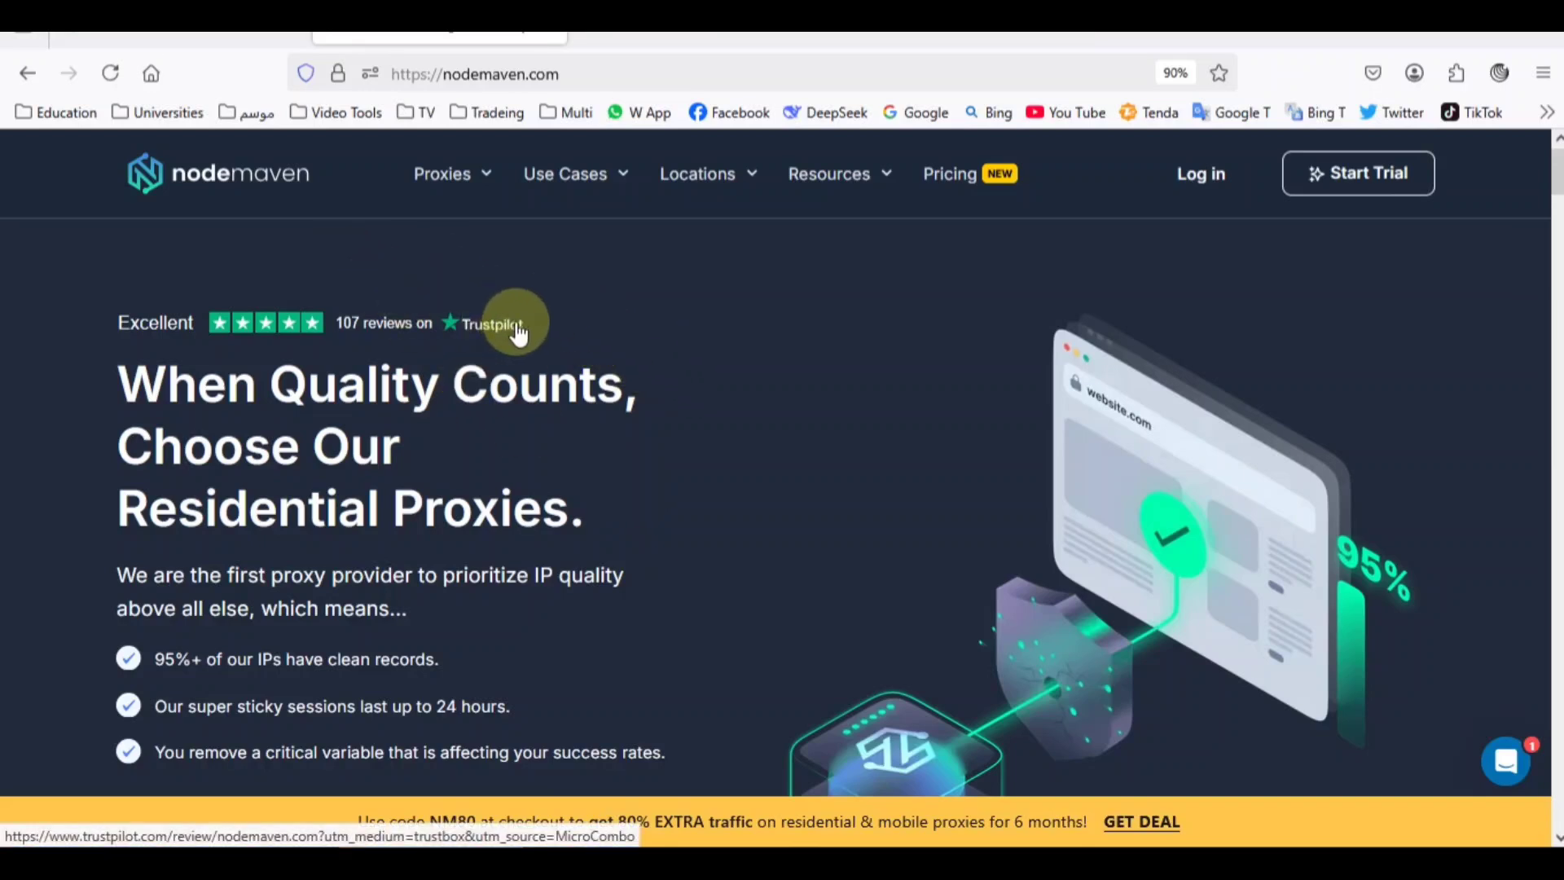
mouse_move(190, 150)
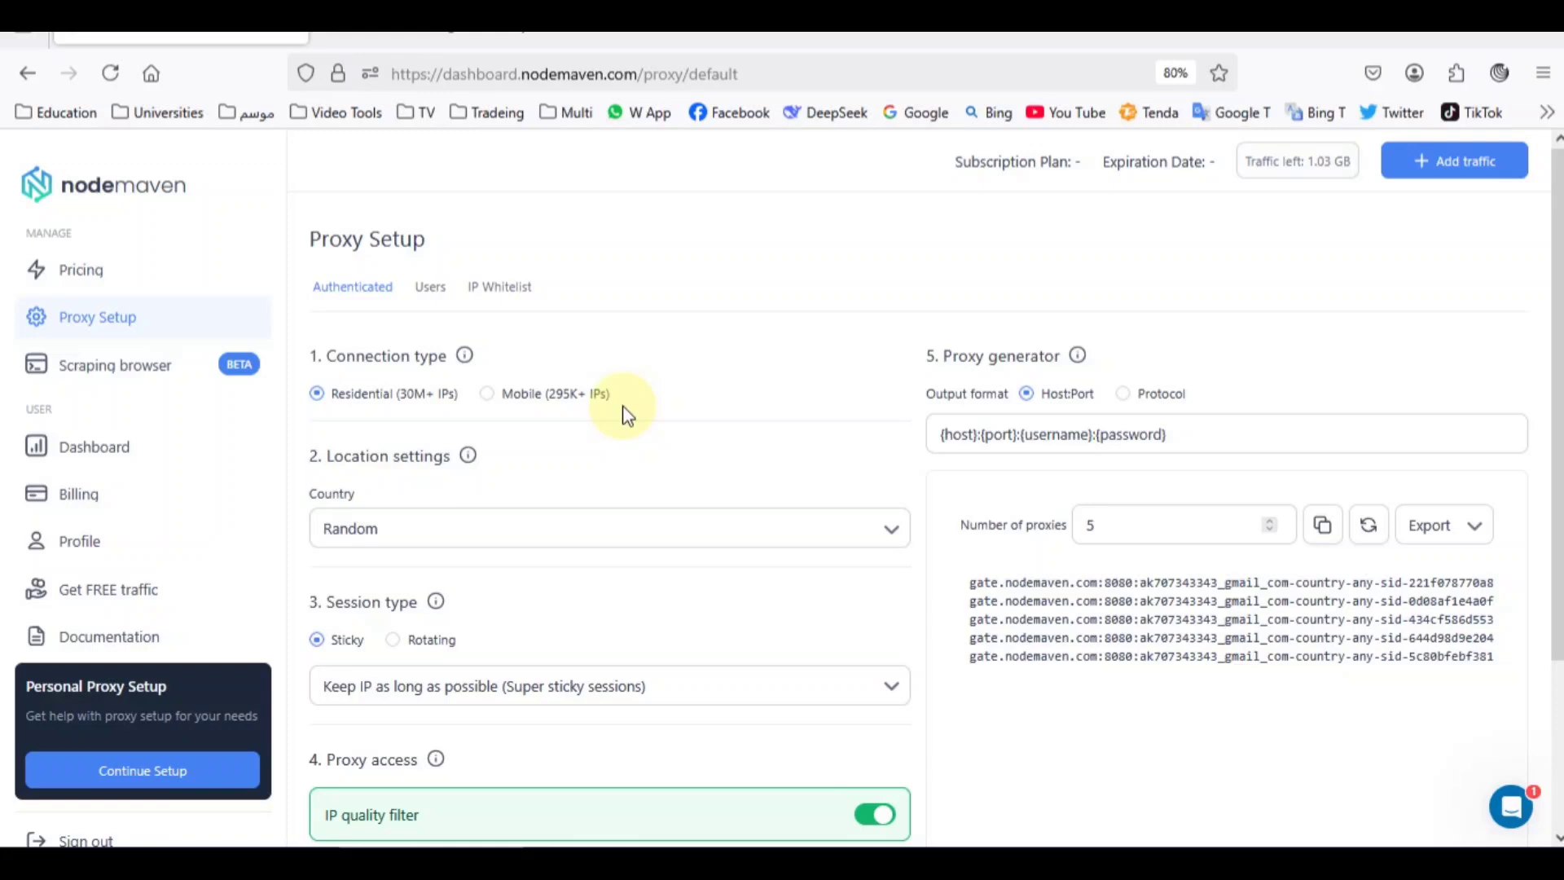
mouse_move(623, 429)
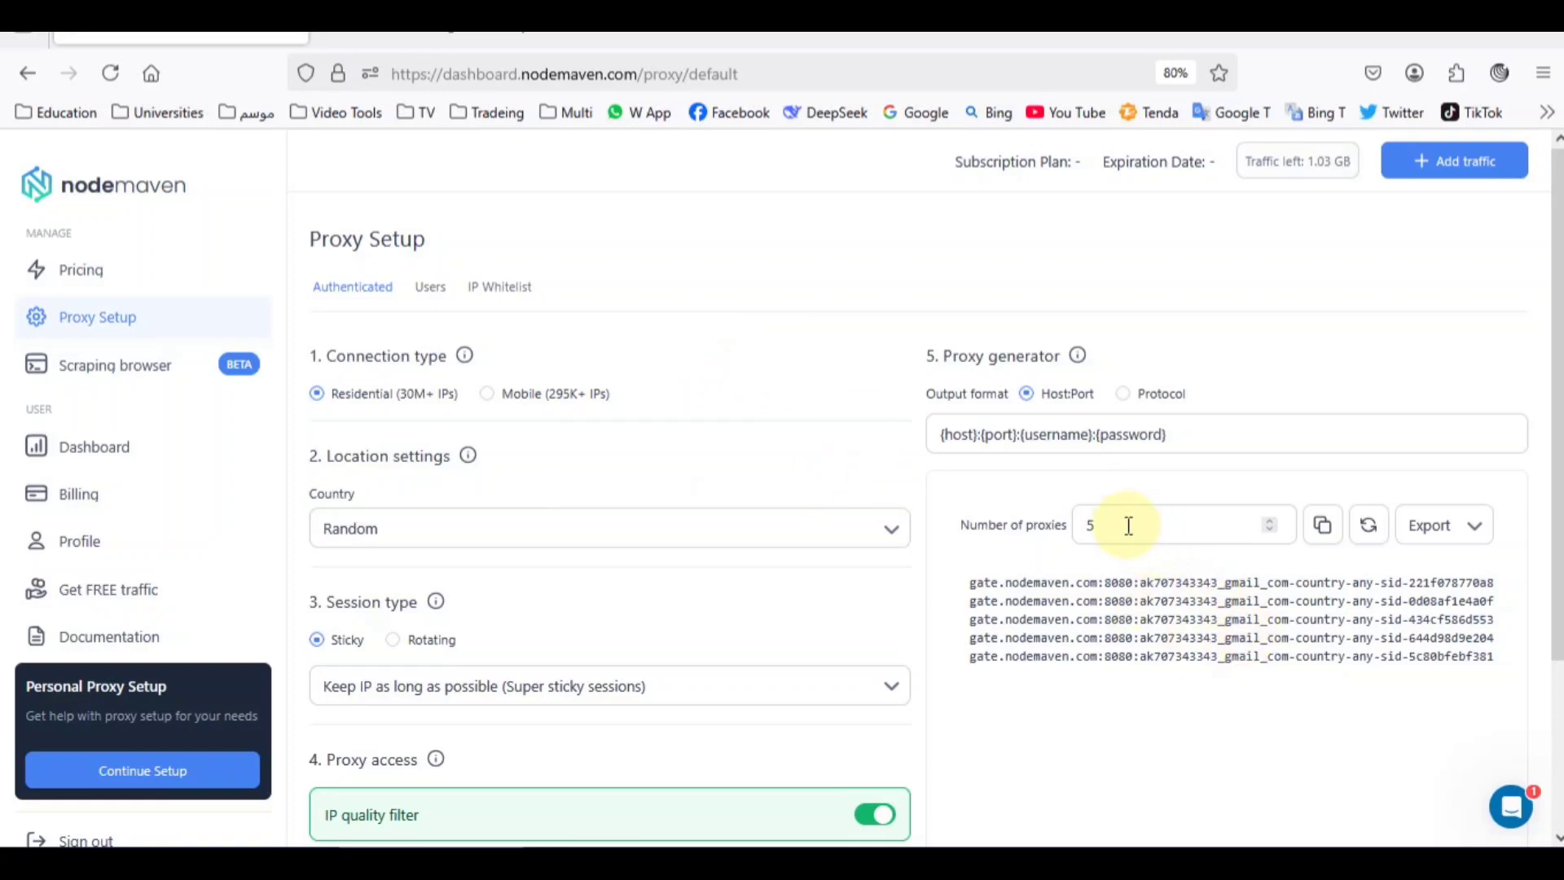
- Set Number of proxies to 30 and copy the generated proxy list
text(3)
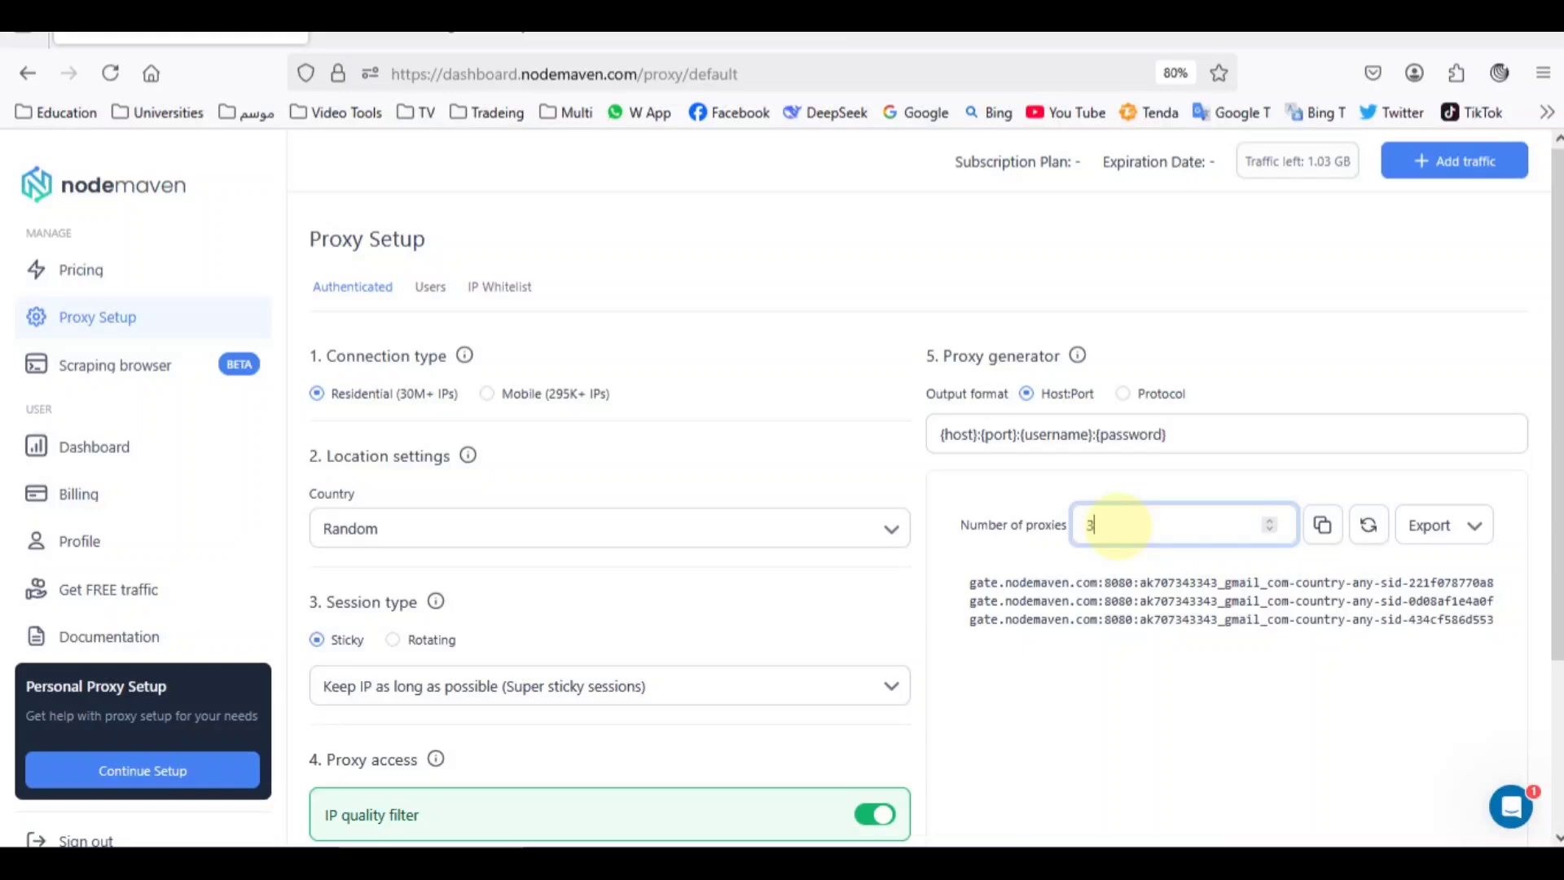
text(0)
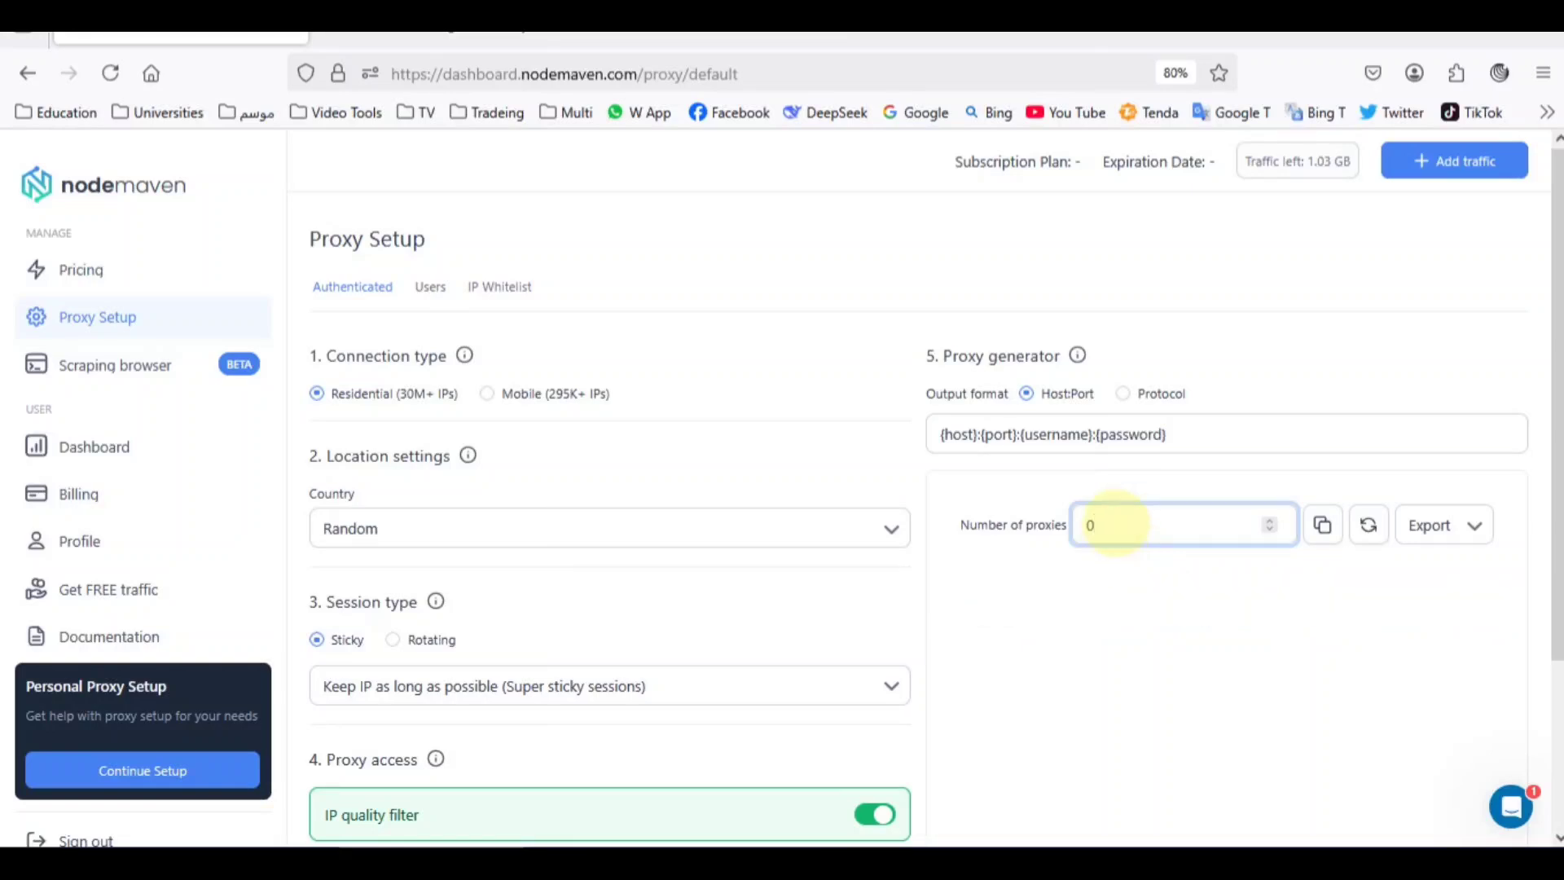
text(30)
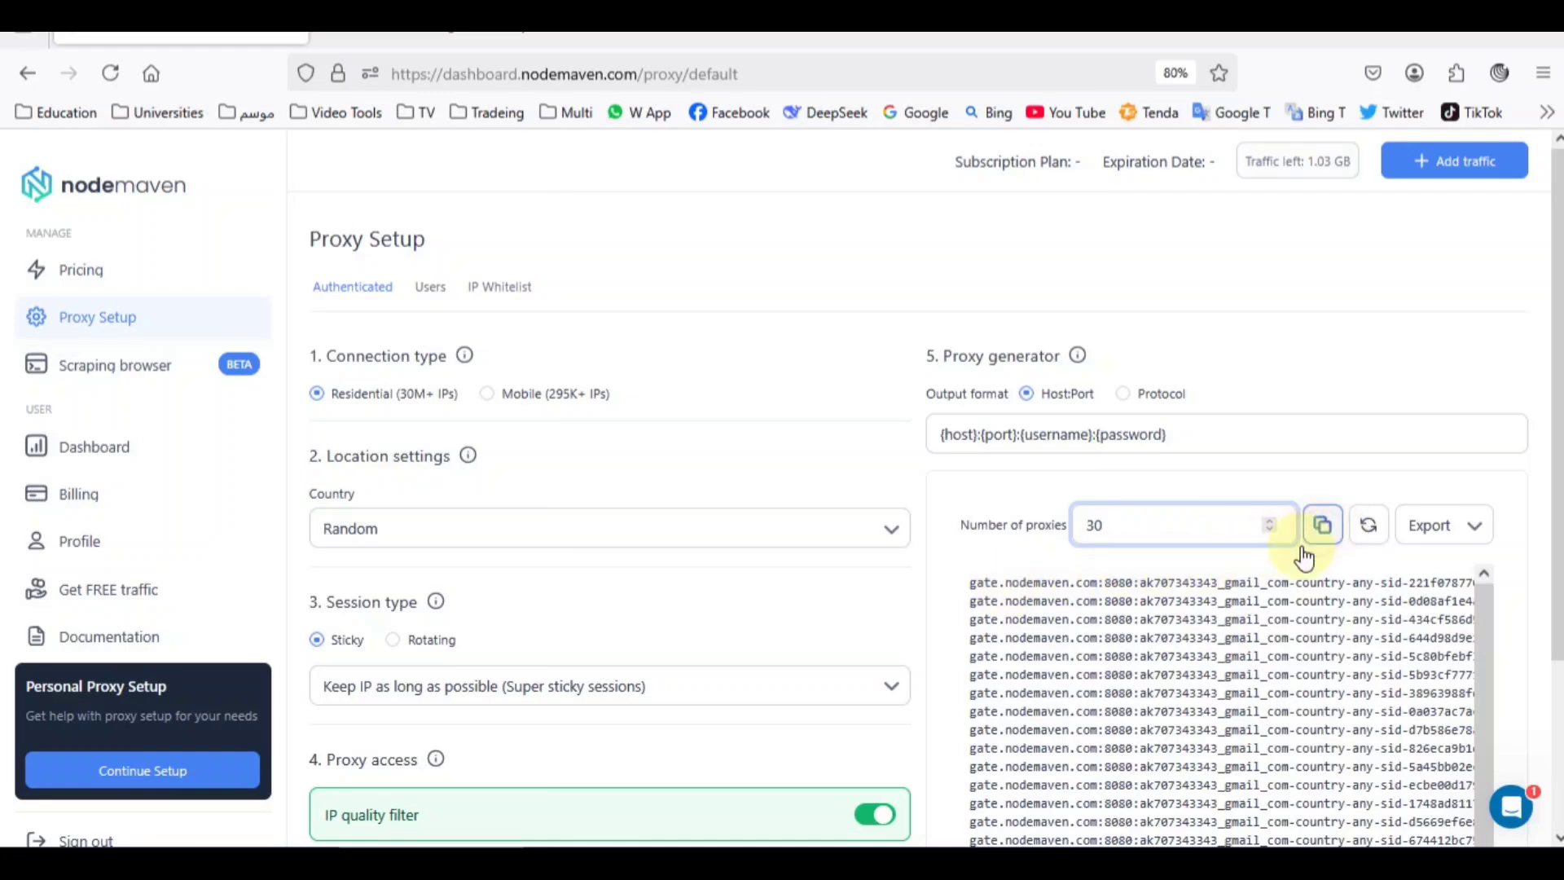
click(1321, 524)
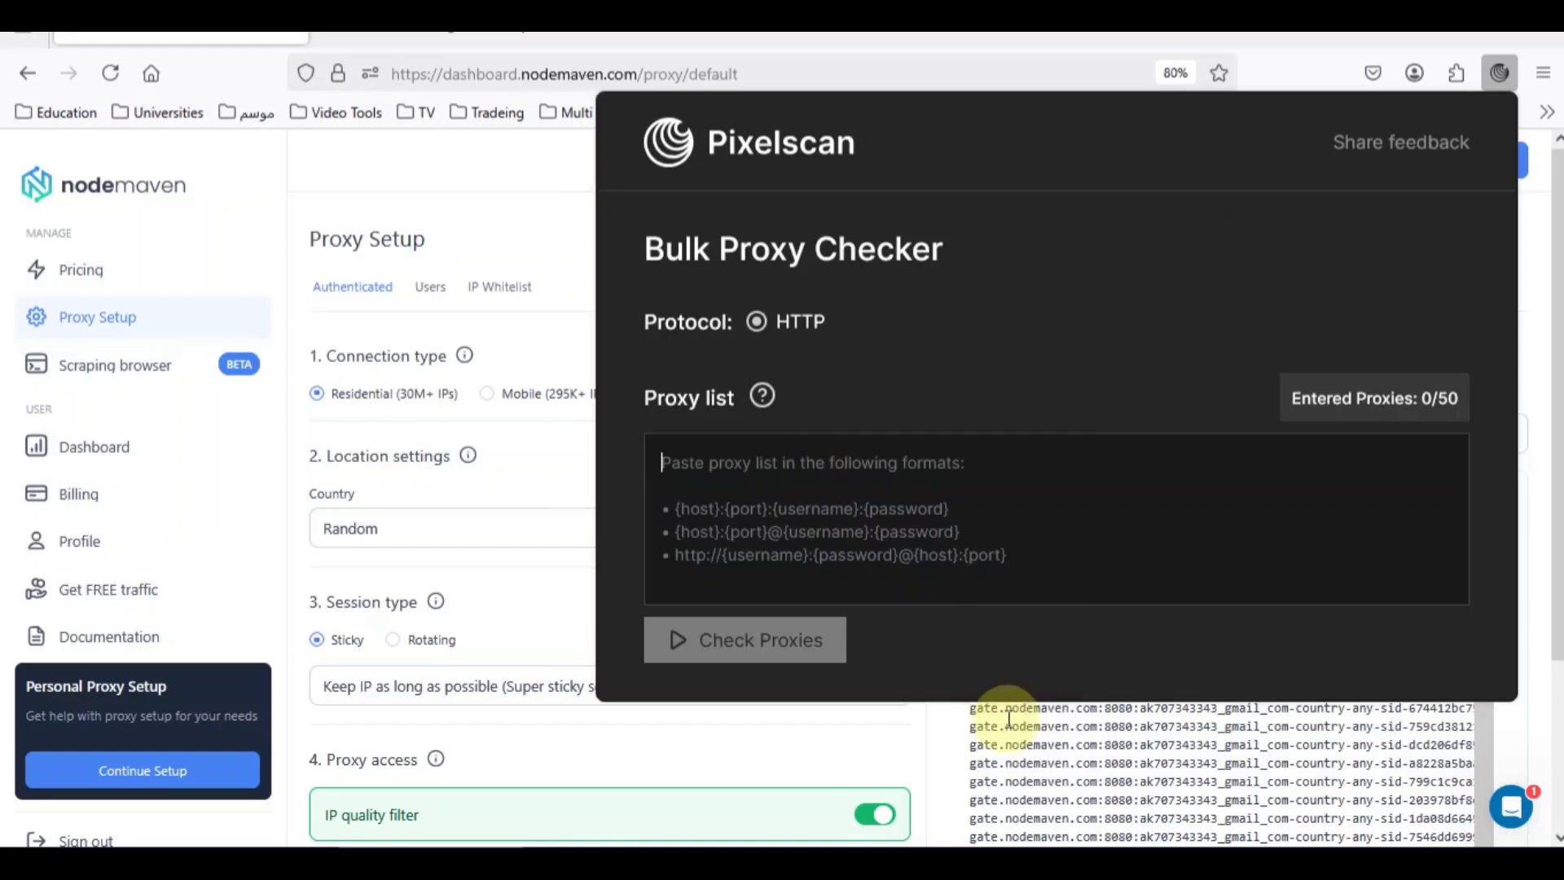
- Paste the 30 gate.nodemaven.com proxy strings into Pixelscan and run the check
text(gate.nodemaven.com:8080:ak707343343_gmail_com-country-any-sid-...)
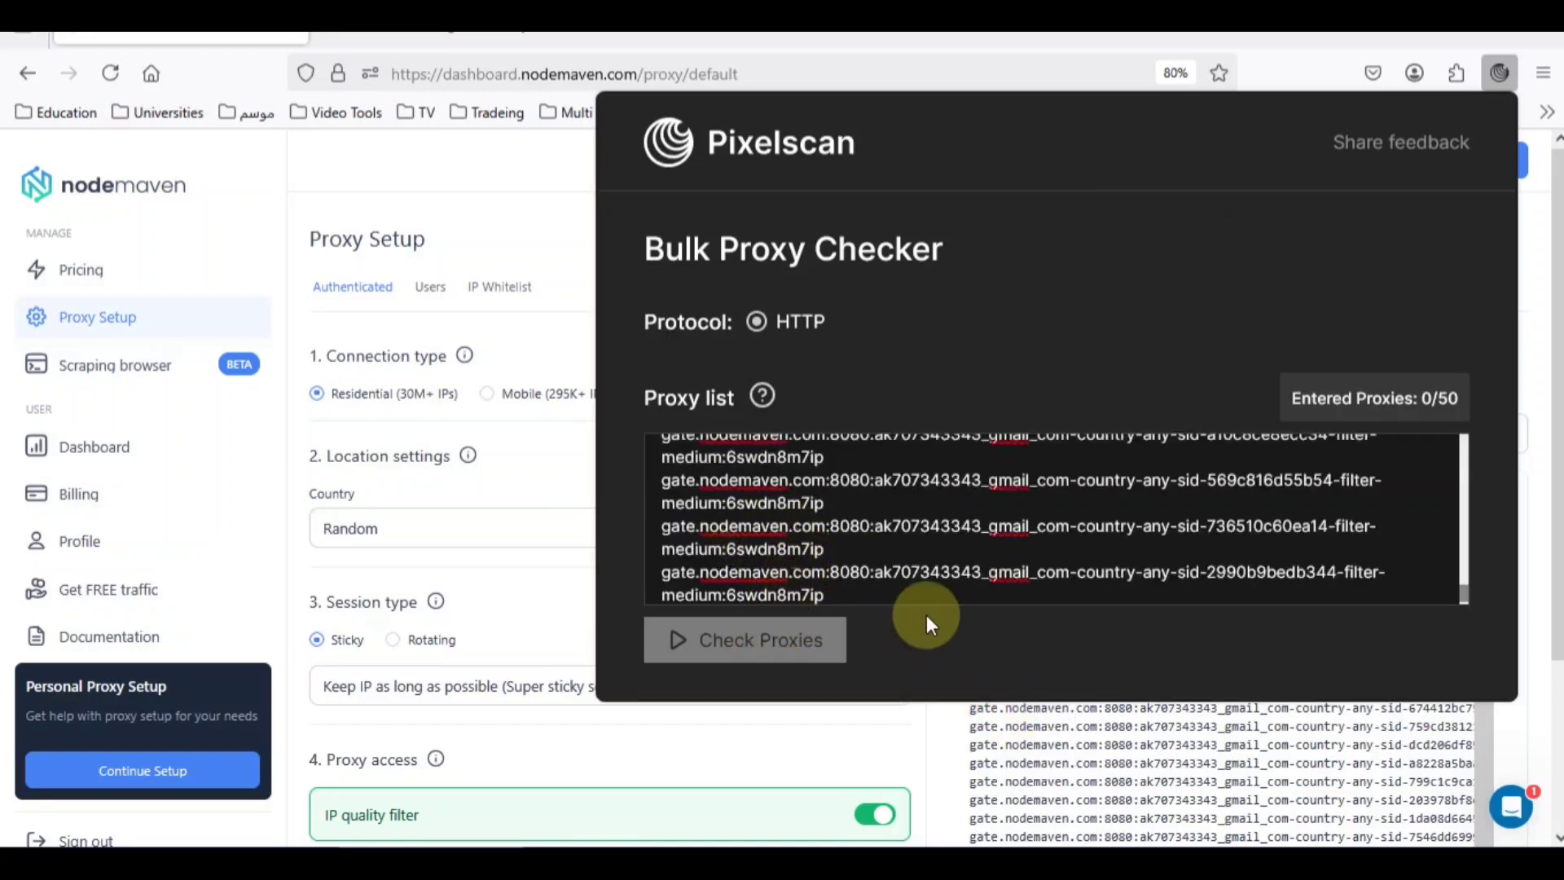
mouse_move(916, 616)
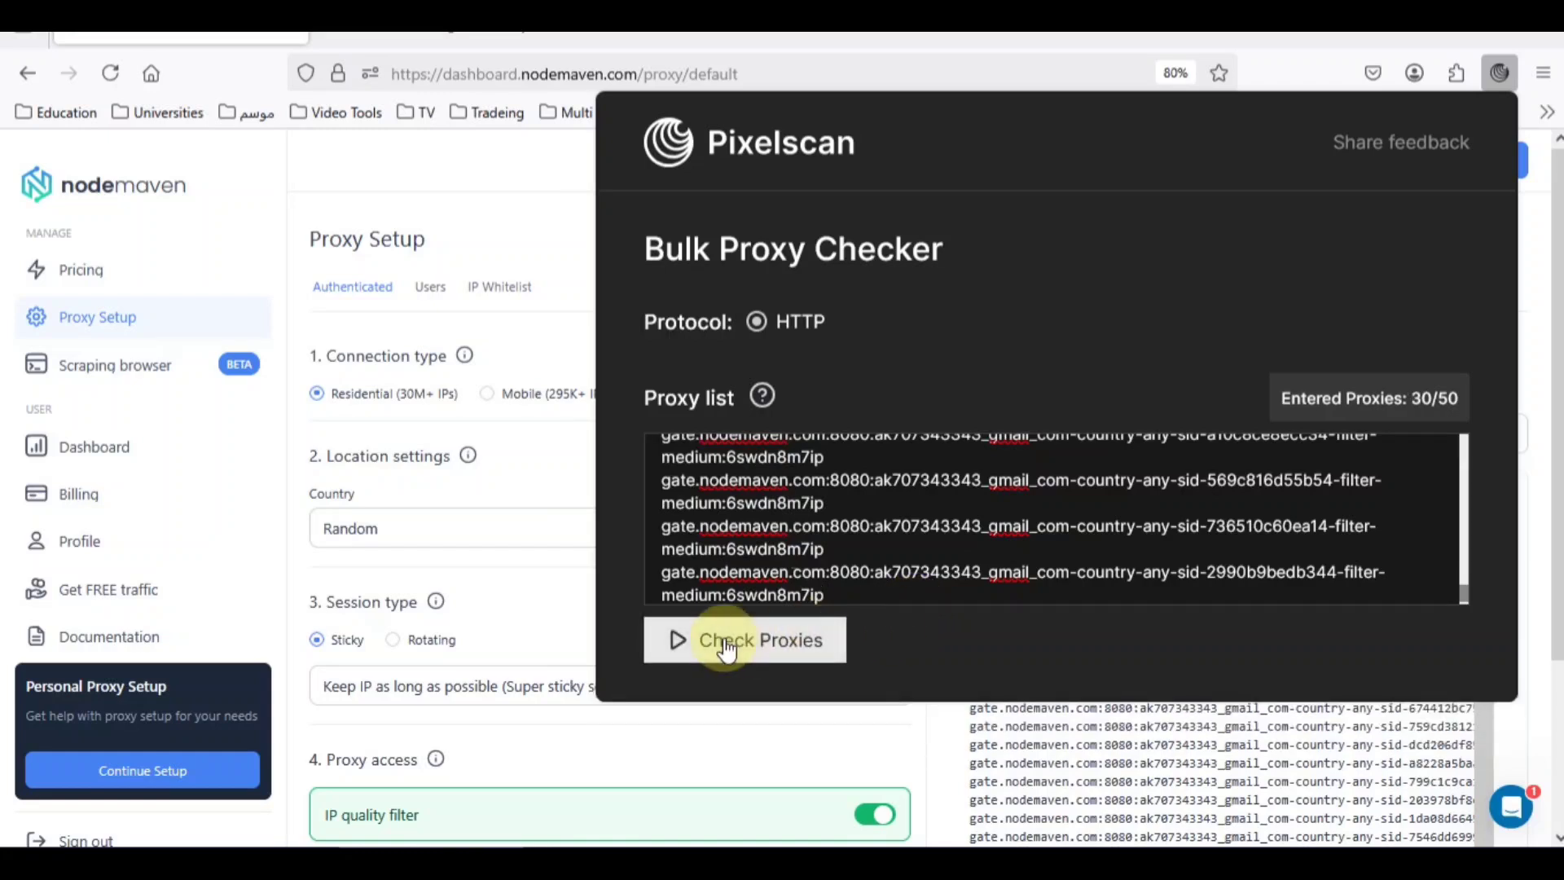
click(743, 639)
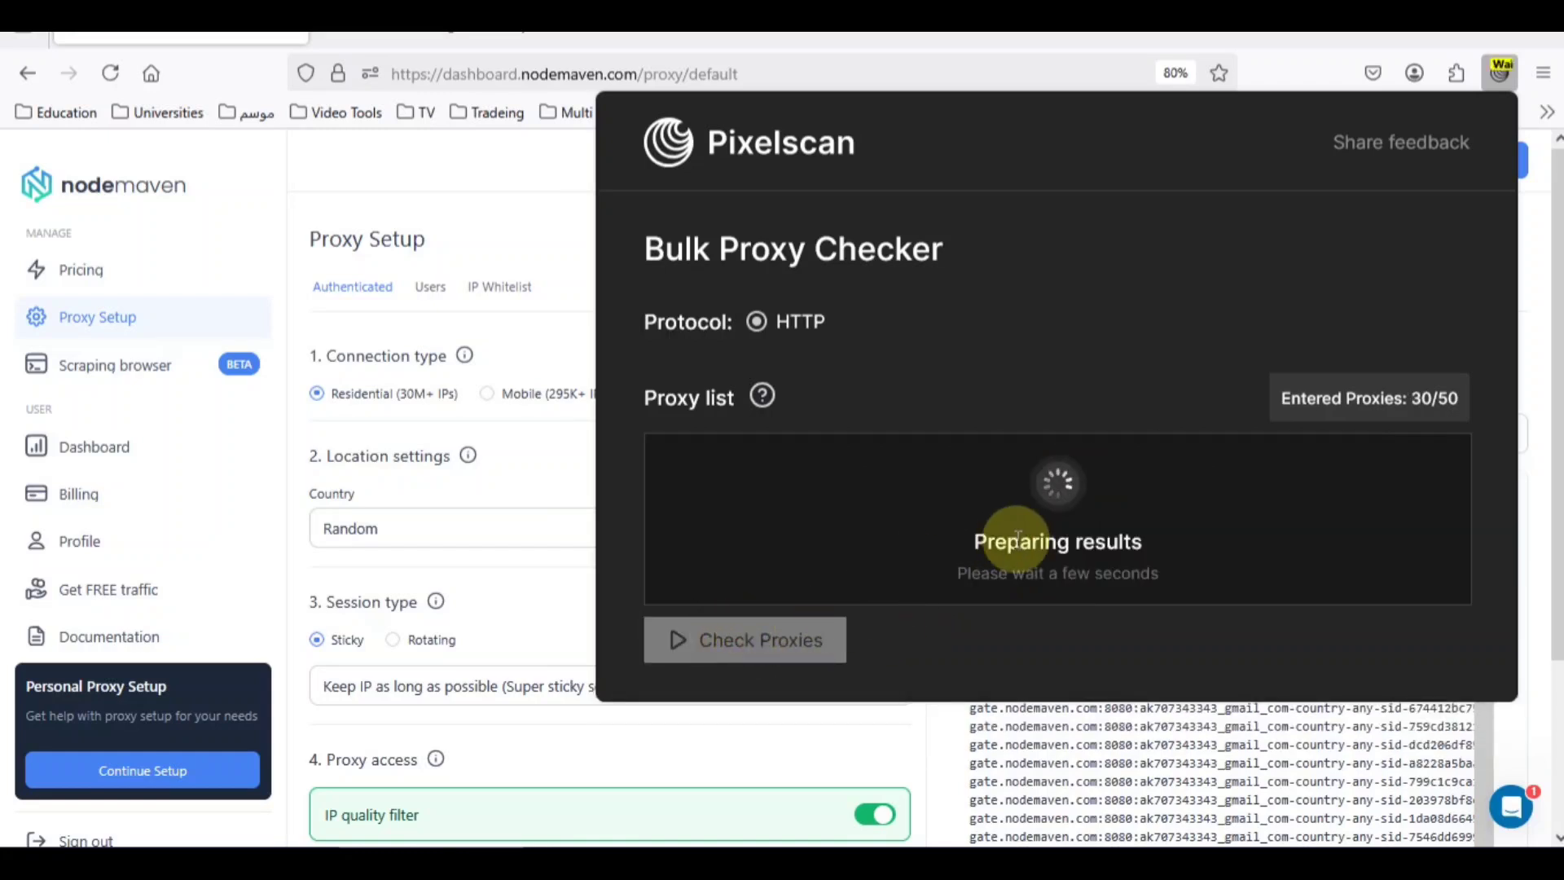
mouse_move(1196, 554)
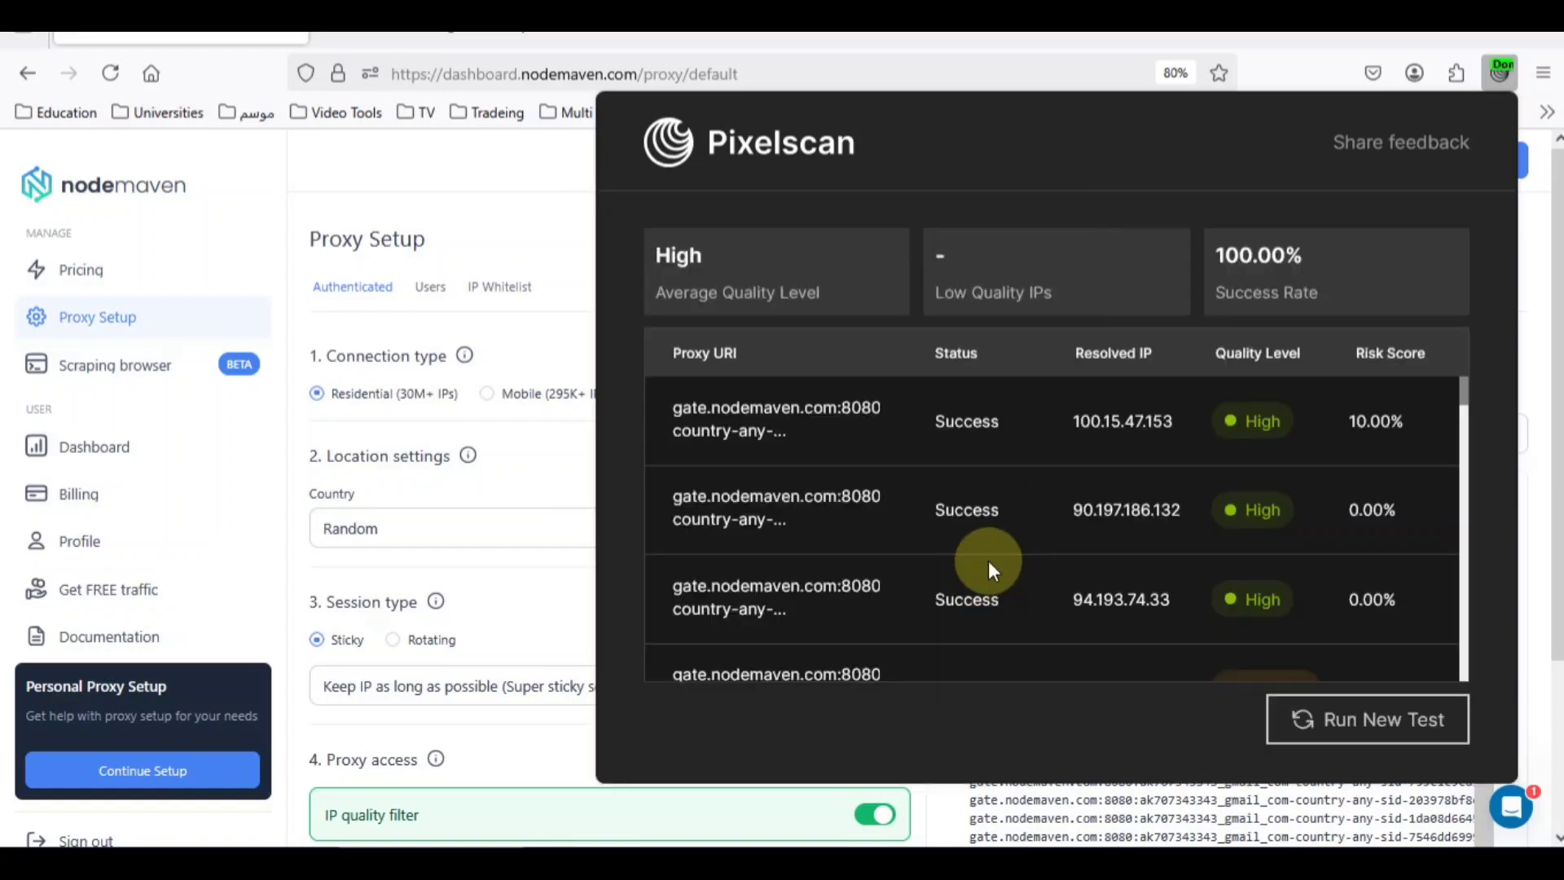
mouse_move(738, 414)
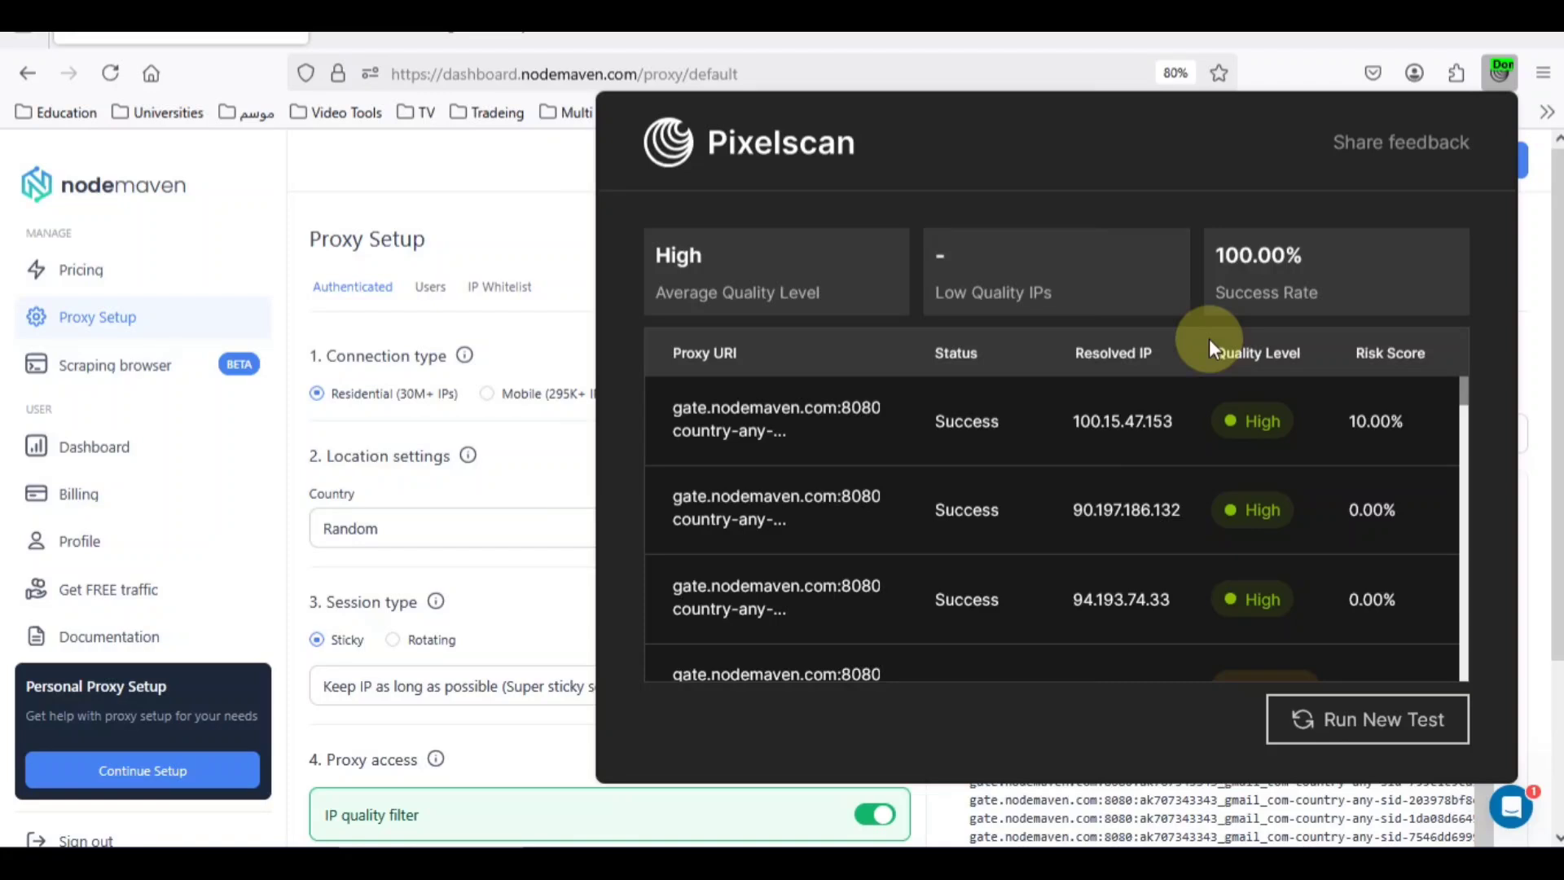
mouse_move(1204, 350)
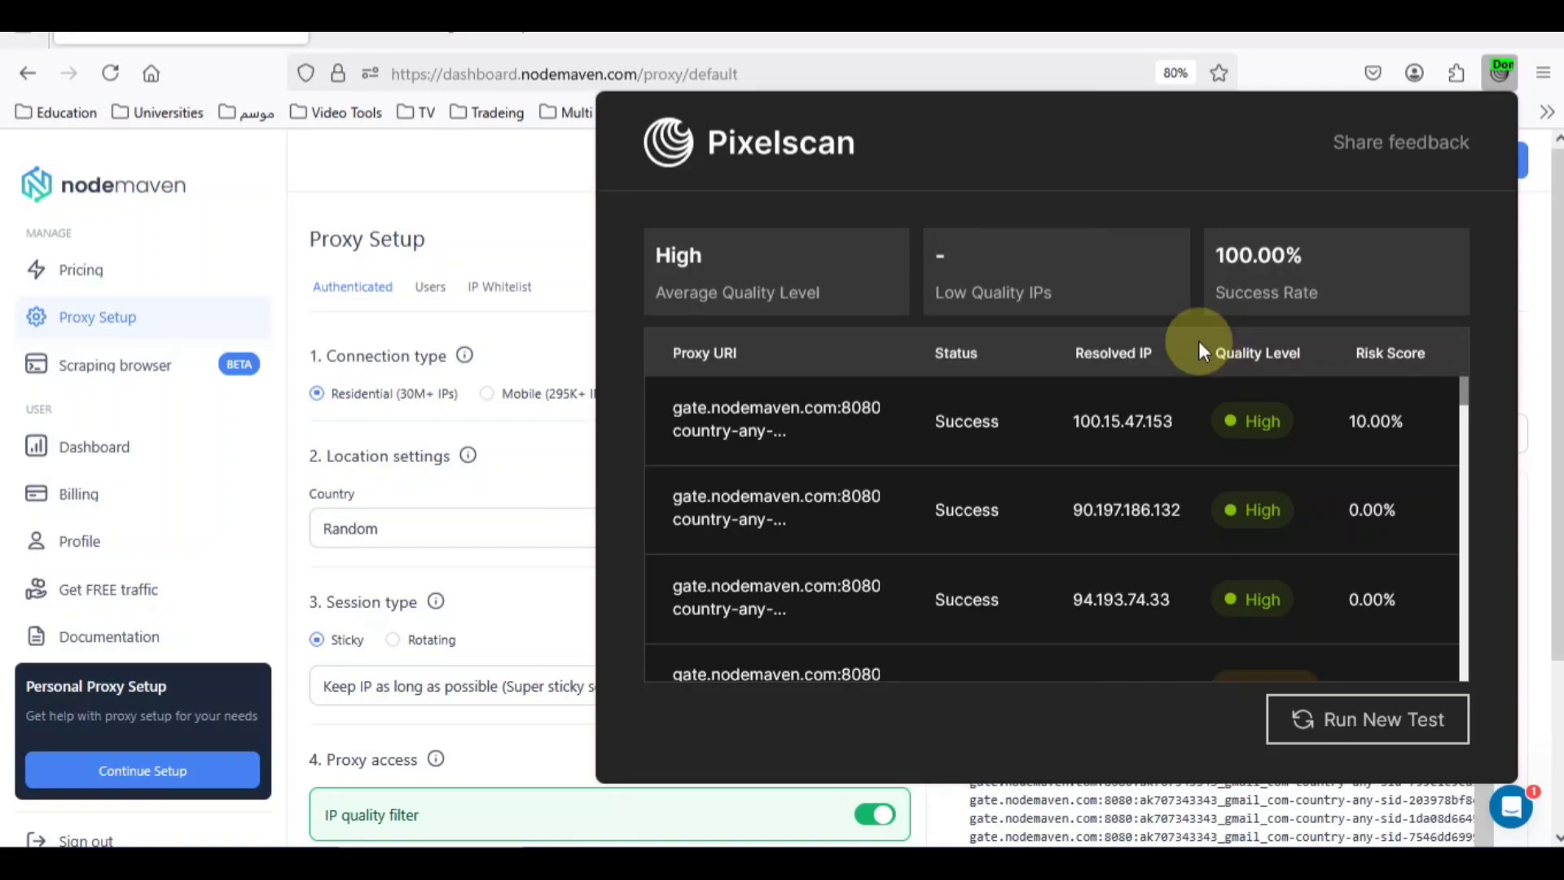
mouse_move(1252, 496)
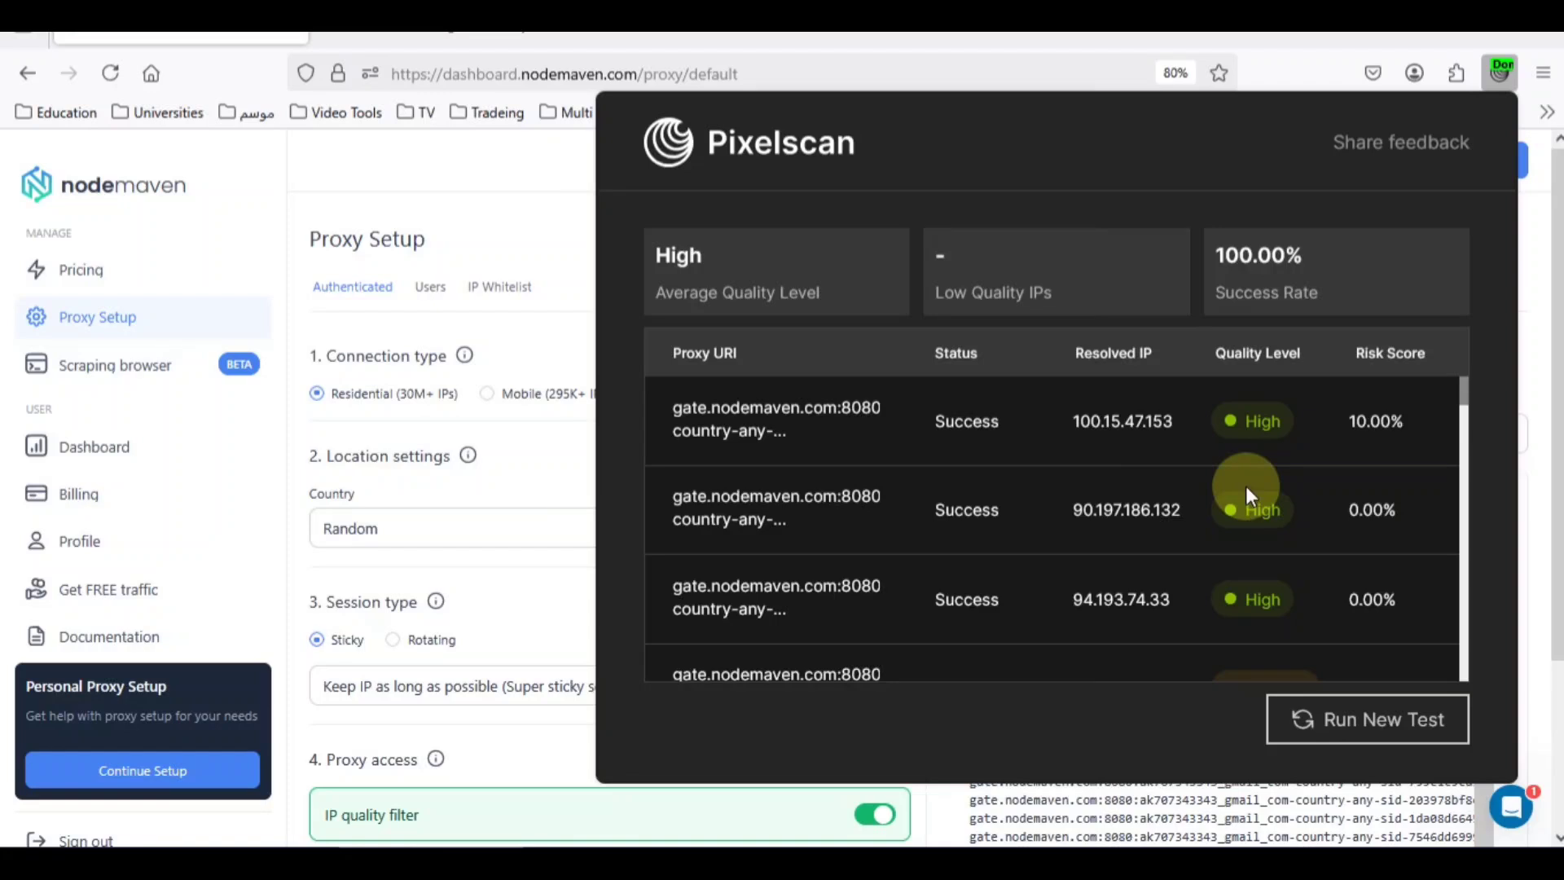
mouse_move(1249, 506)
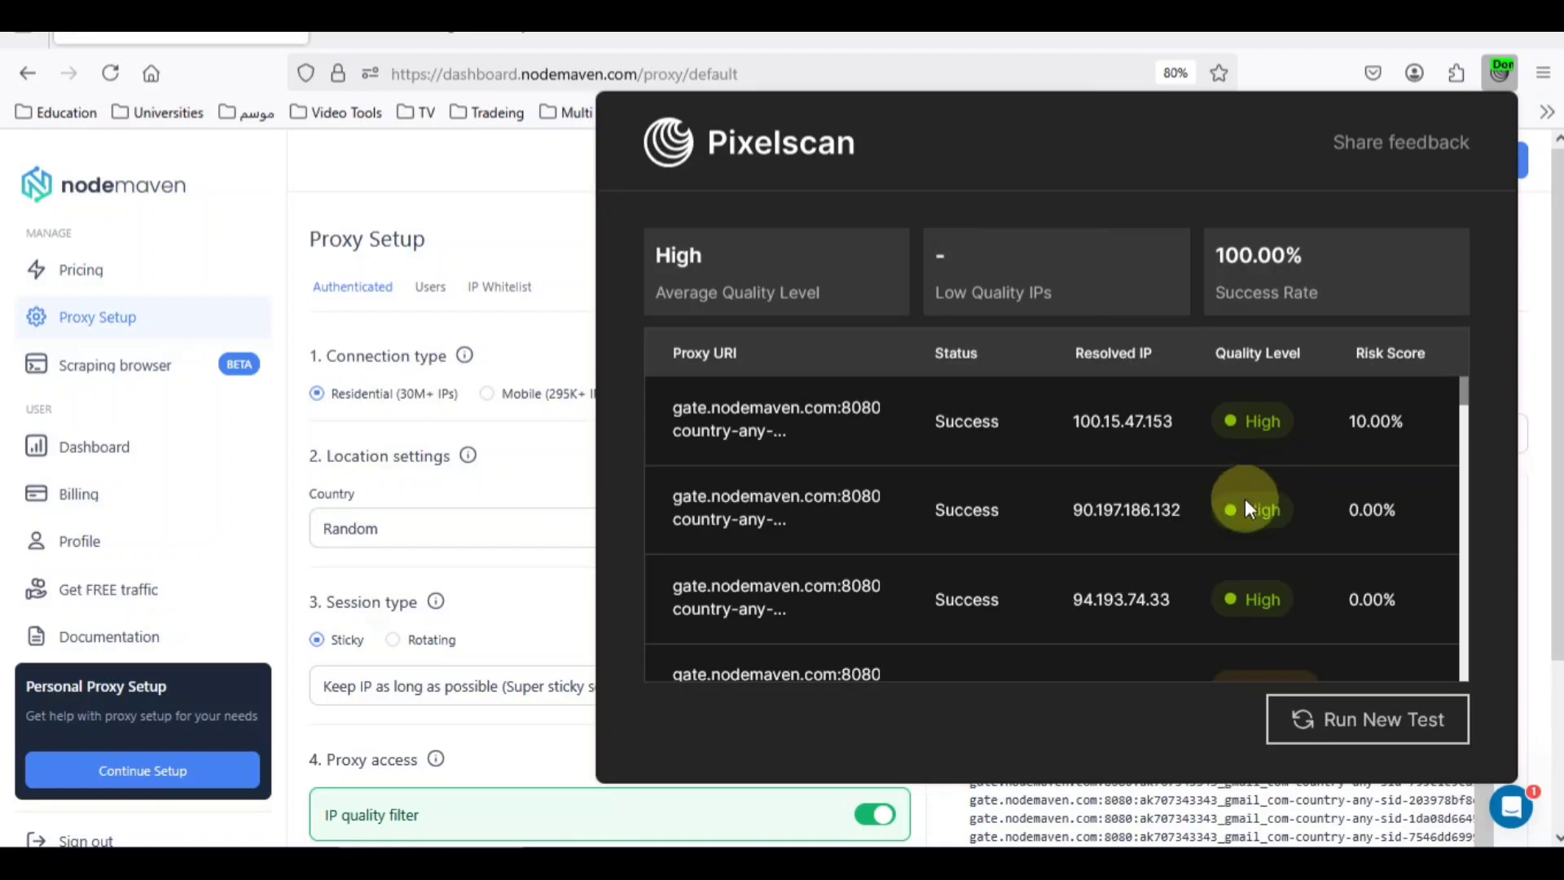
mouse_move(1241, 559)
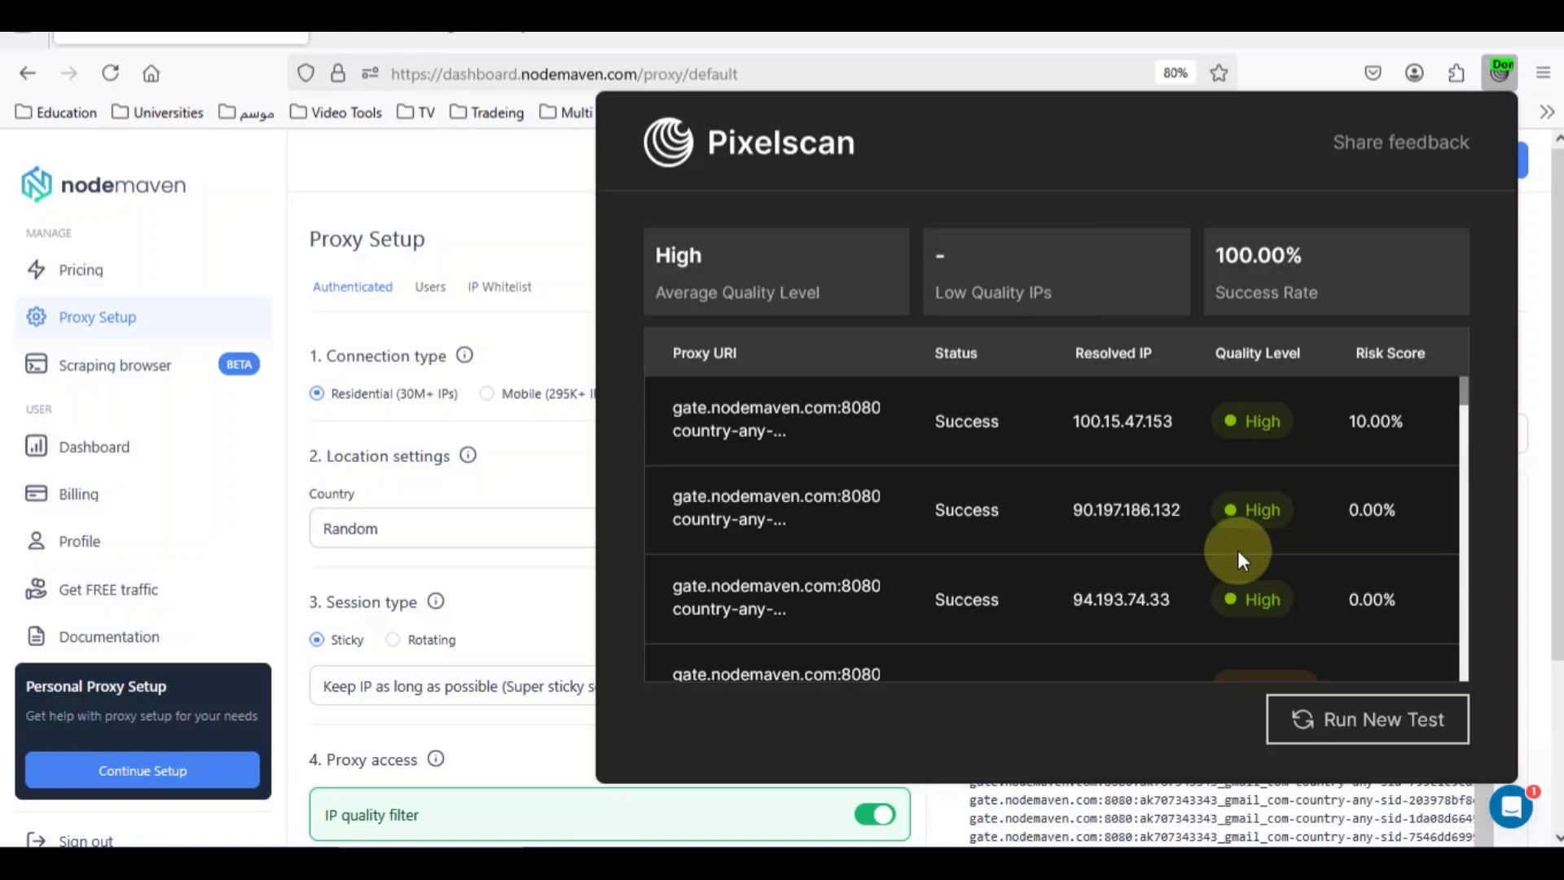
- Scroll through the bulk check results showing 100% success and high average quality
scroll(down, 3)
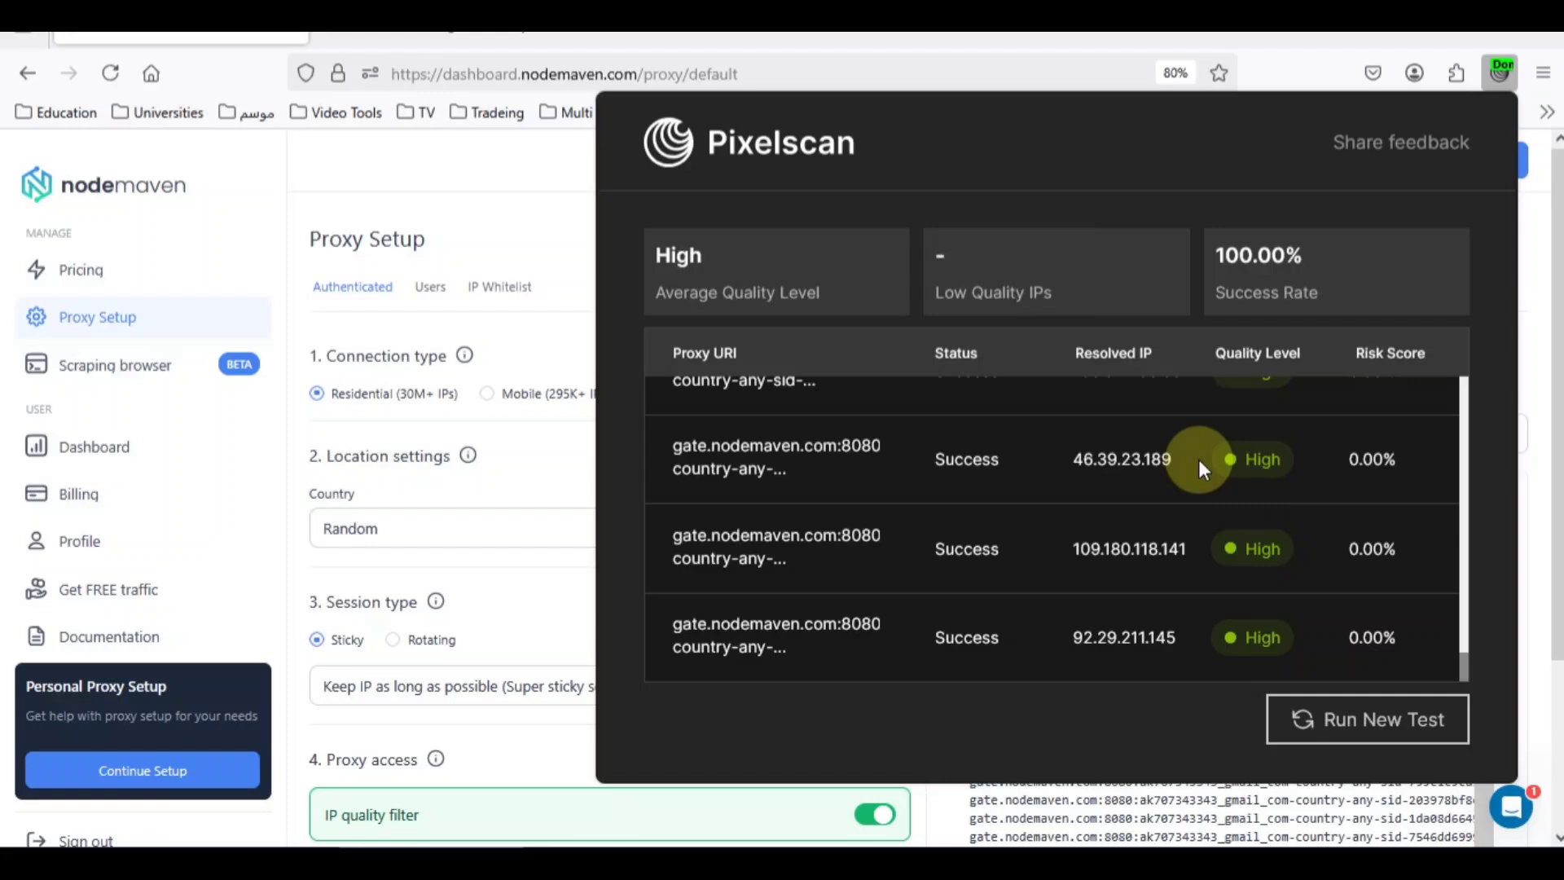
scroll(down, 3)
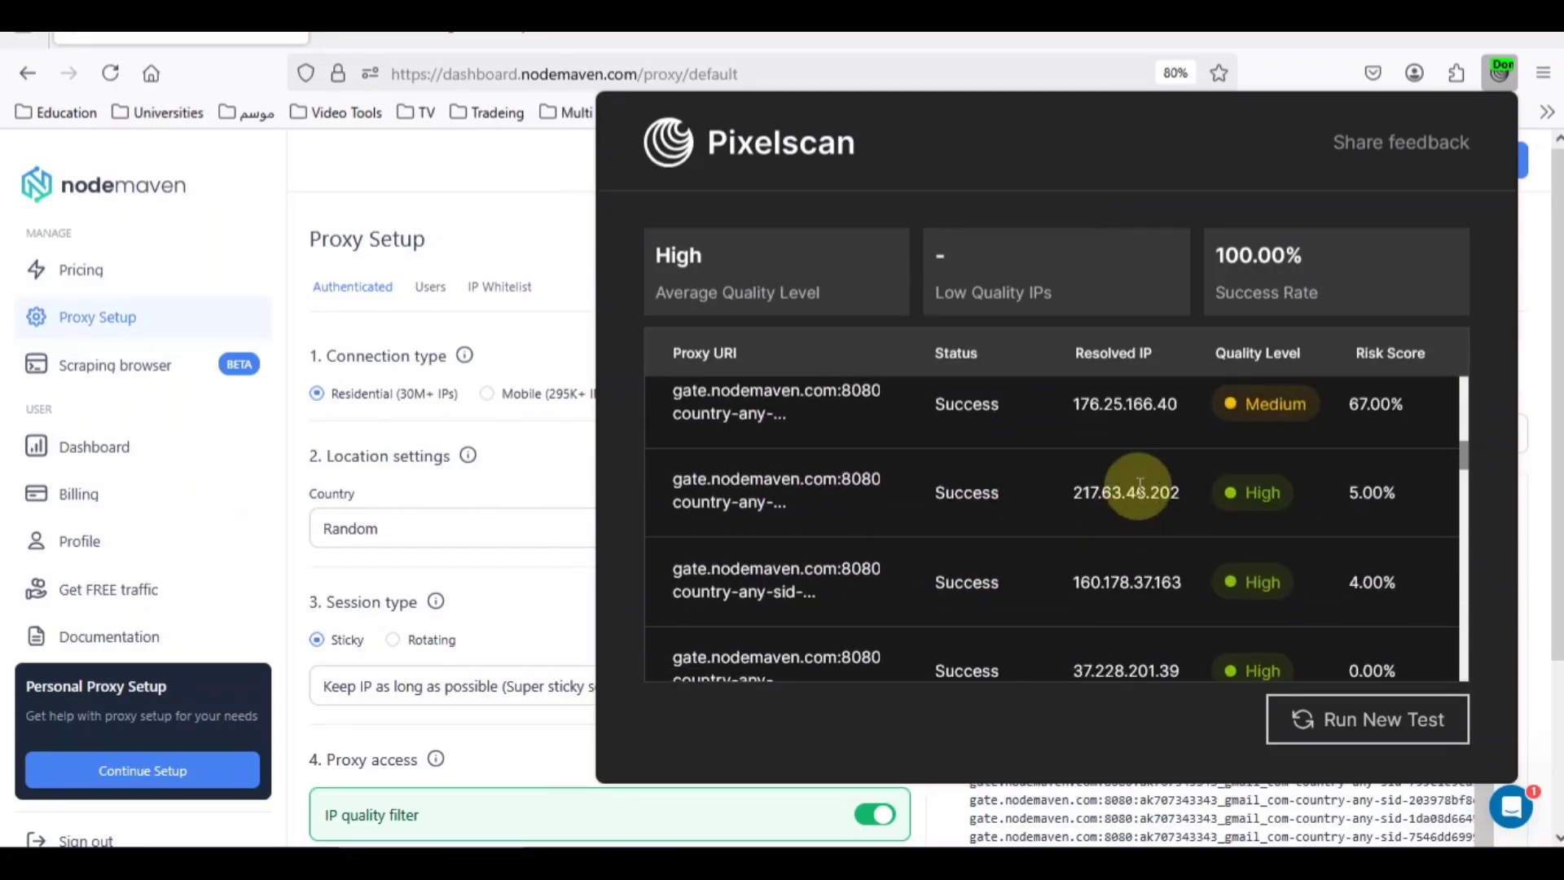
scroll(down, 3)
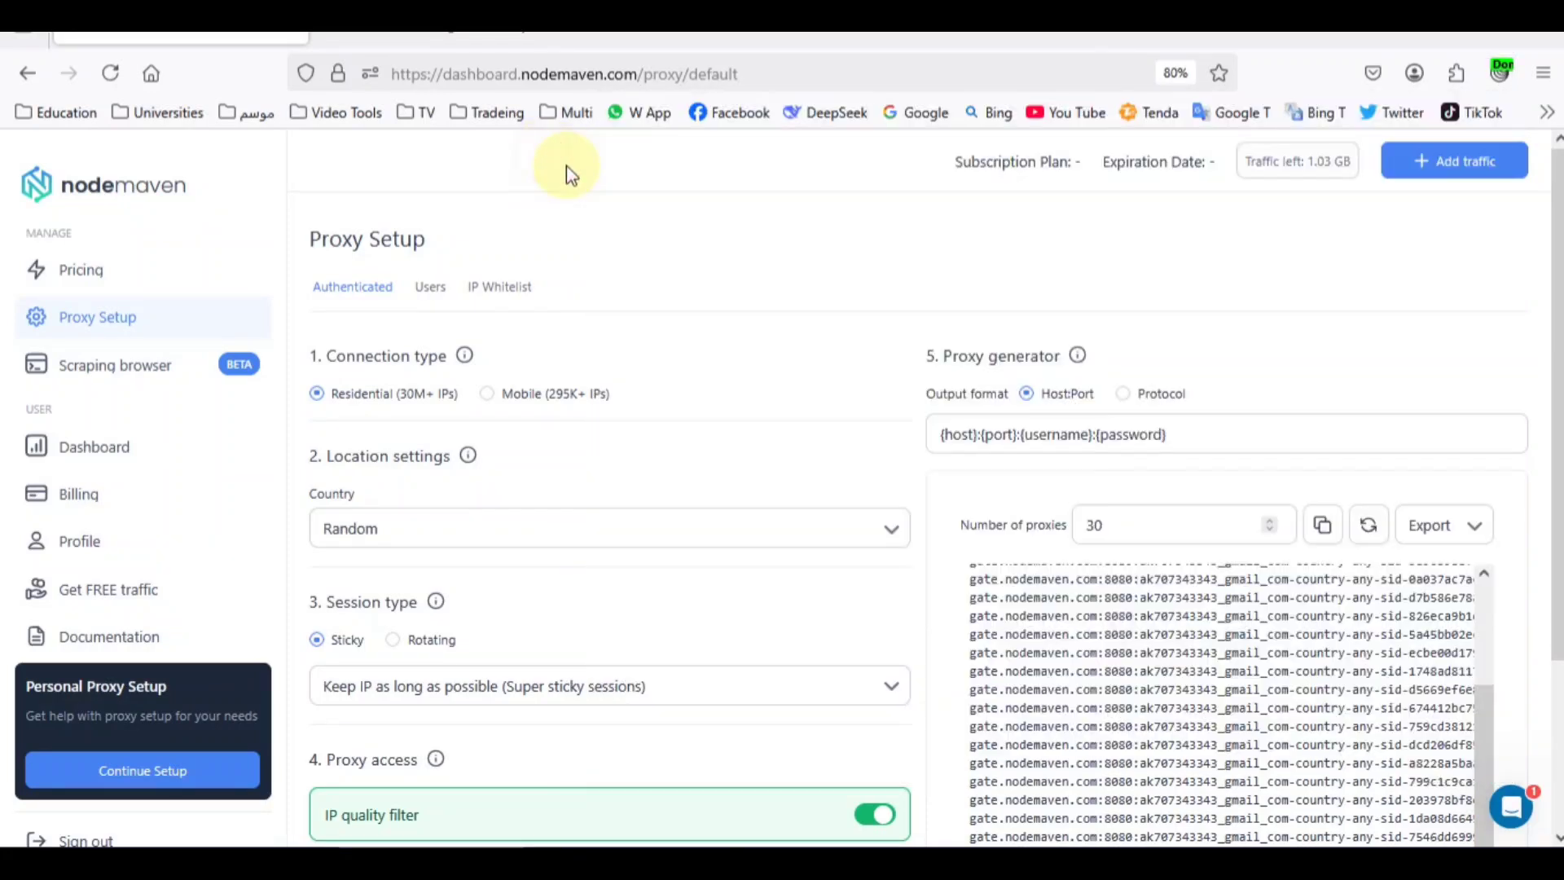
mouse_move(294, 377)
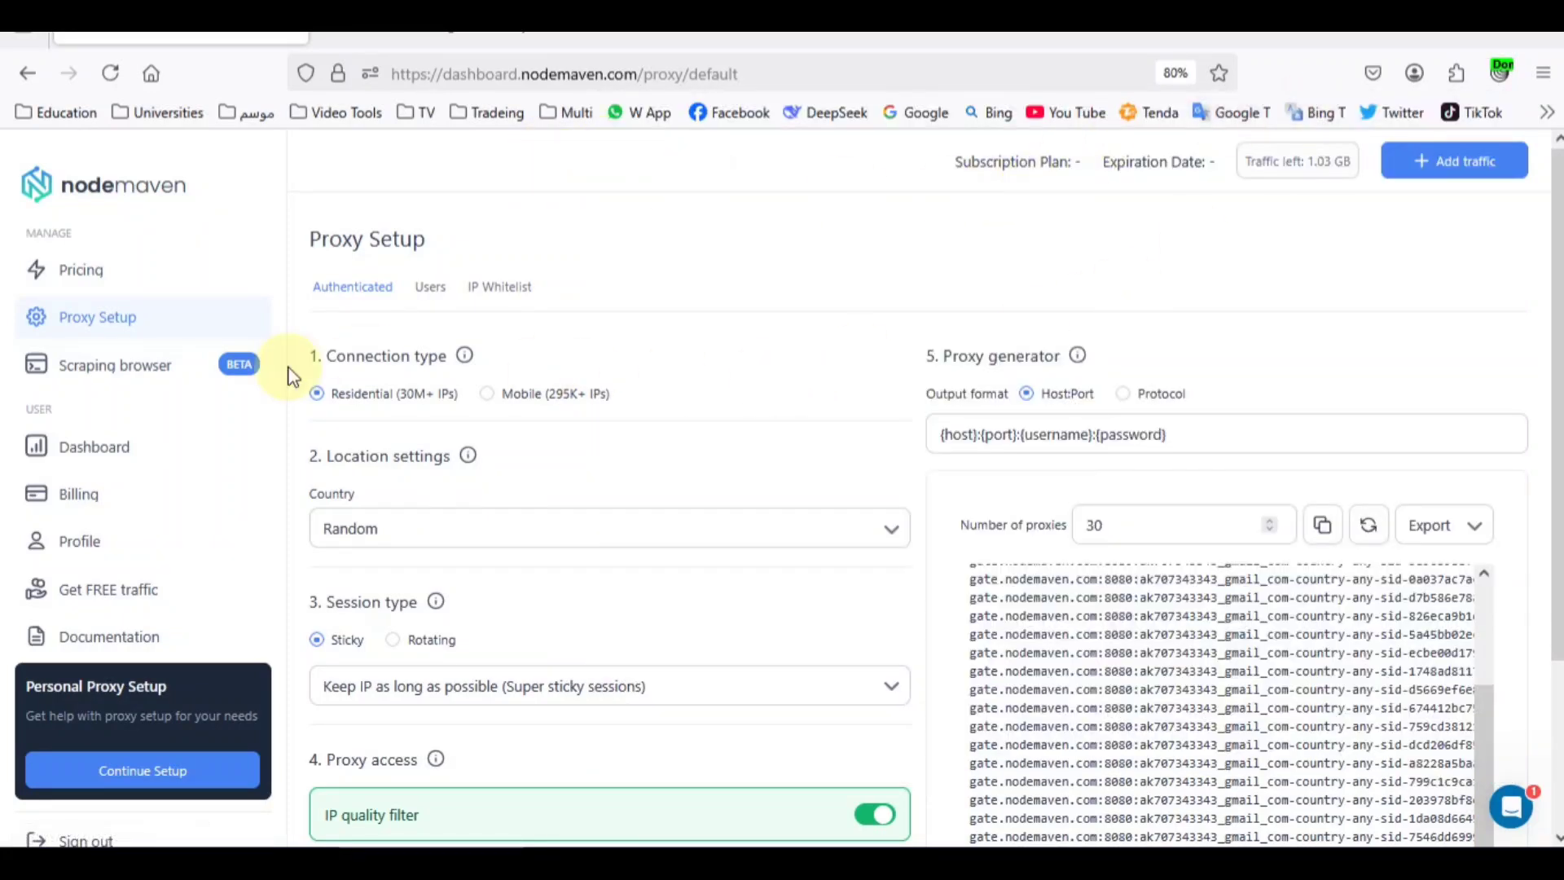
mouse_move(134, 404)
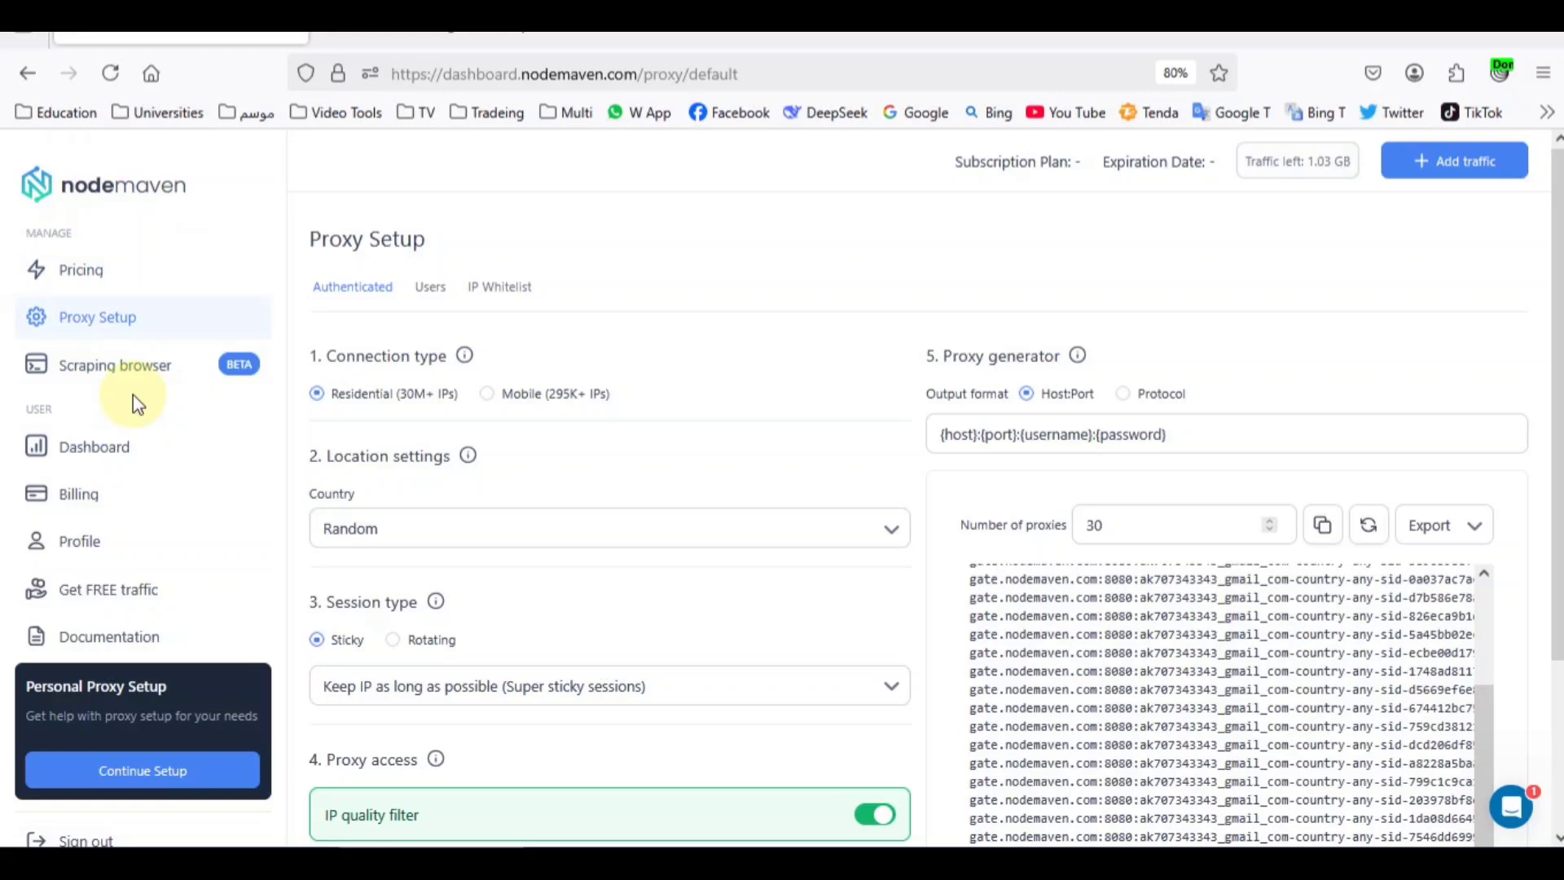
- Go to Pricing from the NodeMaven dashboard sidebar
click(81, 269)
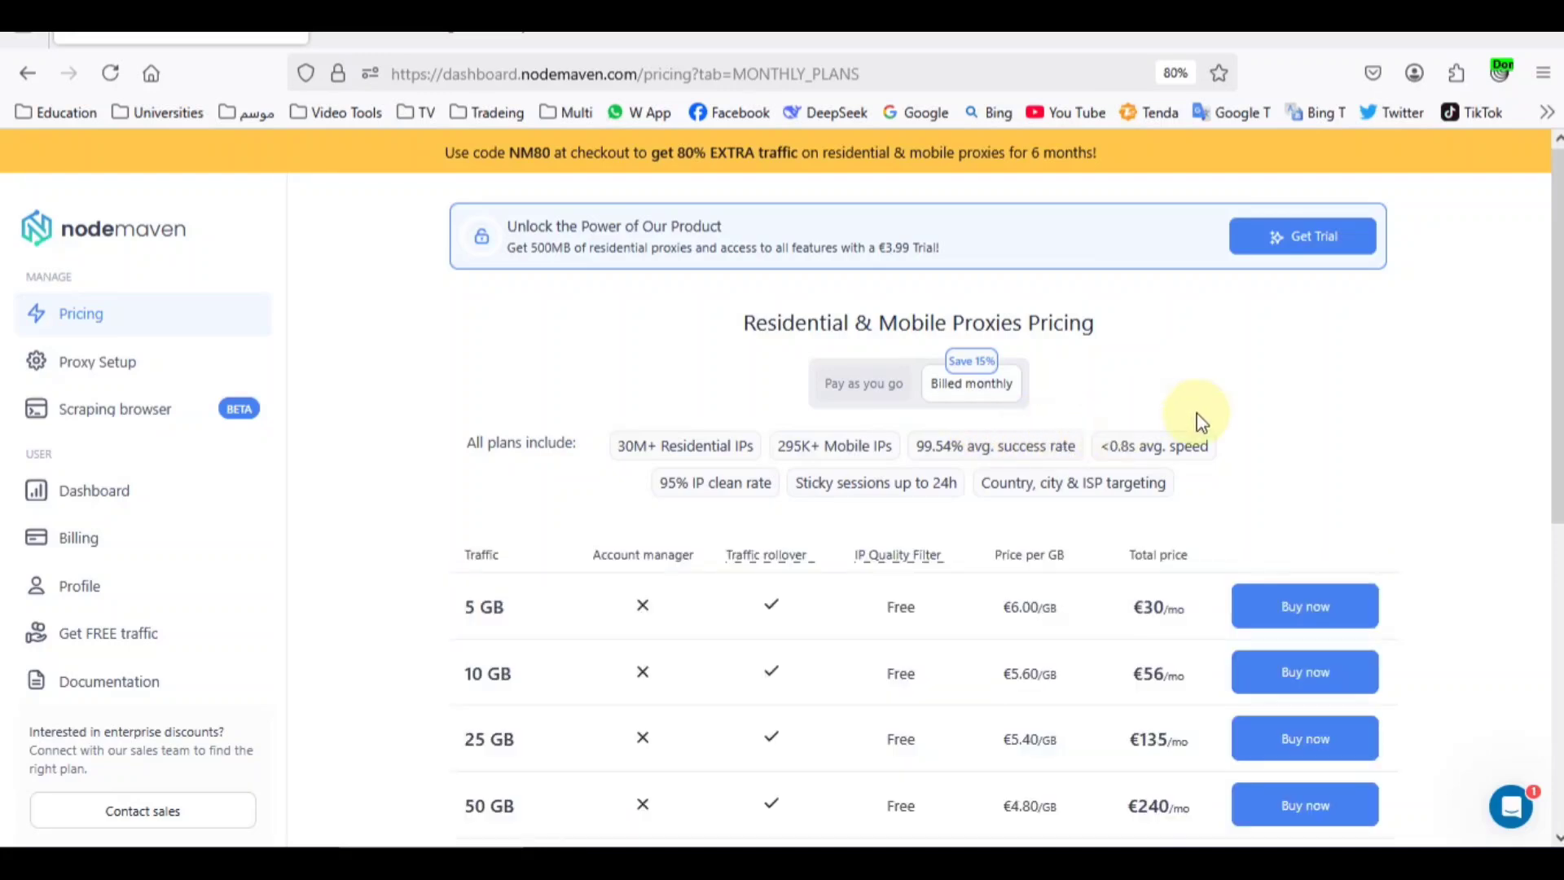
mouse_move(1213, 422)
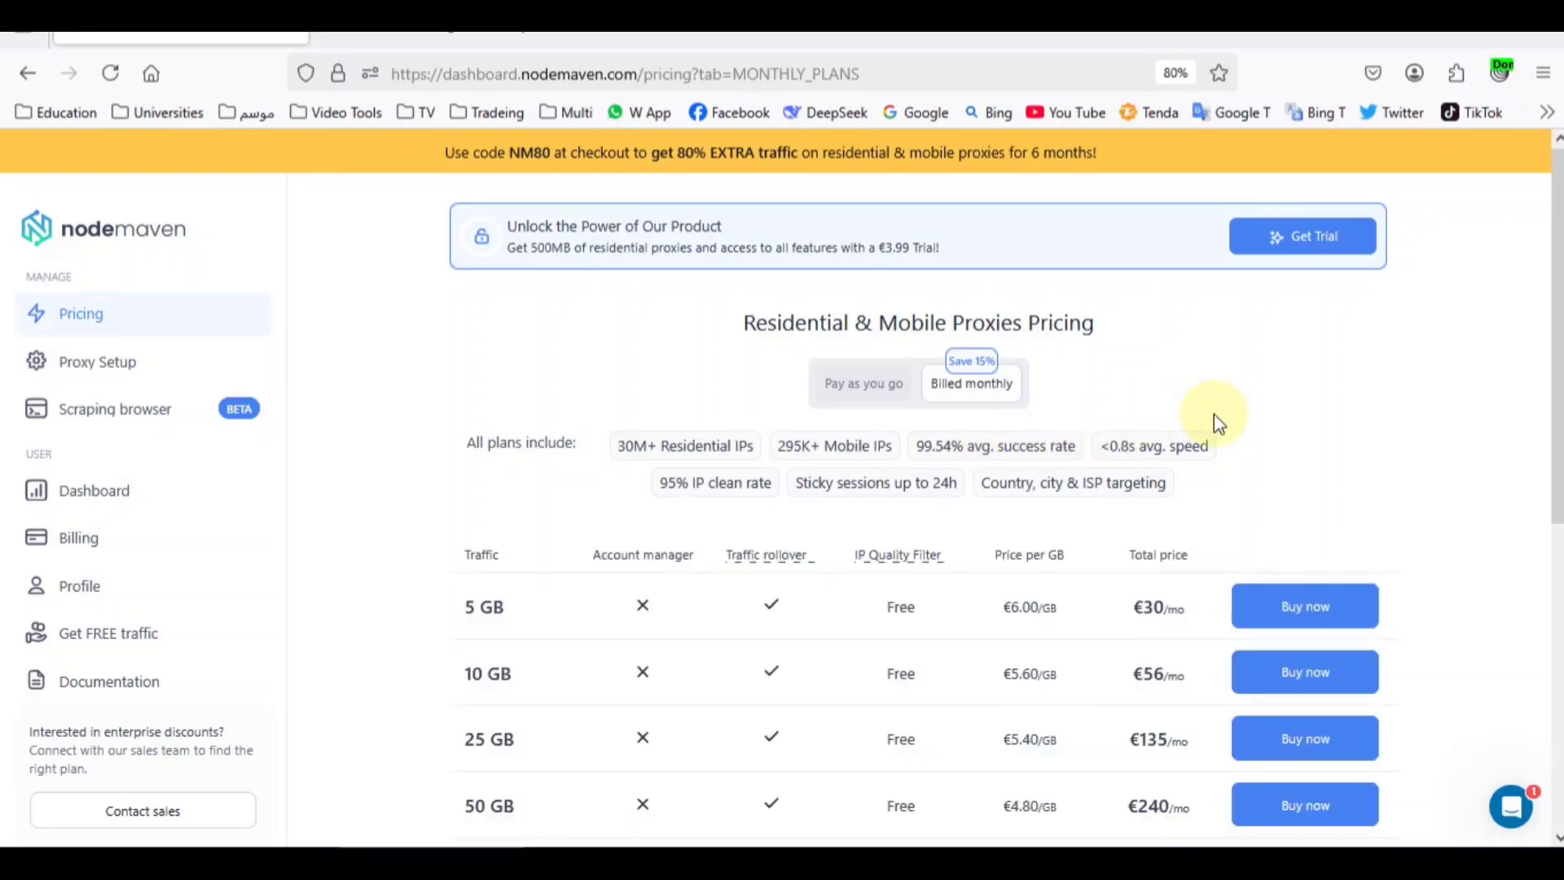
mouse_move(1221, 414)
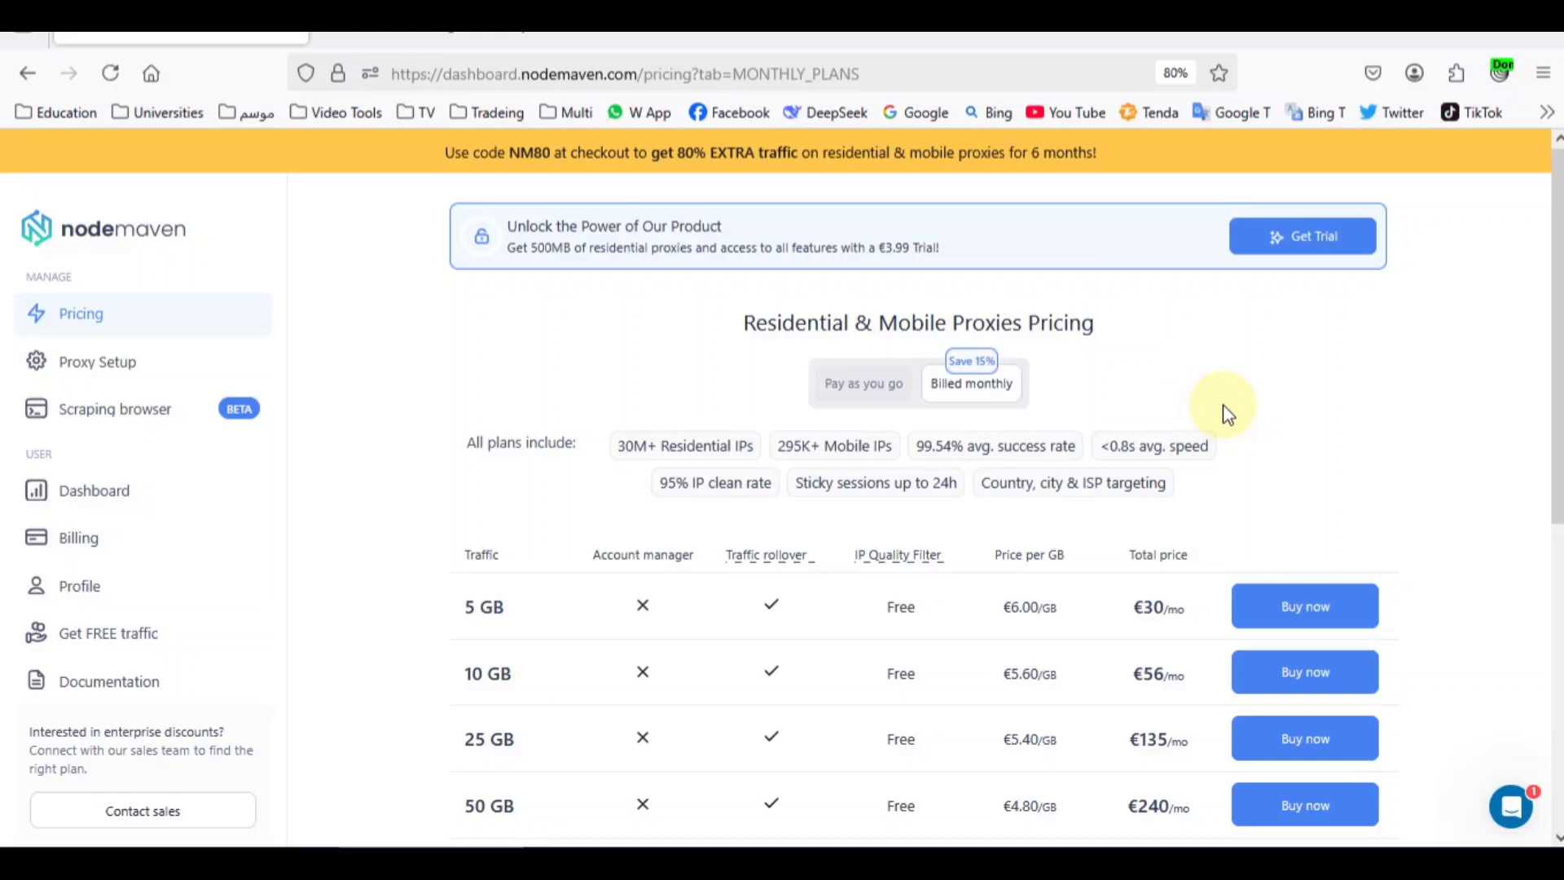
mouse_move(1255, 414)
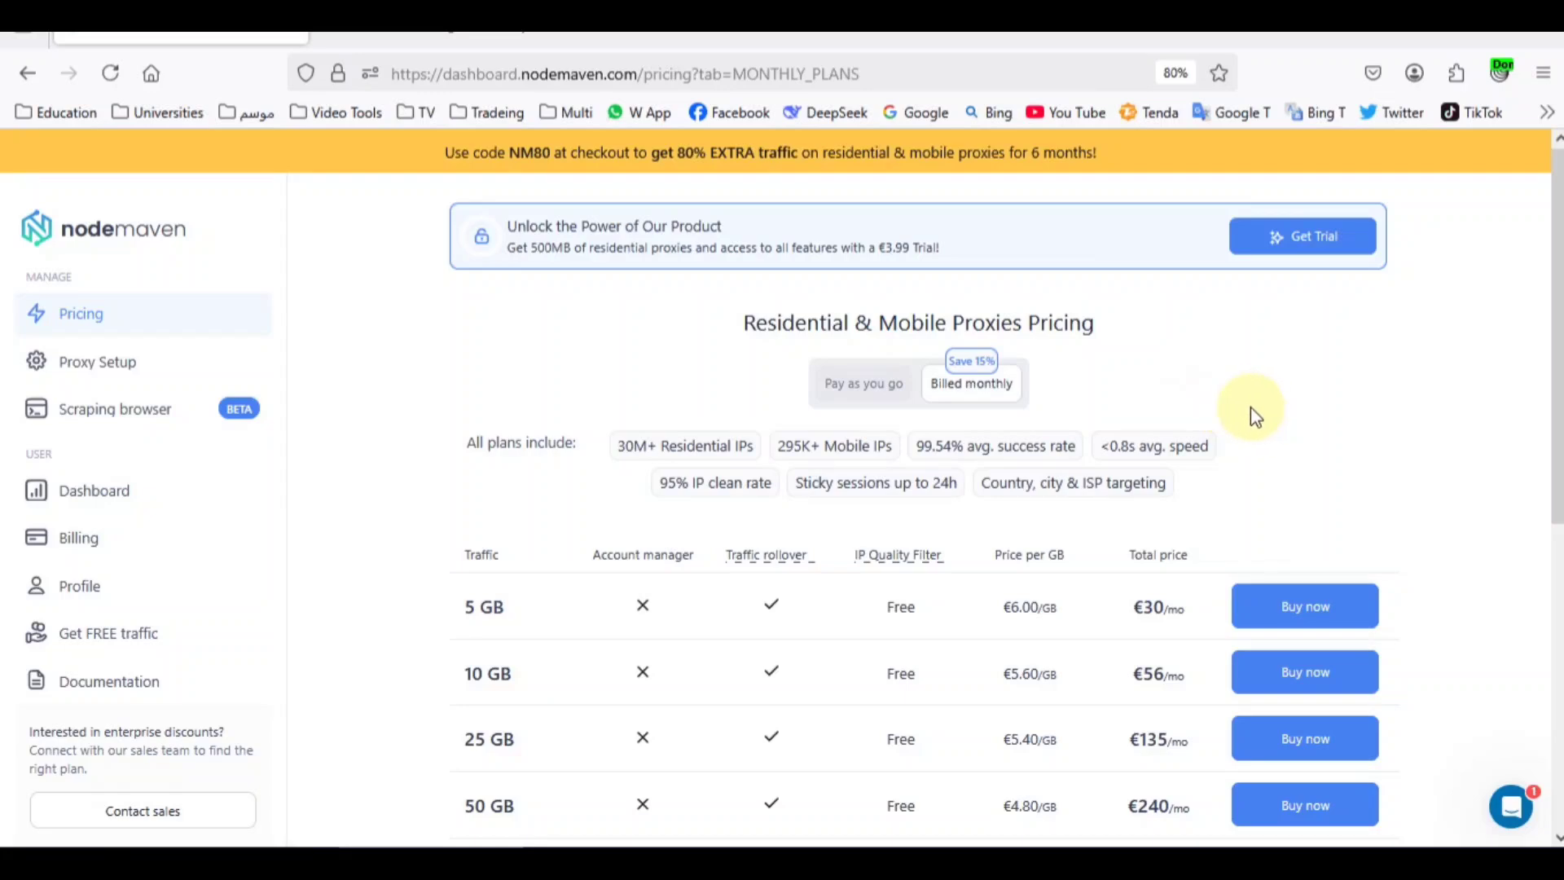
- Choose Buy now on the 5 GB row of the monthly plans table
scroll(down, 3)
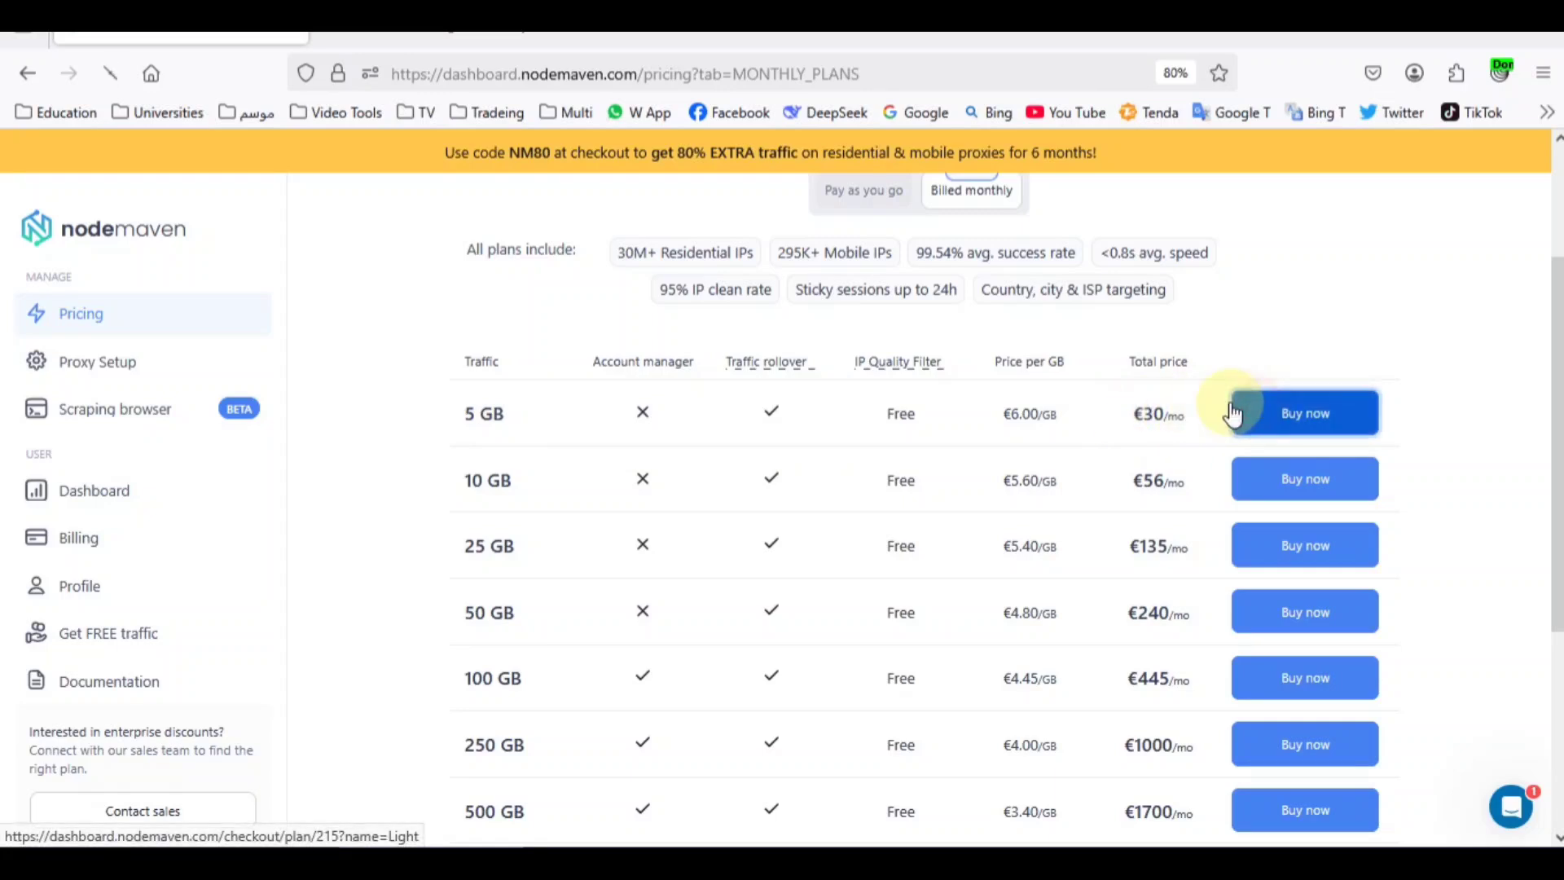
click(1303, 413)
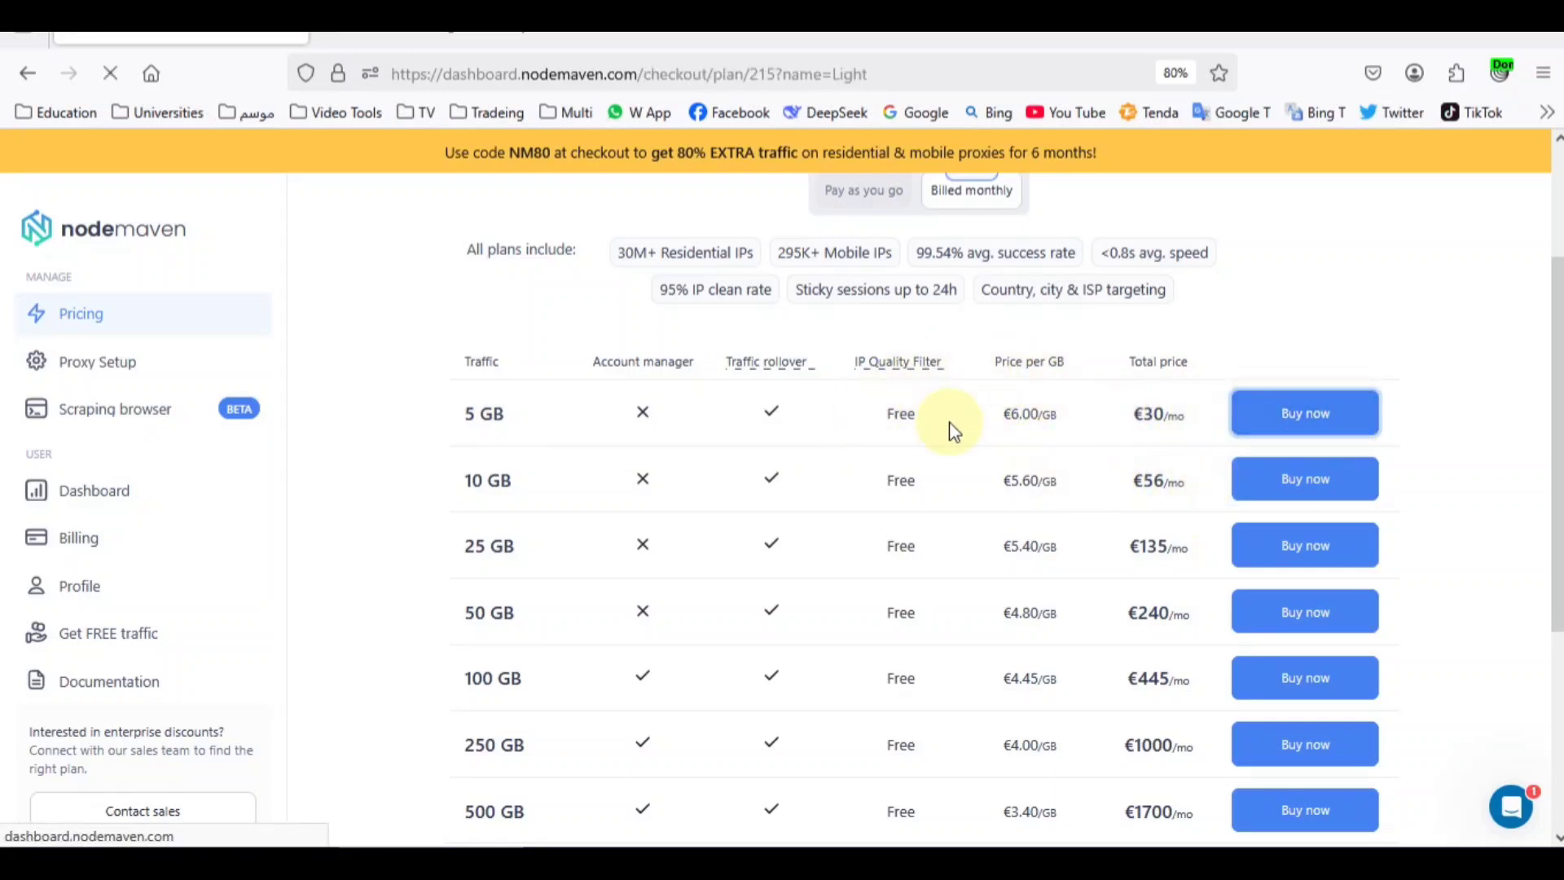
click(1303, 413)
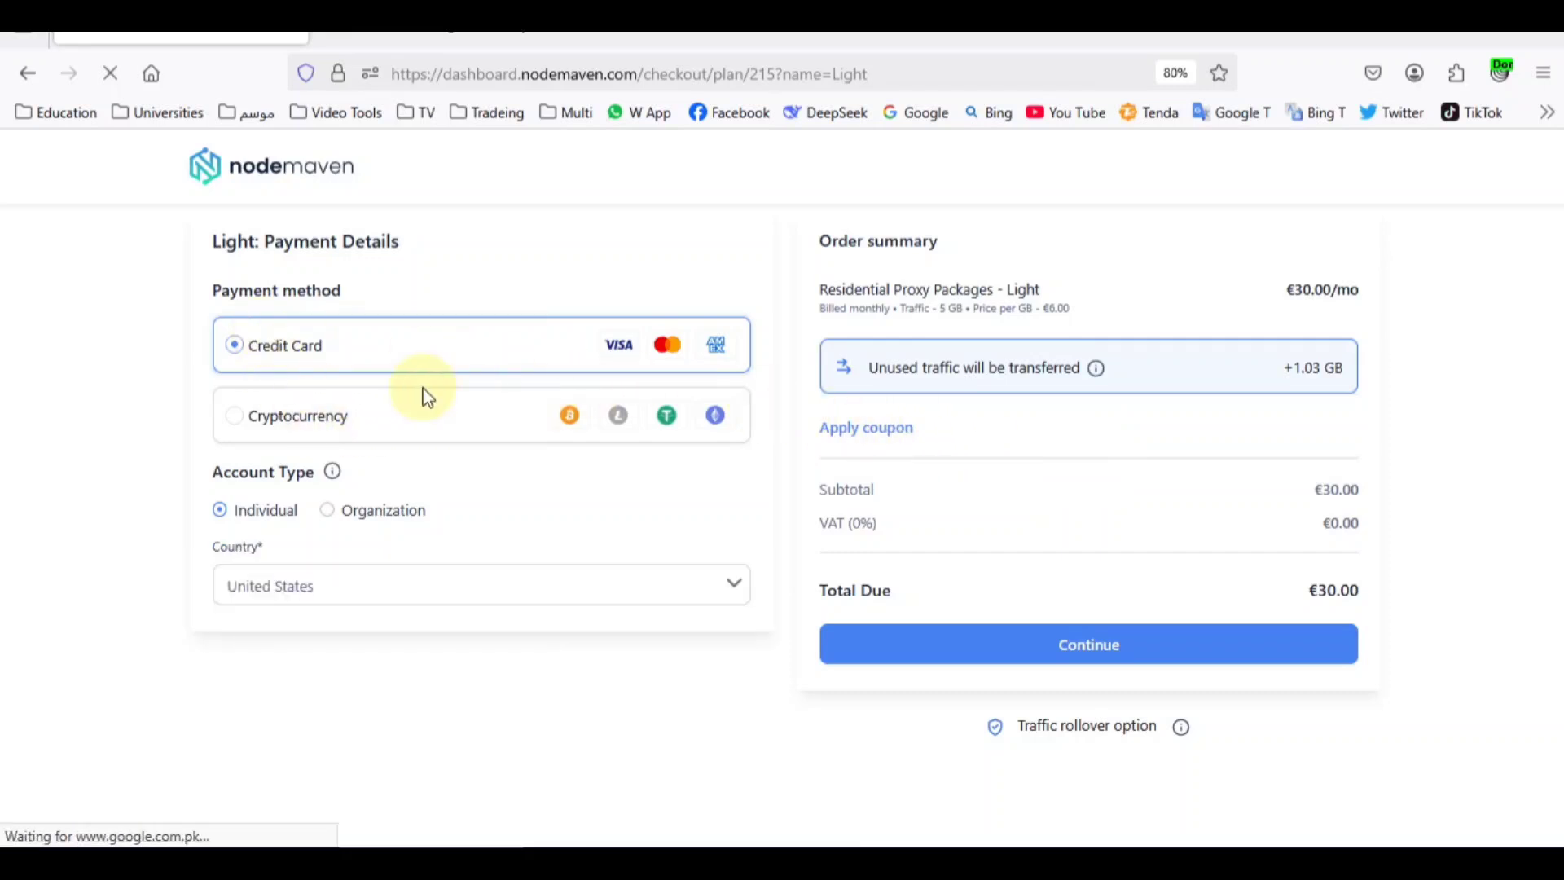
- Select Cryptocurrency payment and reveal the coupon field in the order summary
click(234, 416)
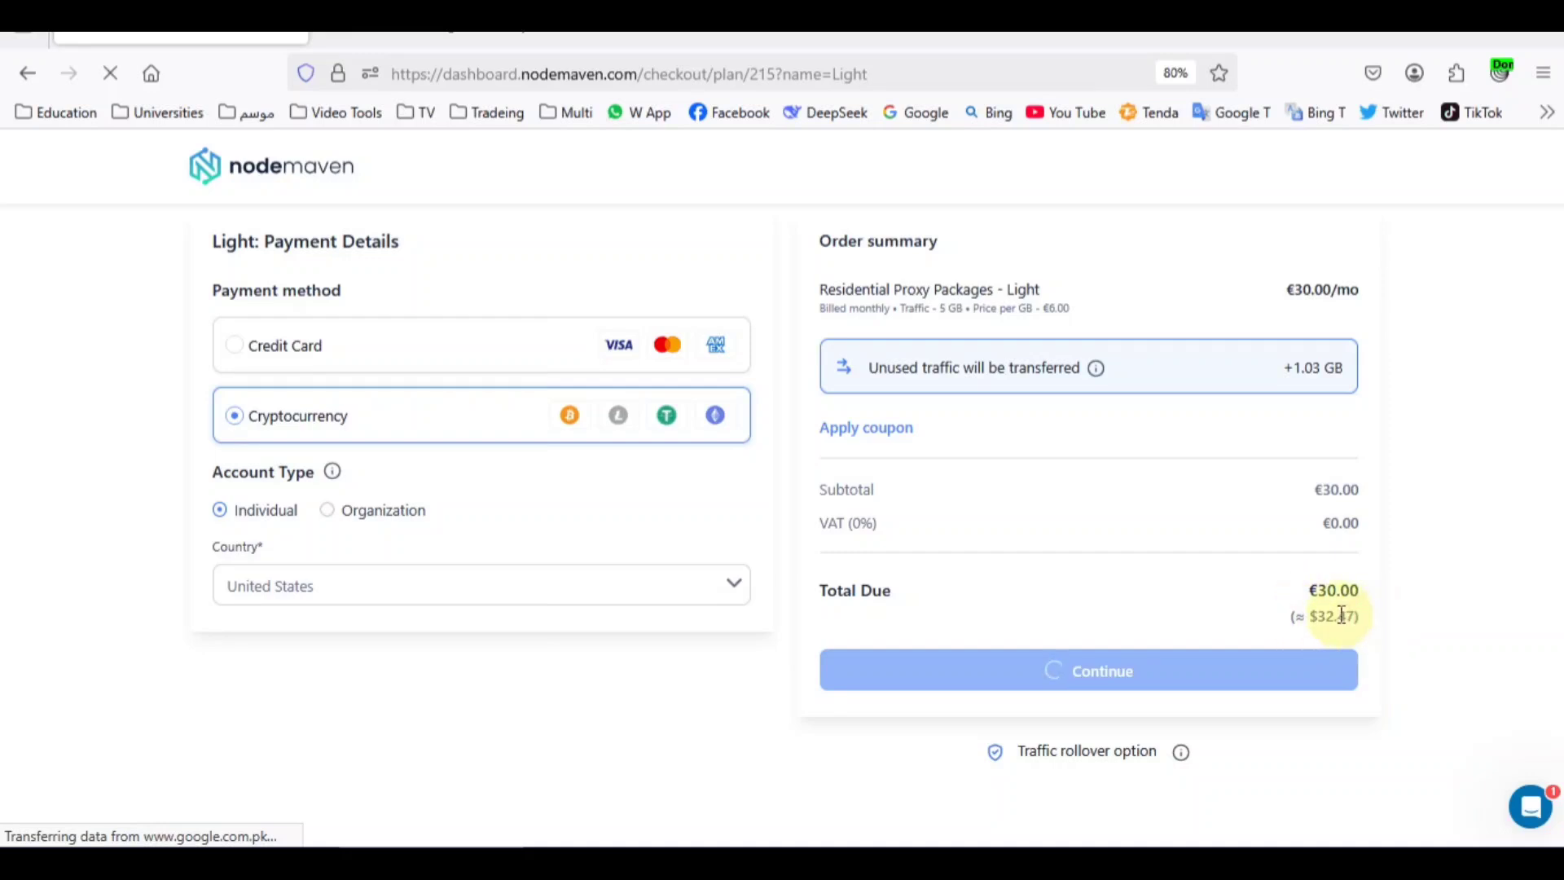
mouse_move(1007, 481)
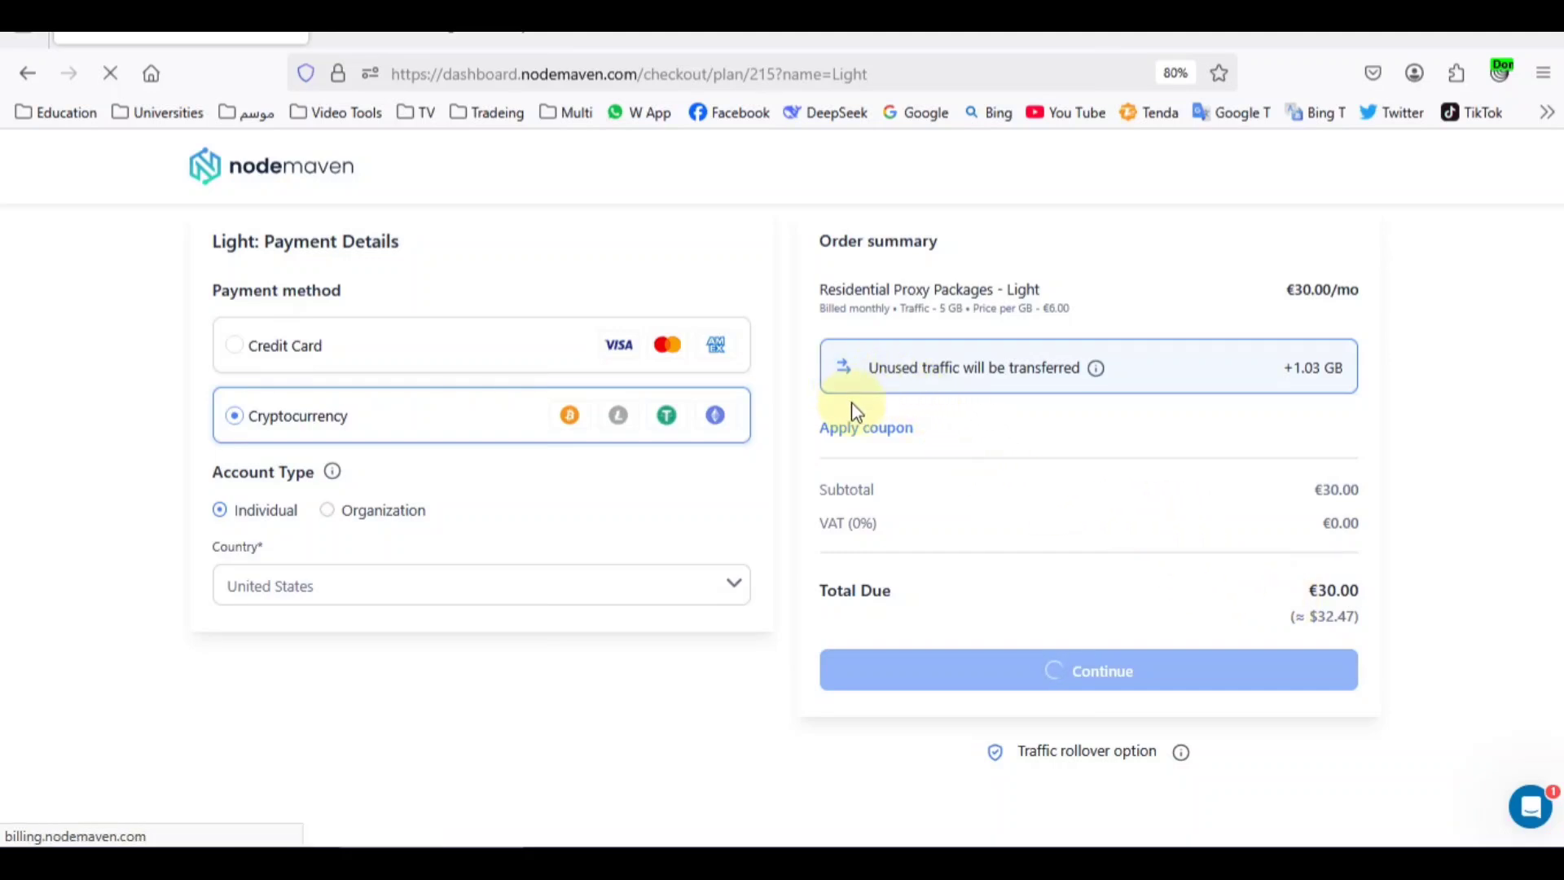
click(865, 426)
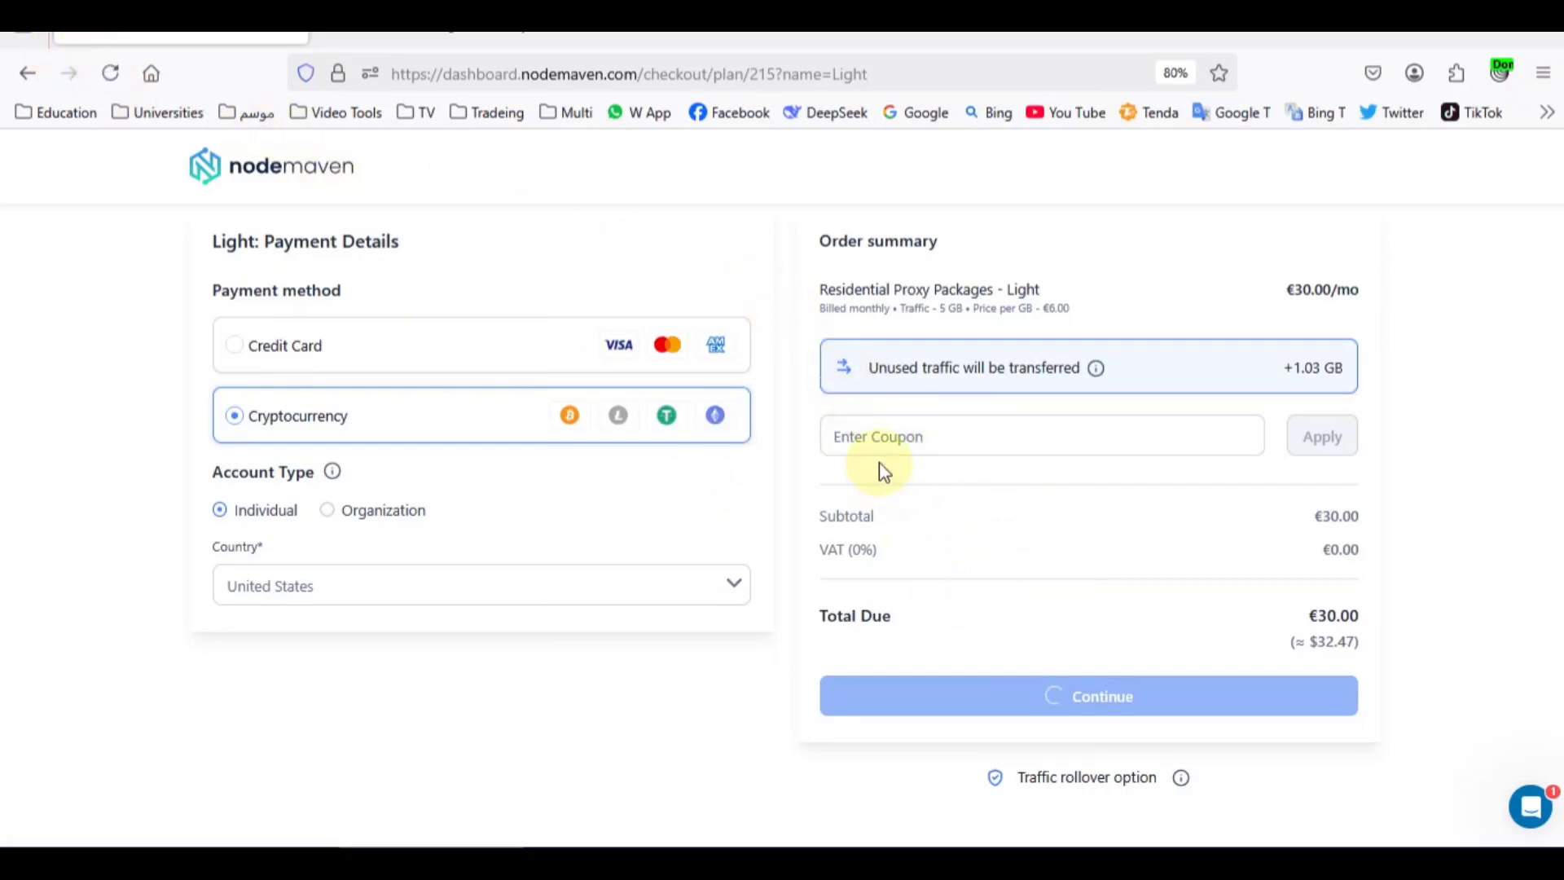
- Apply coupon PLAY for 2 GB bonus traffic, then remove it from the order
click(1040, 435)
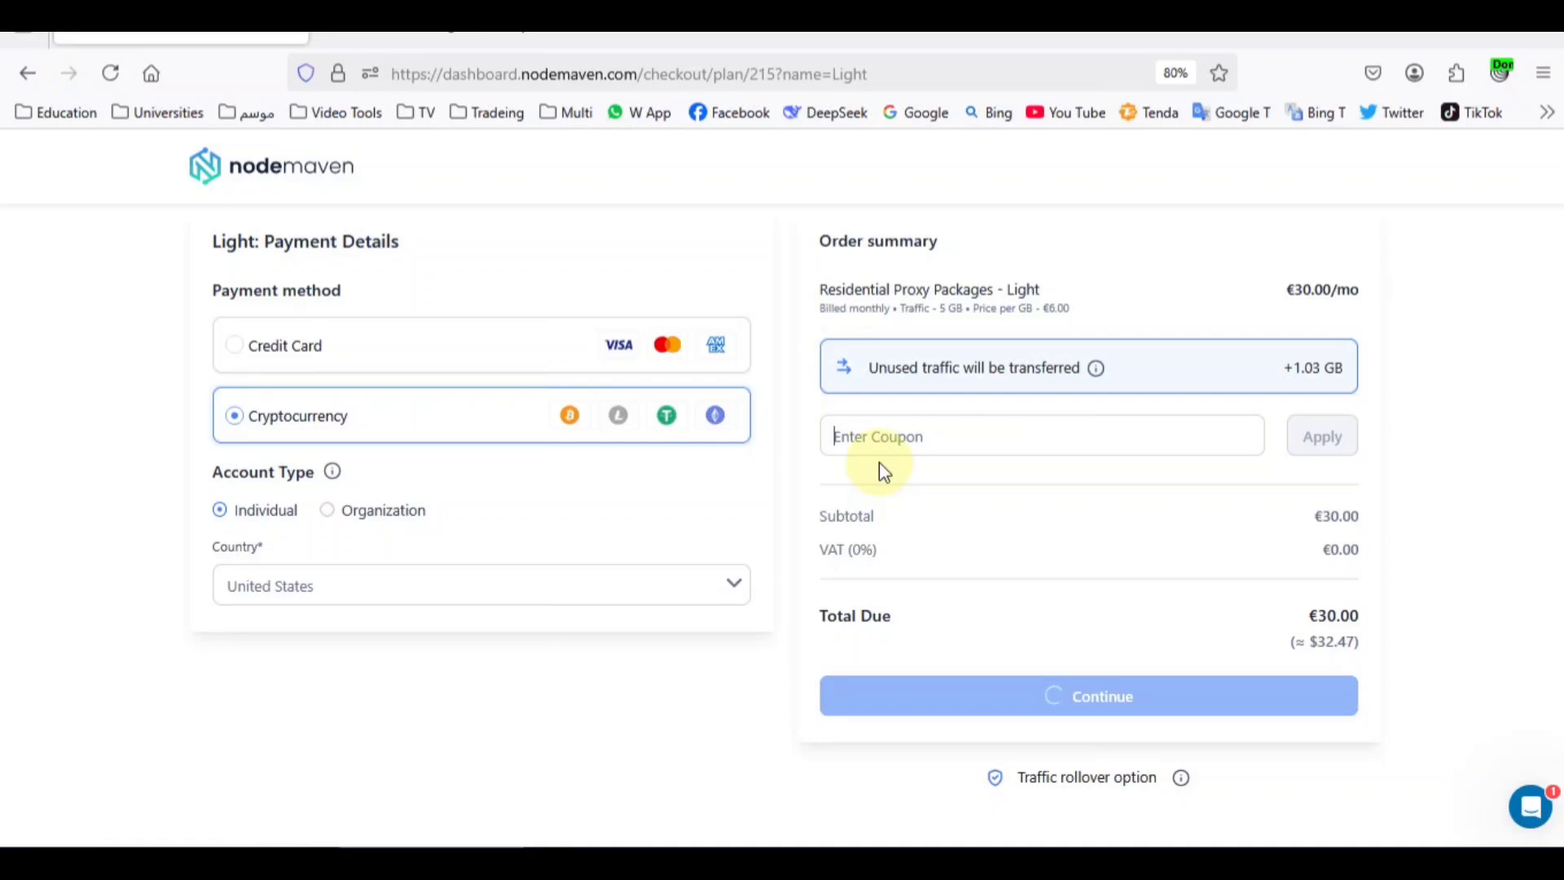
text(P)
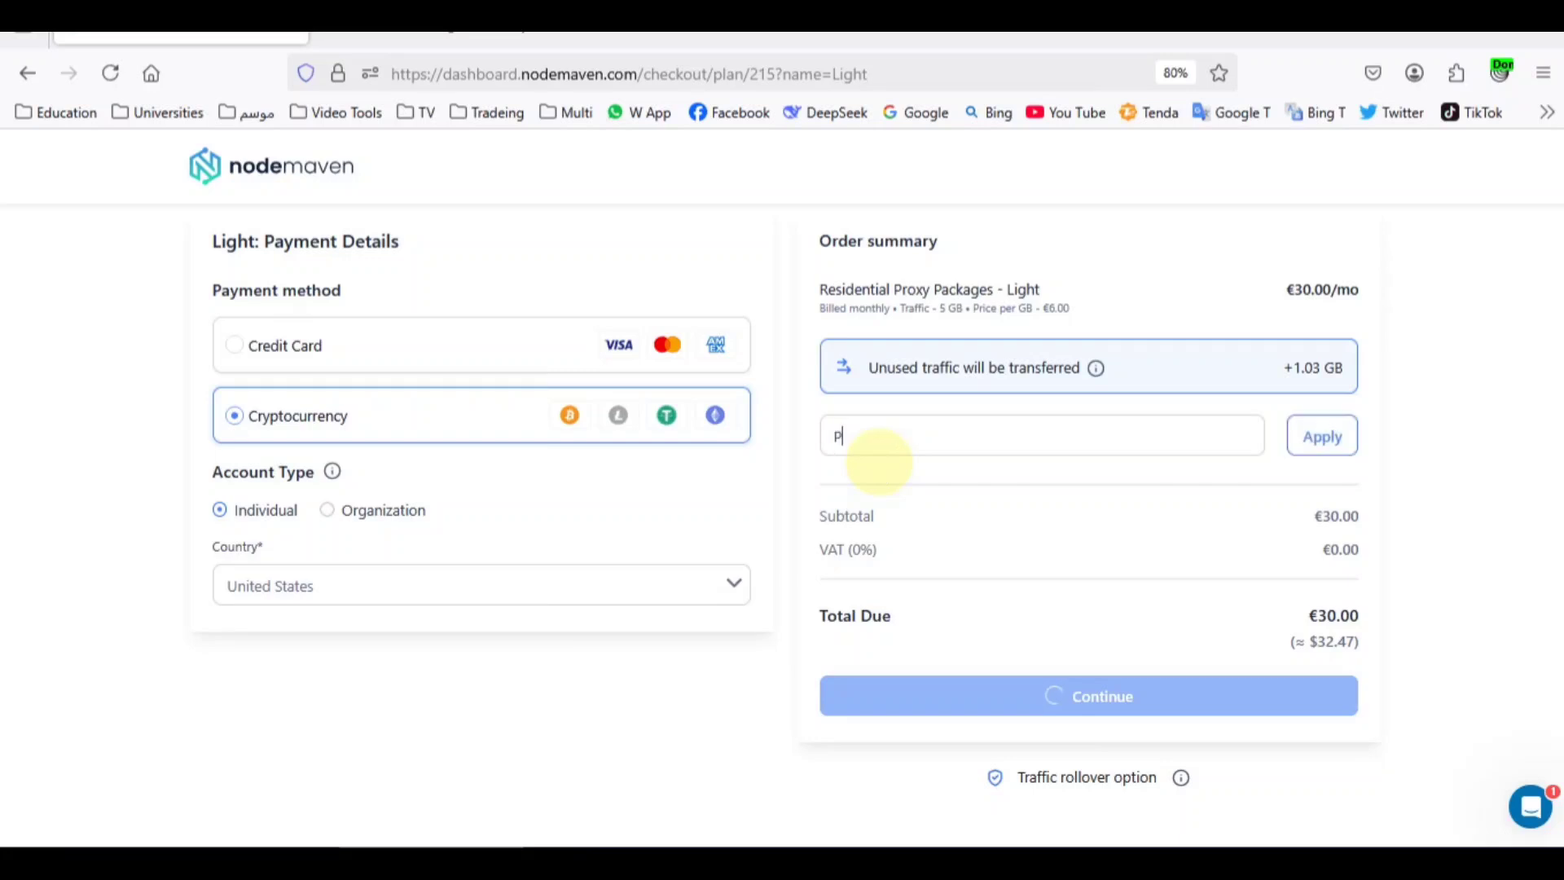
text(LAY)
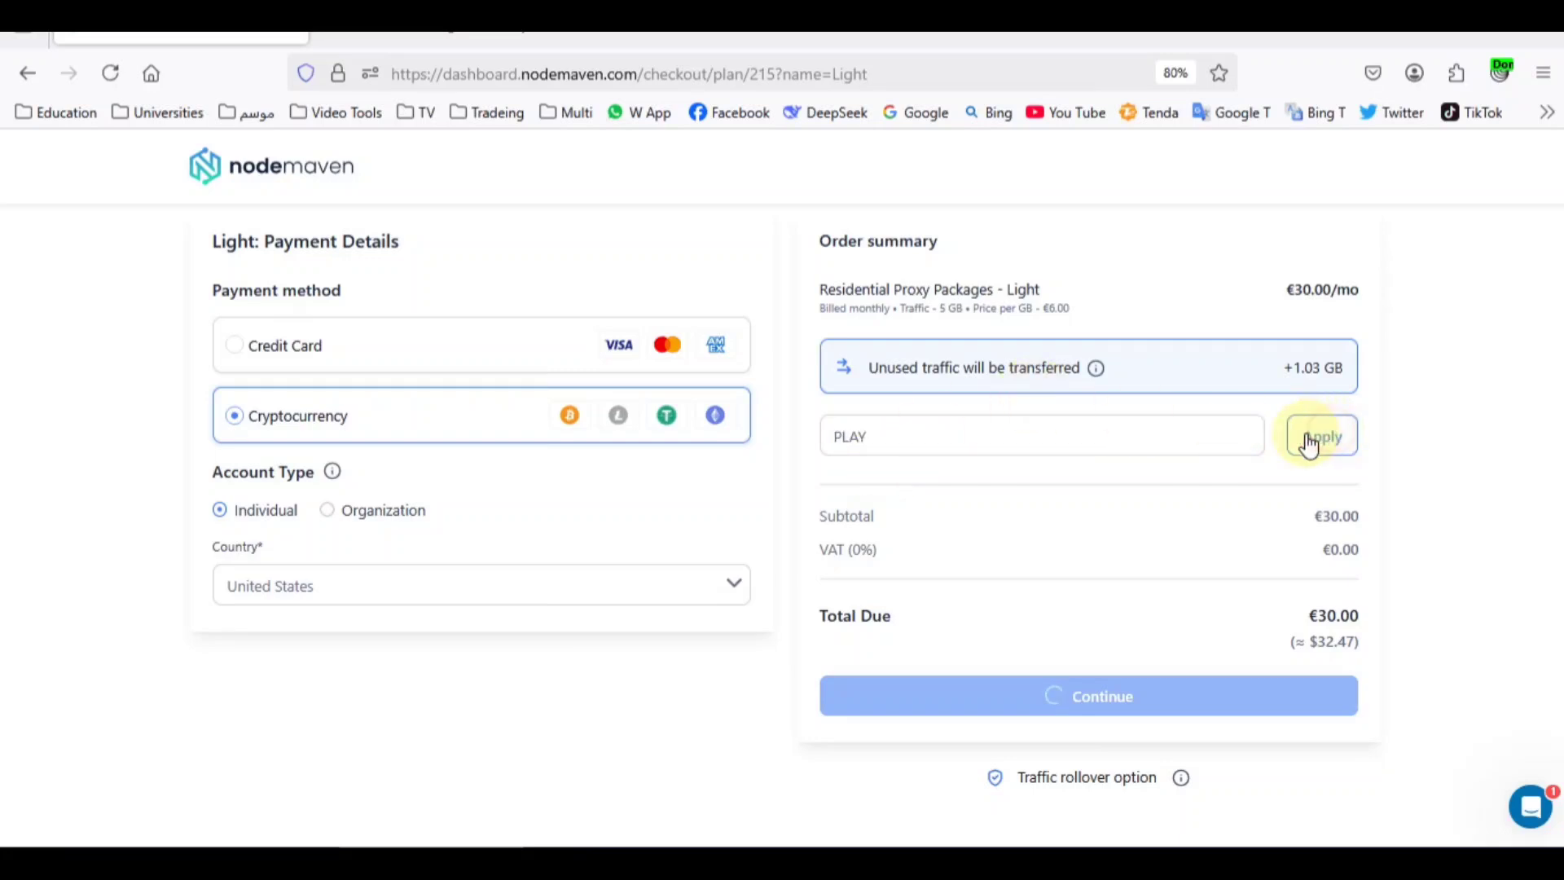
click(1320, 436)
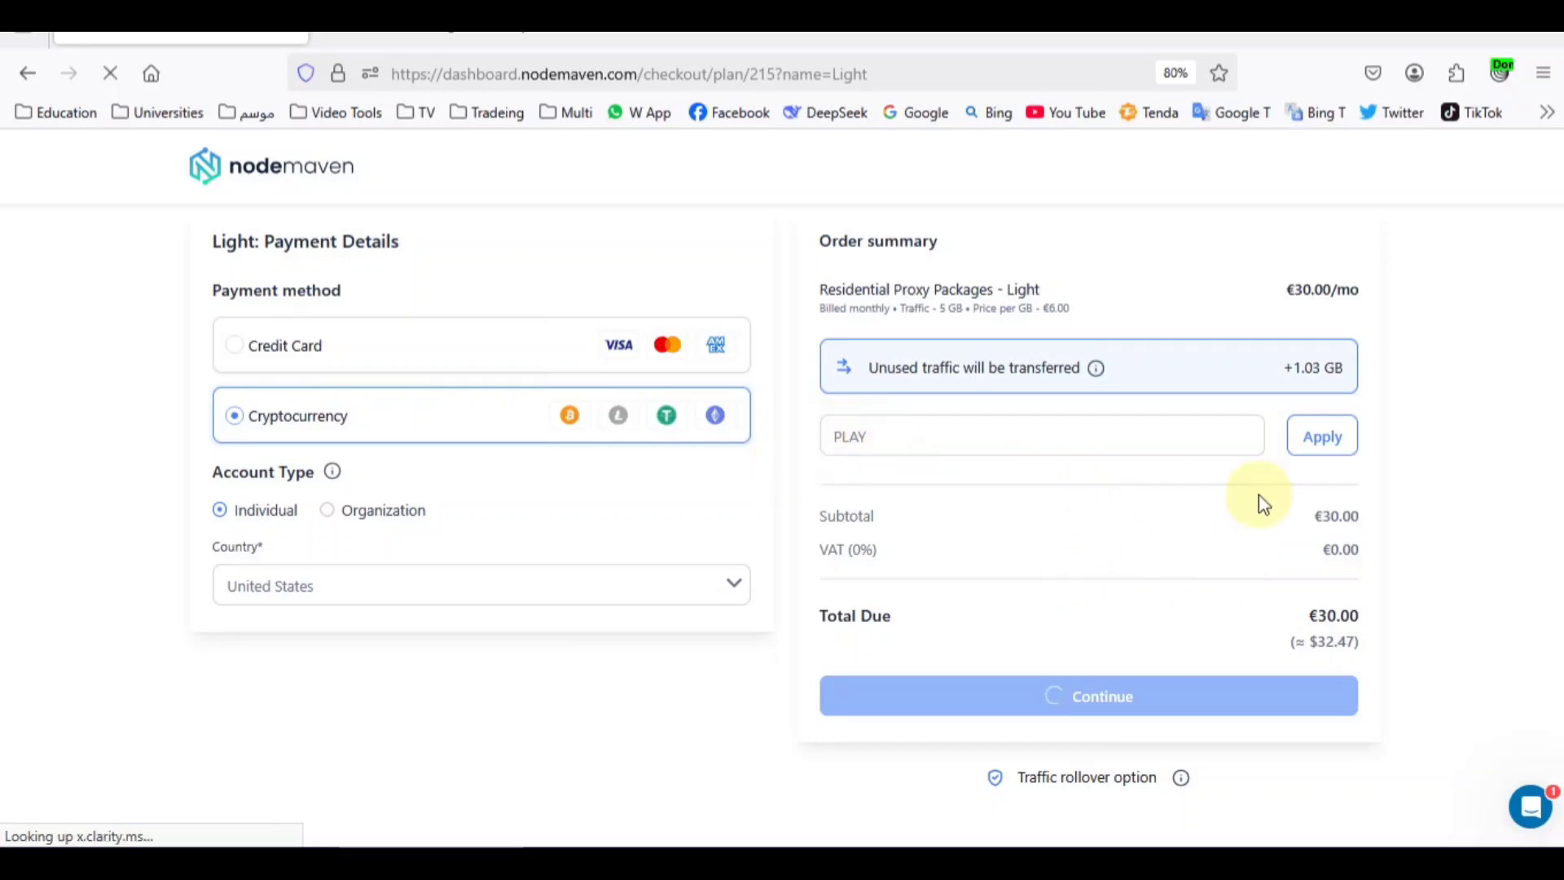
mouse_move(1321, 436)
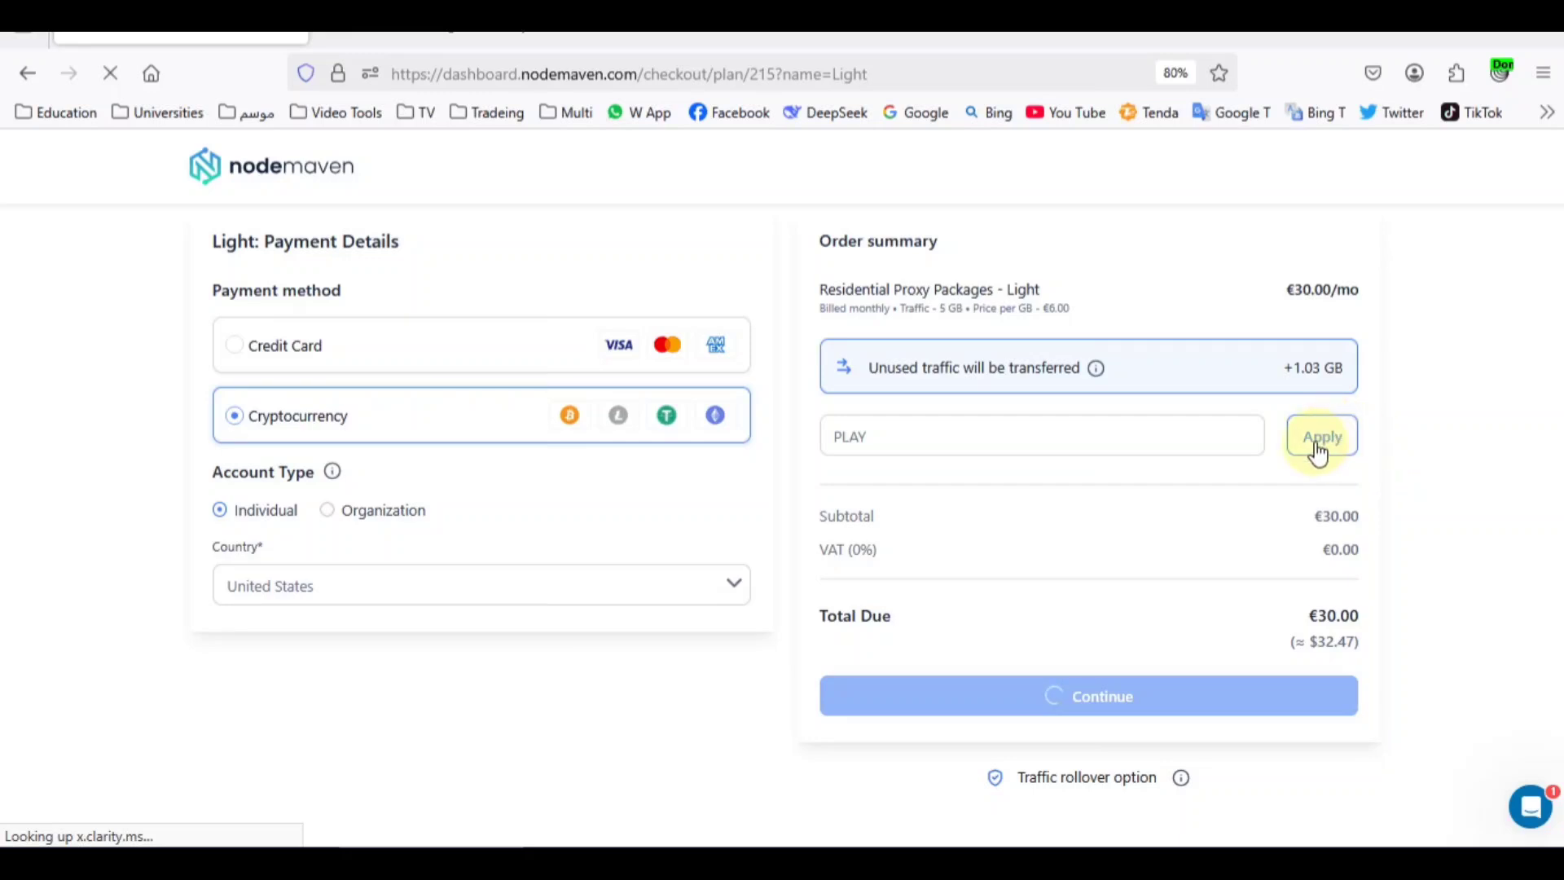
click(1320, 437)
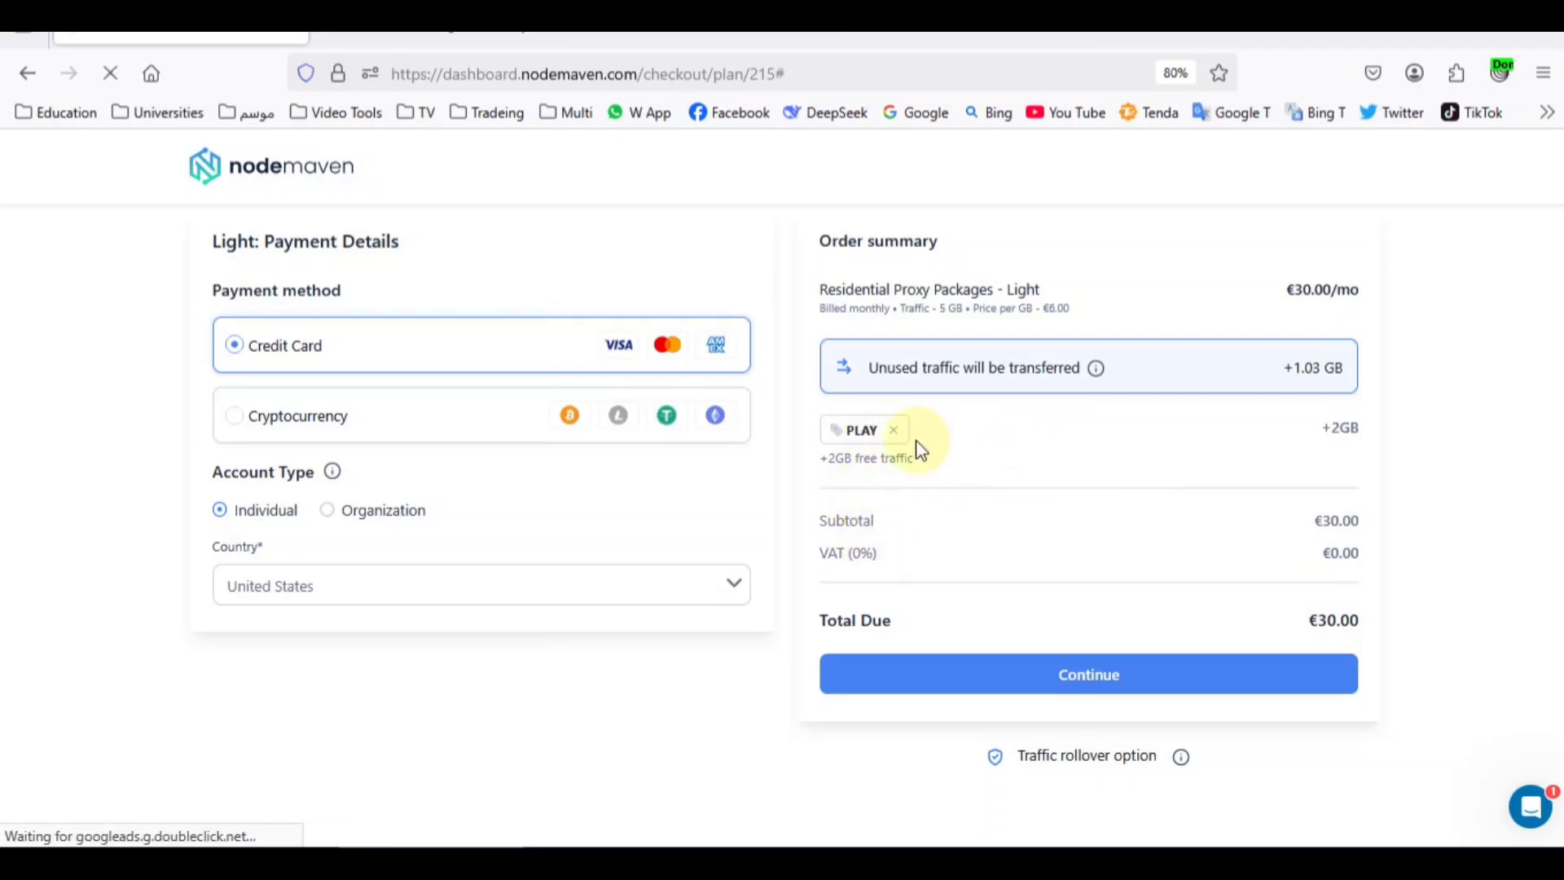
click(892, 430)
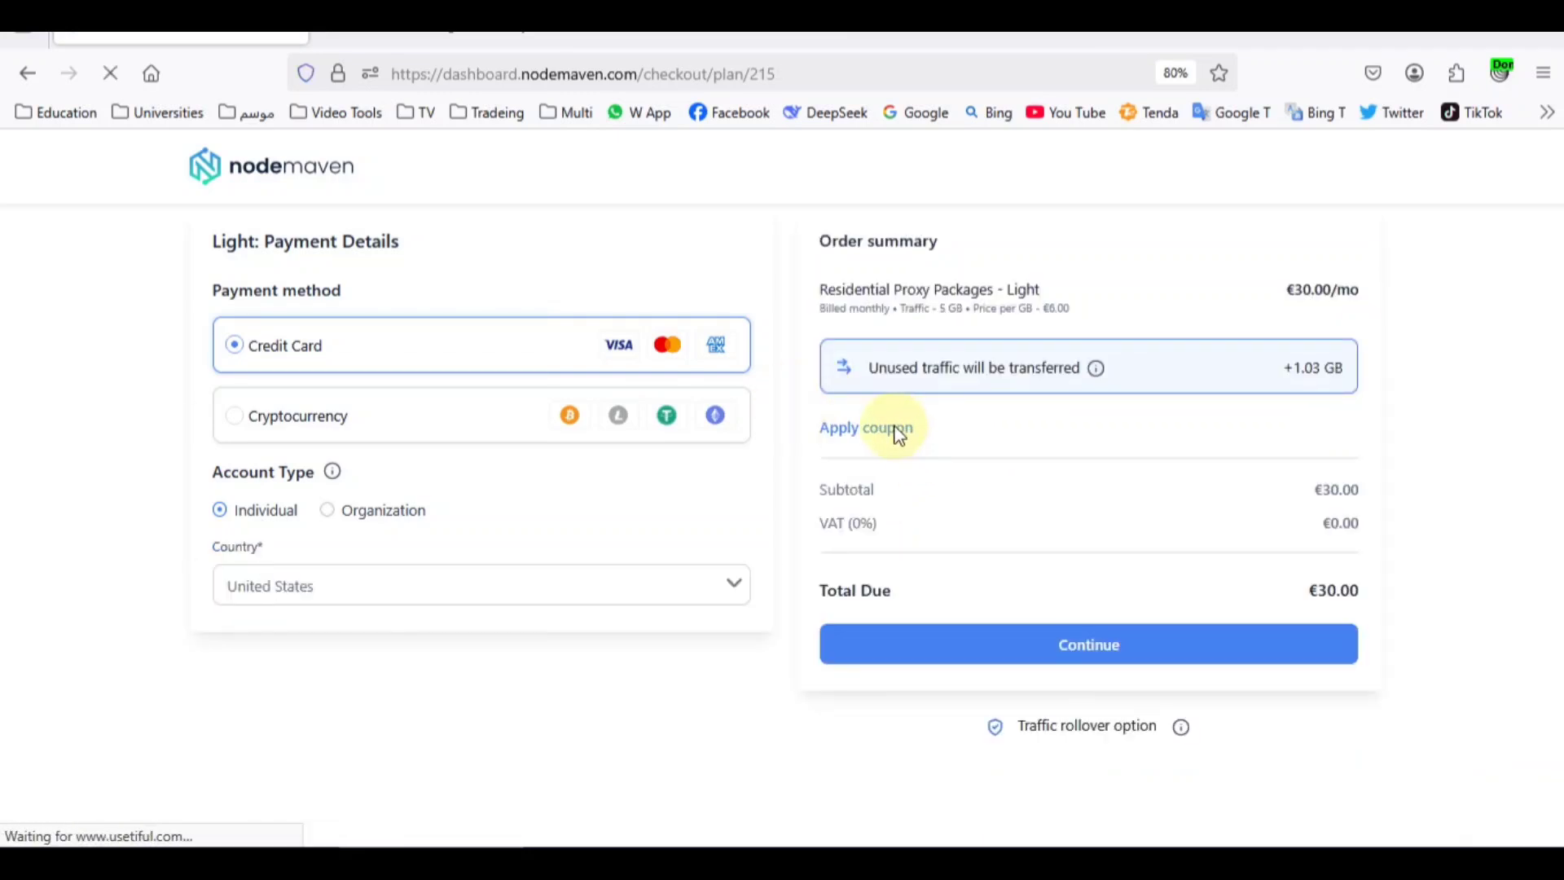
click(867, 427)
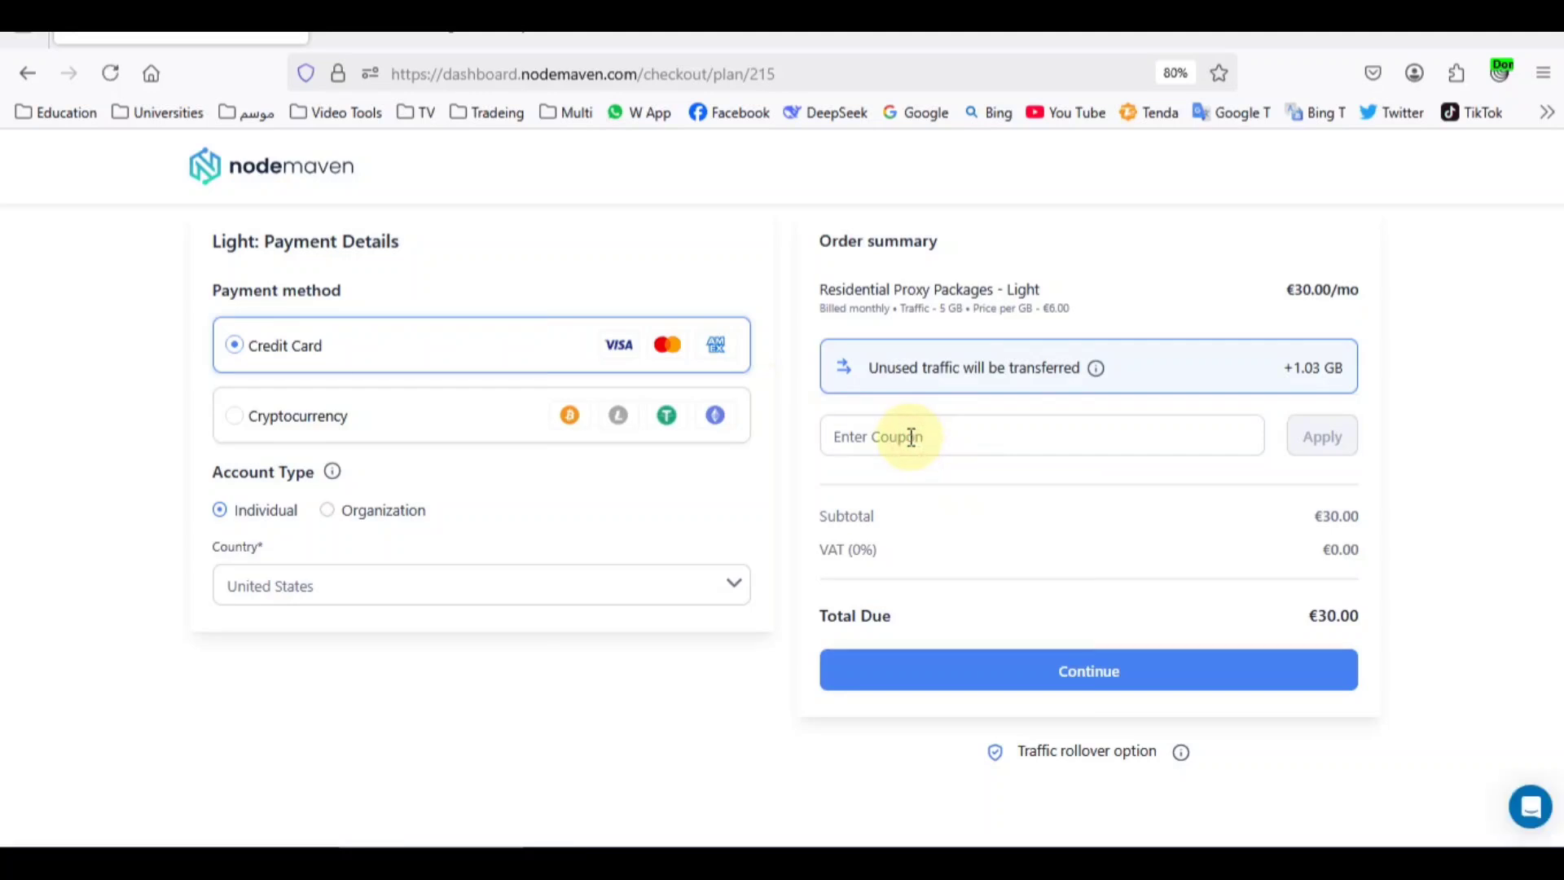
click(996, 436)
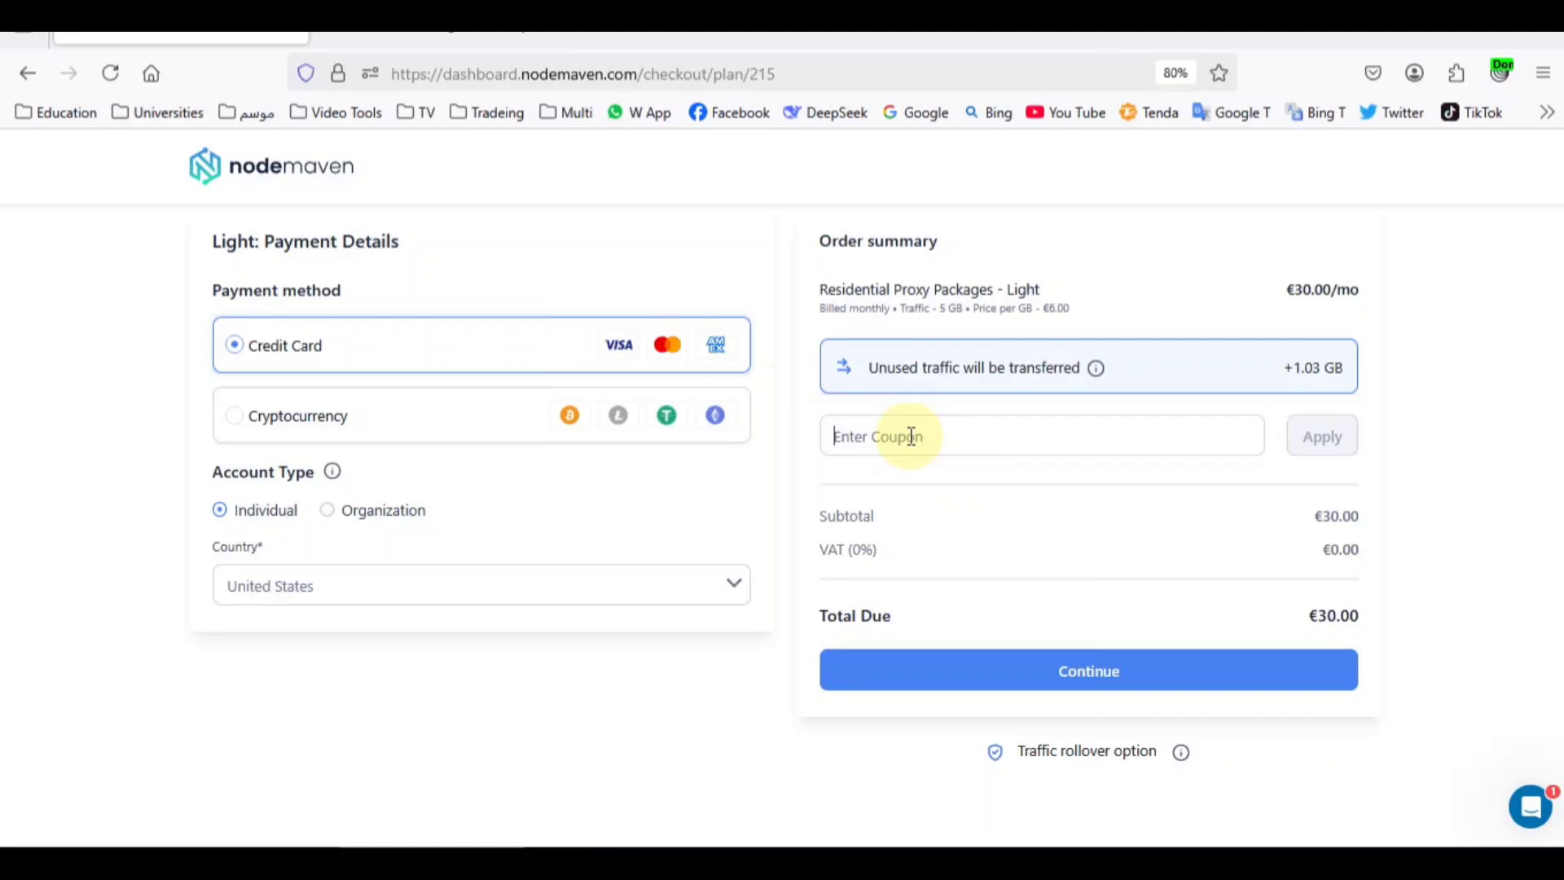
text(PLAY)
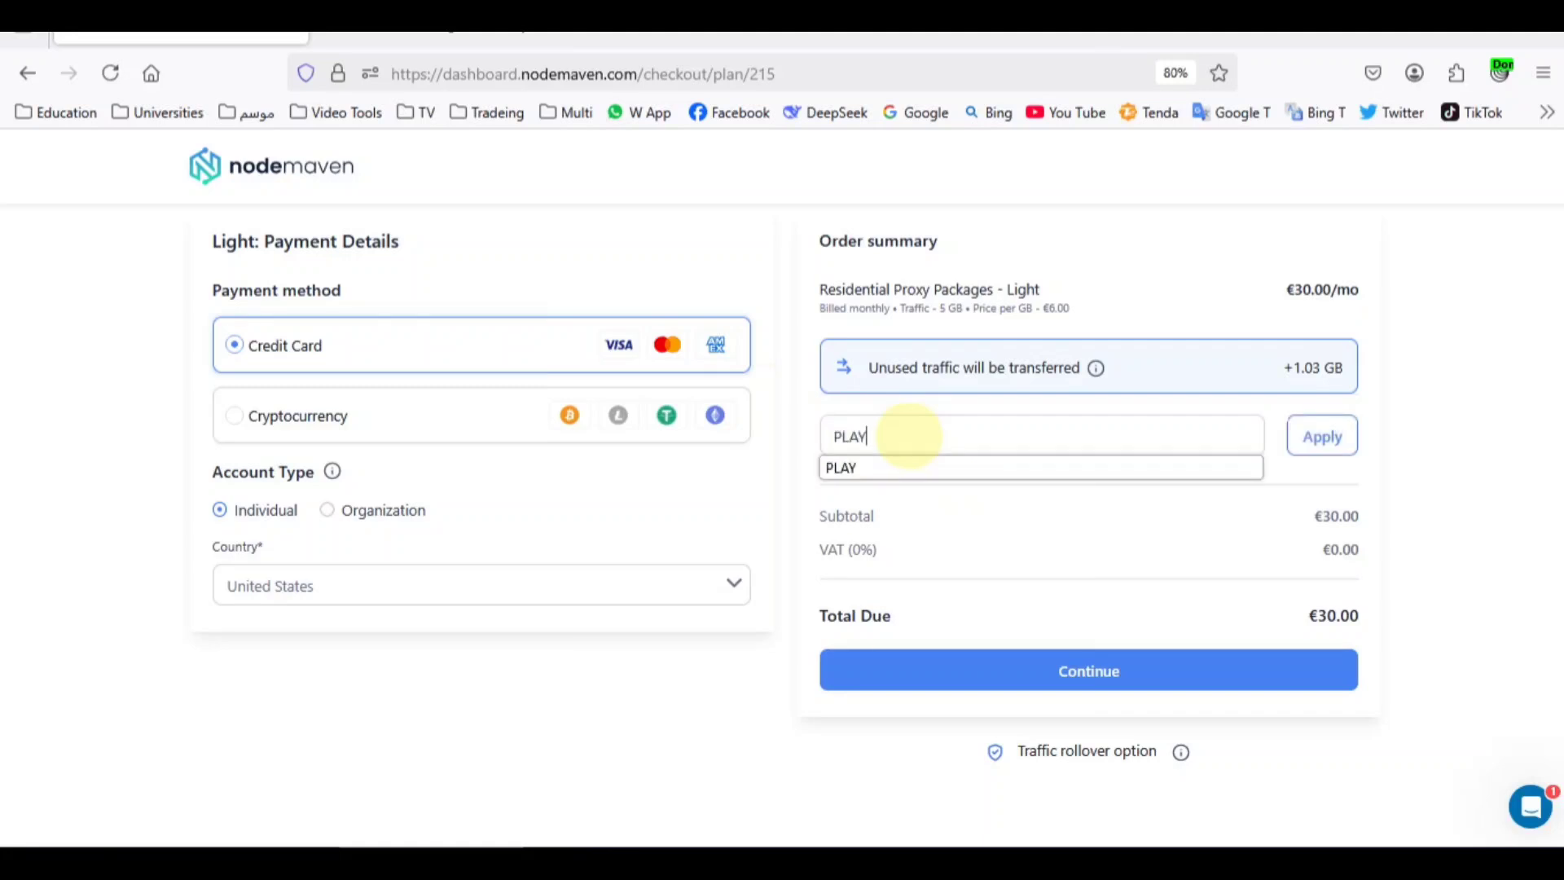
text(50)
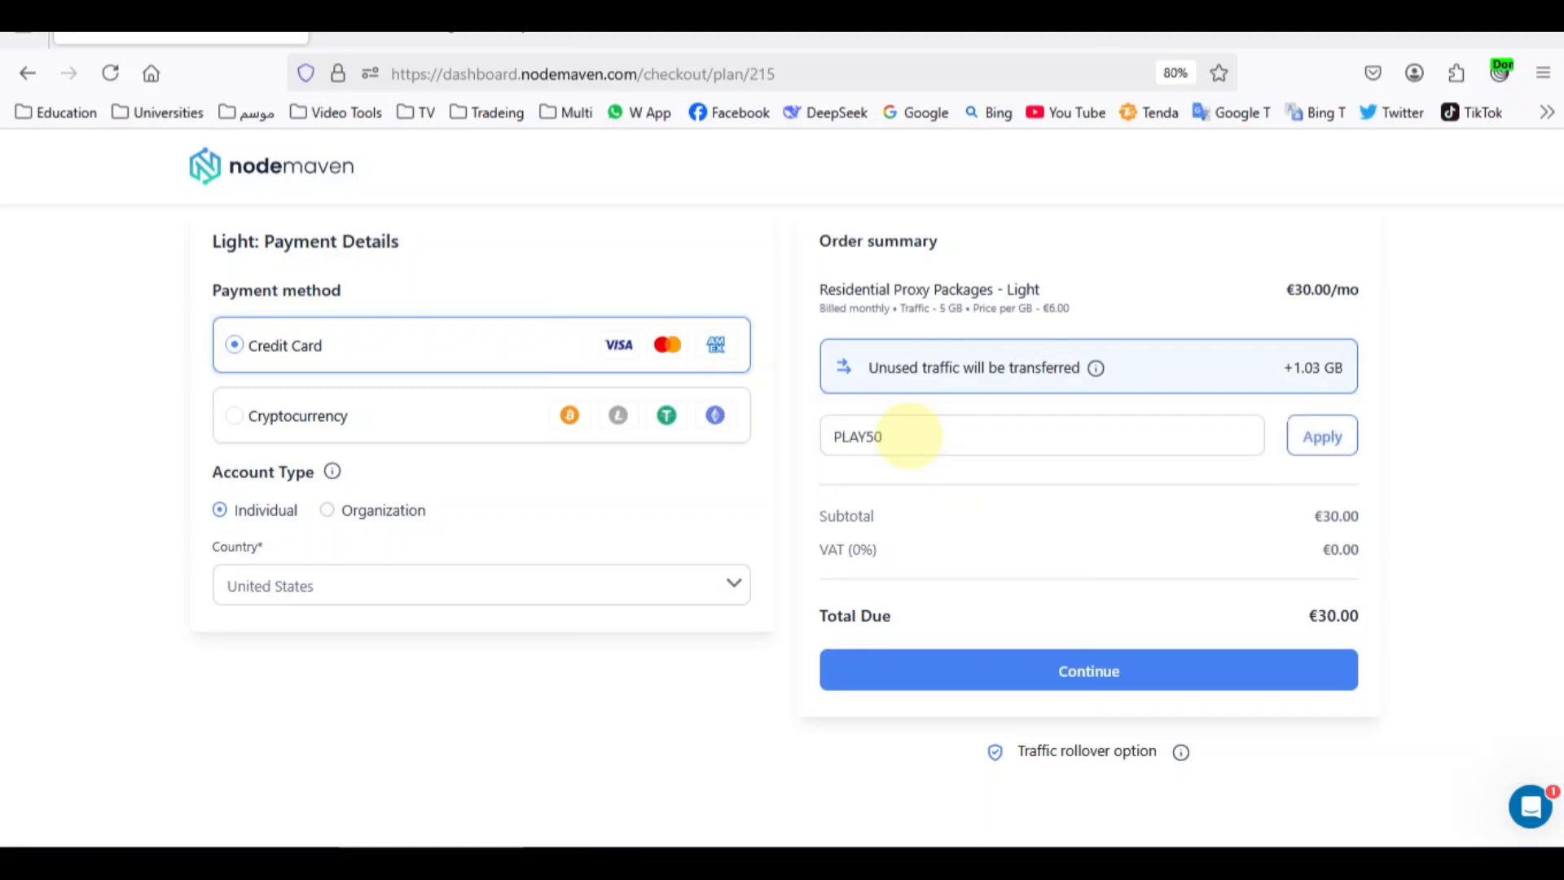
click(1321, 435)
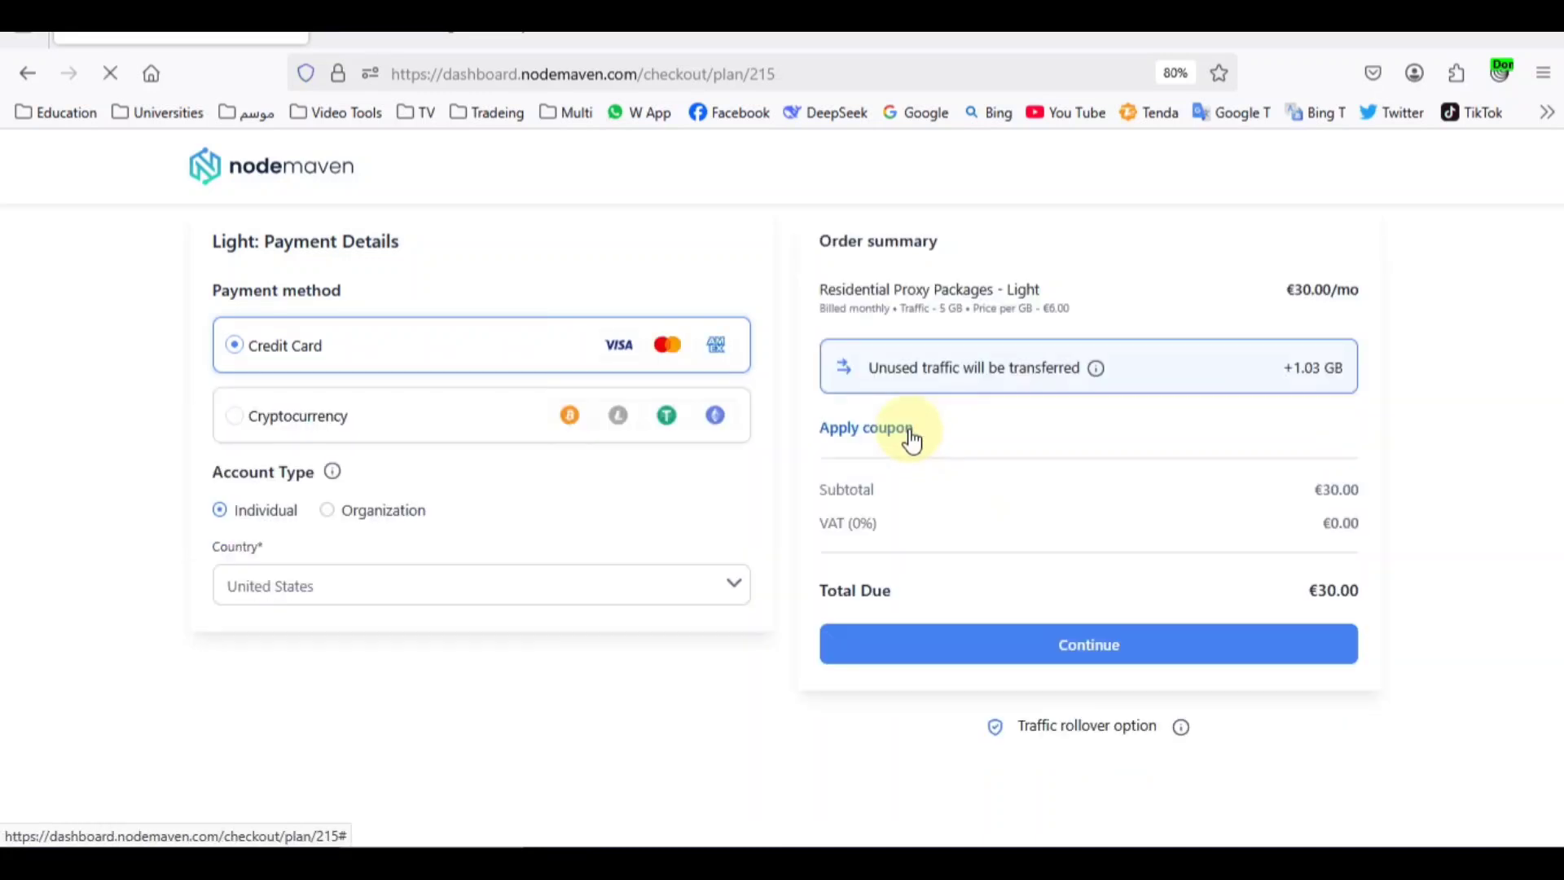
- Apply coupon PLAY80 for 4.0 GB free traffic at €30.00 and continue
click(863, 427)
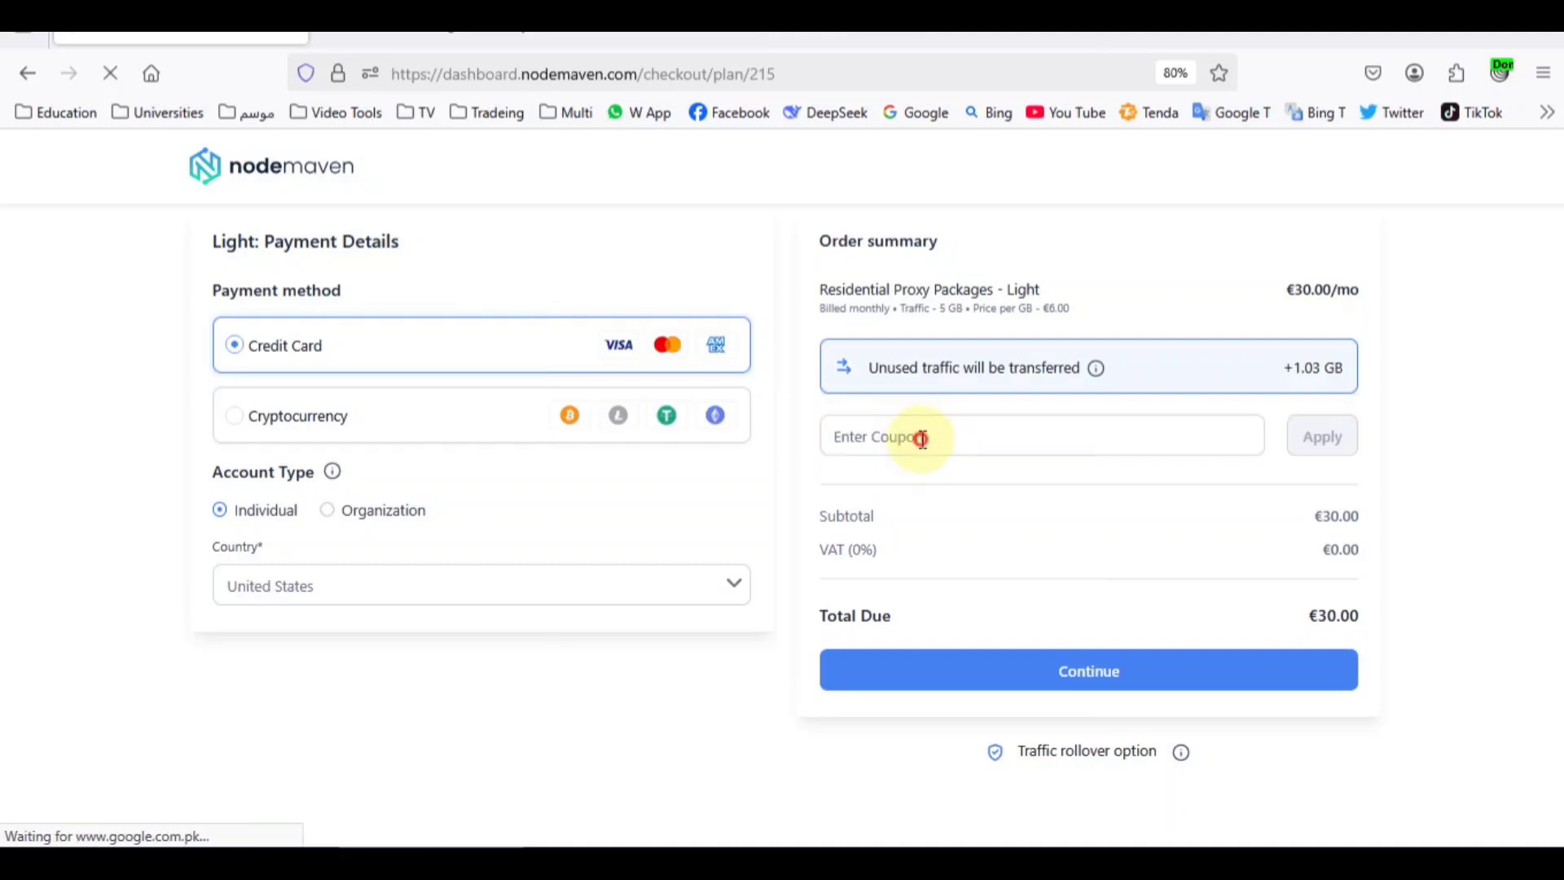
click(997, 436)
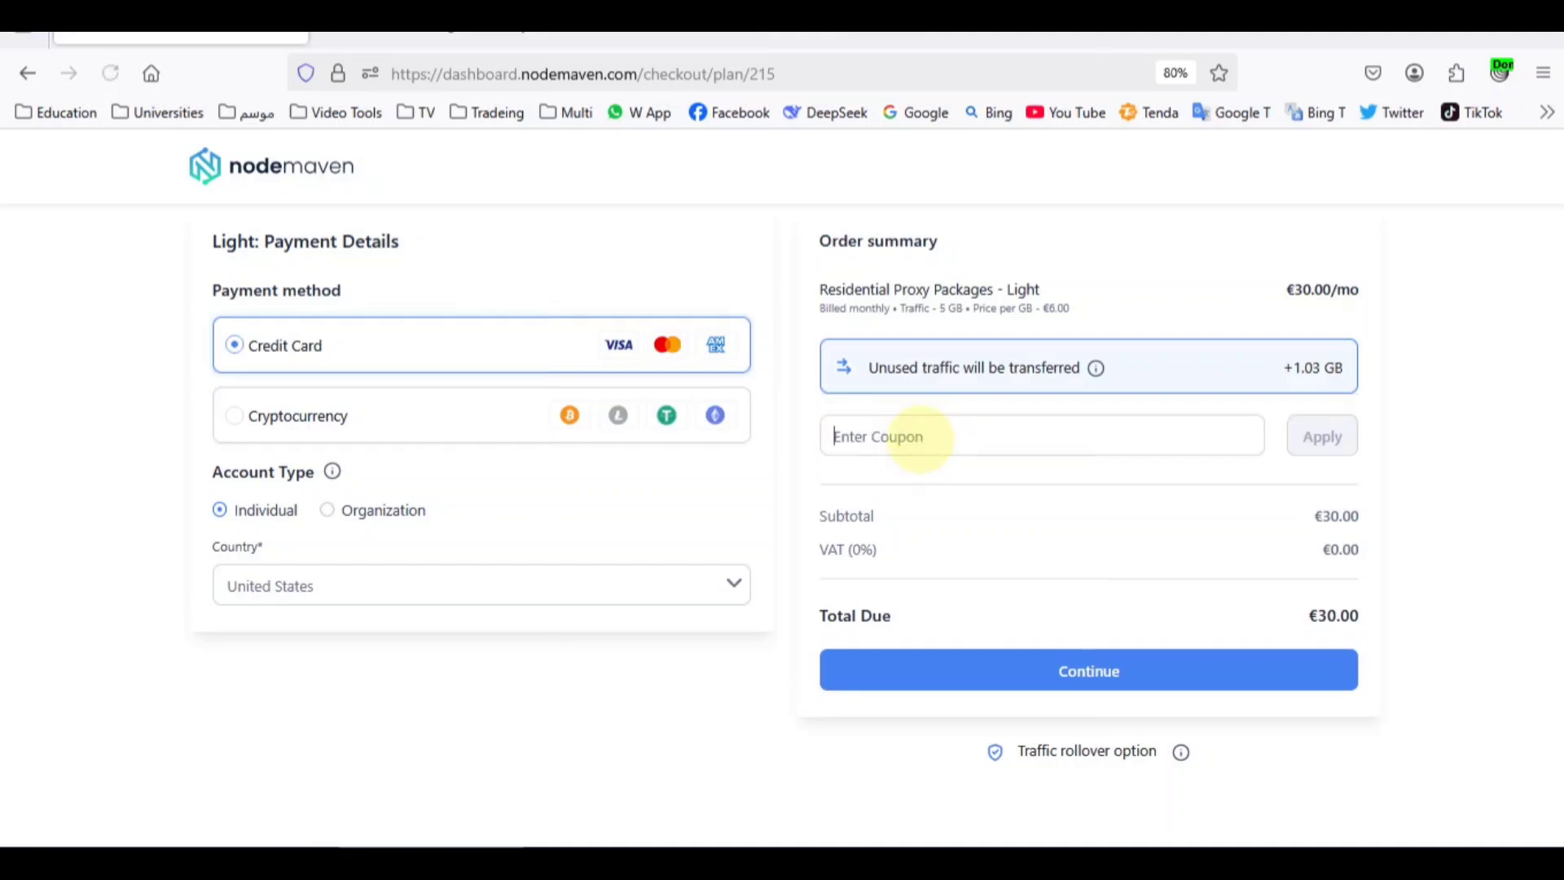
text(PLAY80)
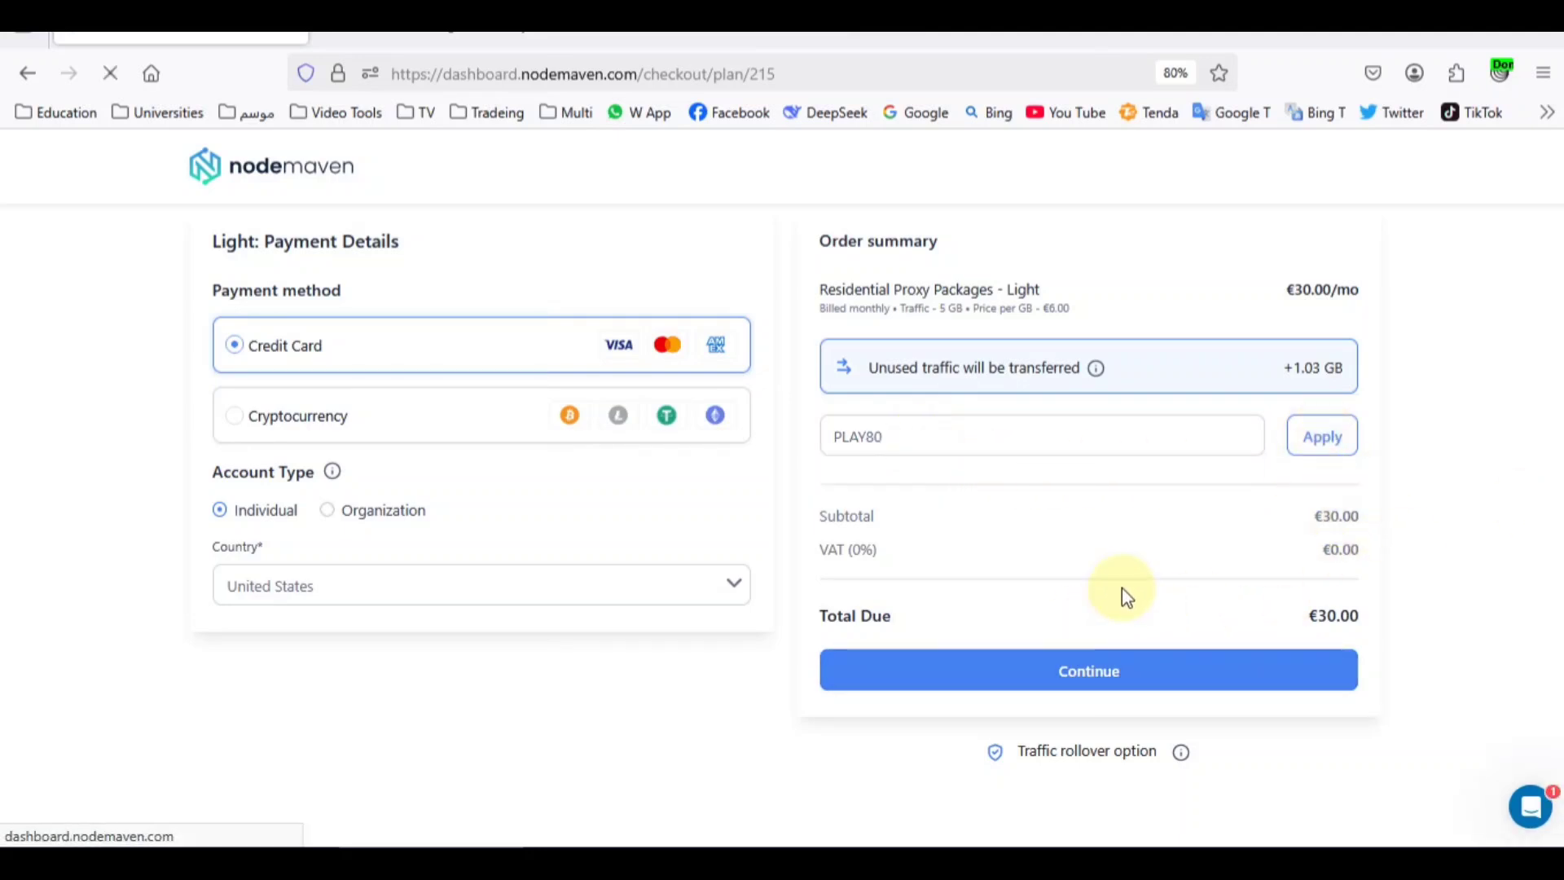
click(1087, 669)
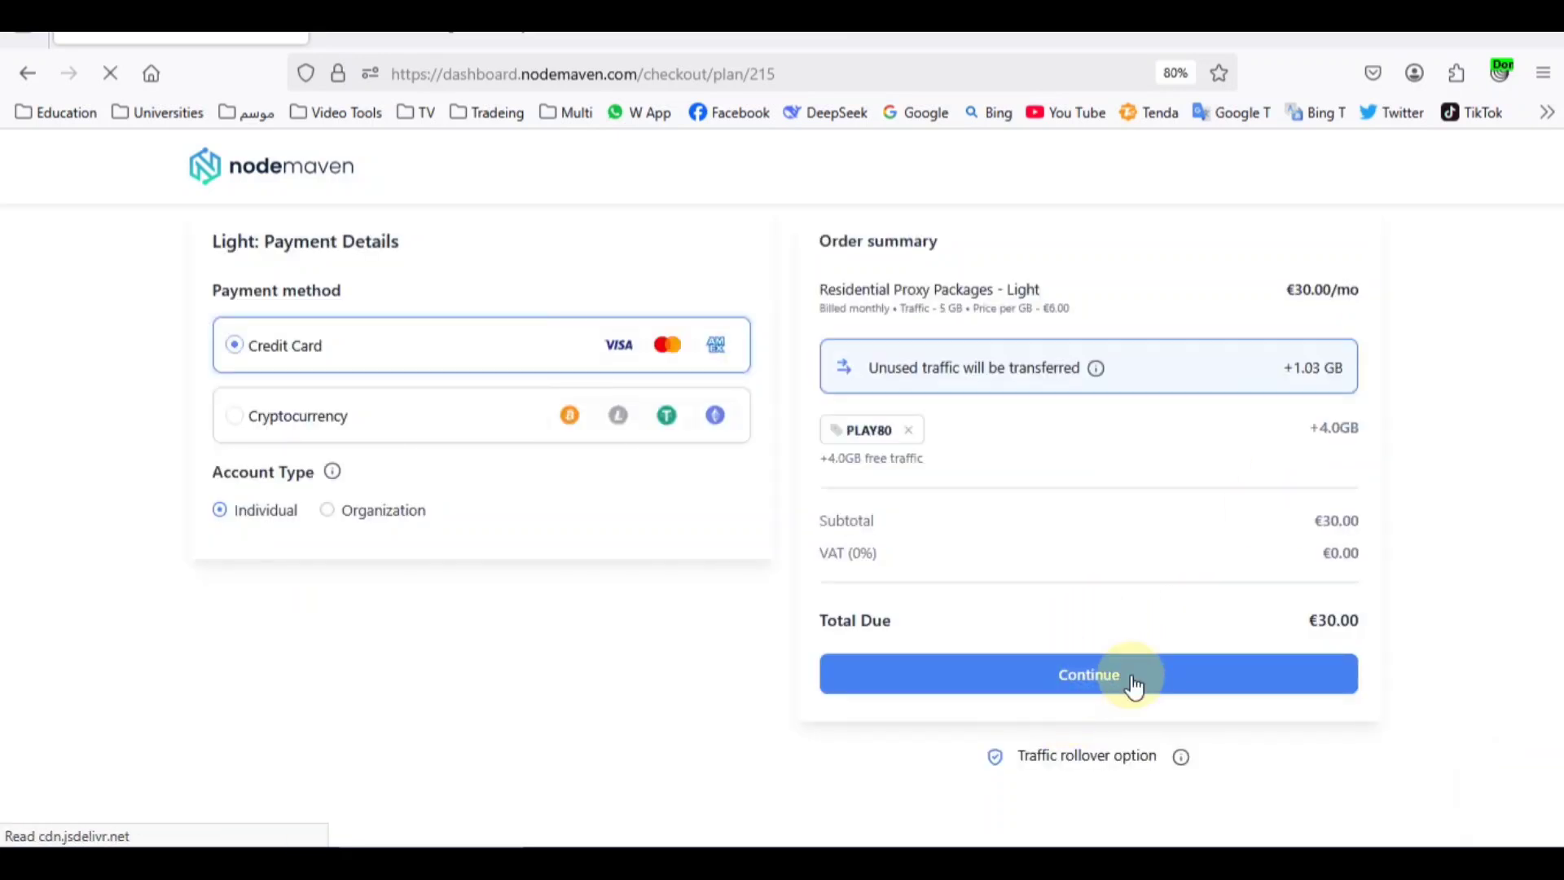
click(1088, 673)
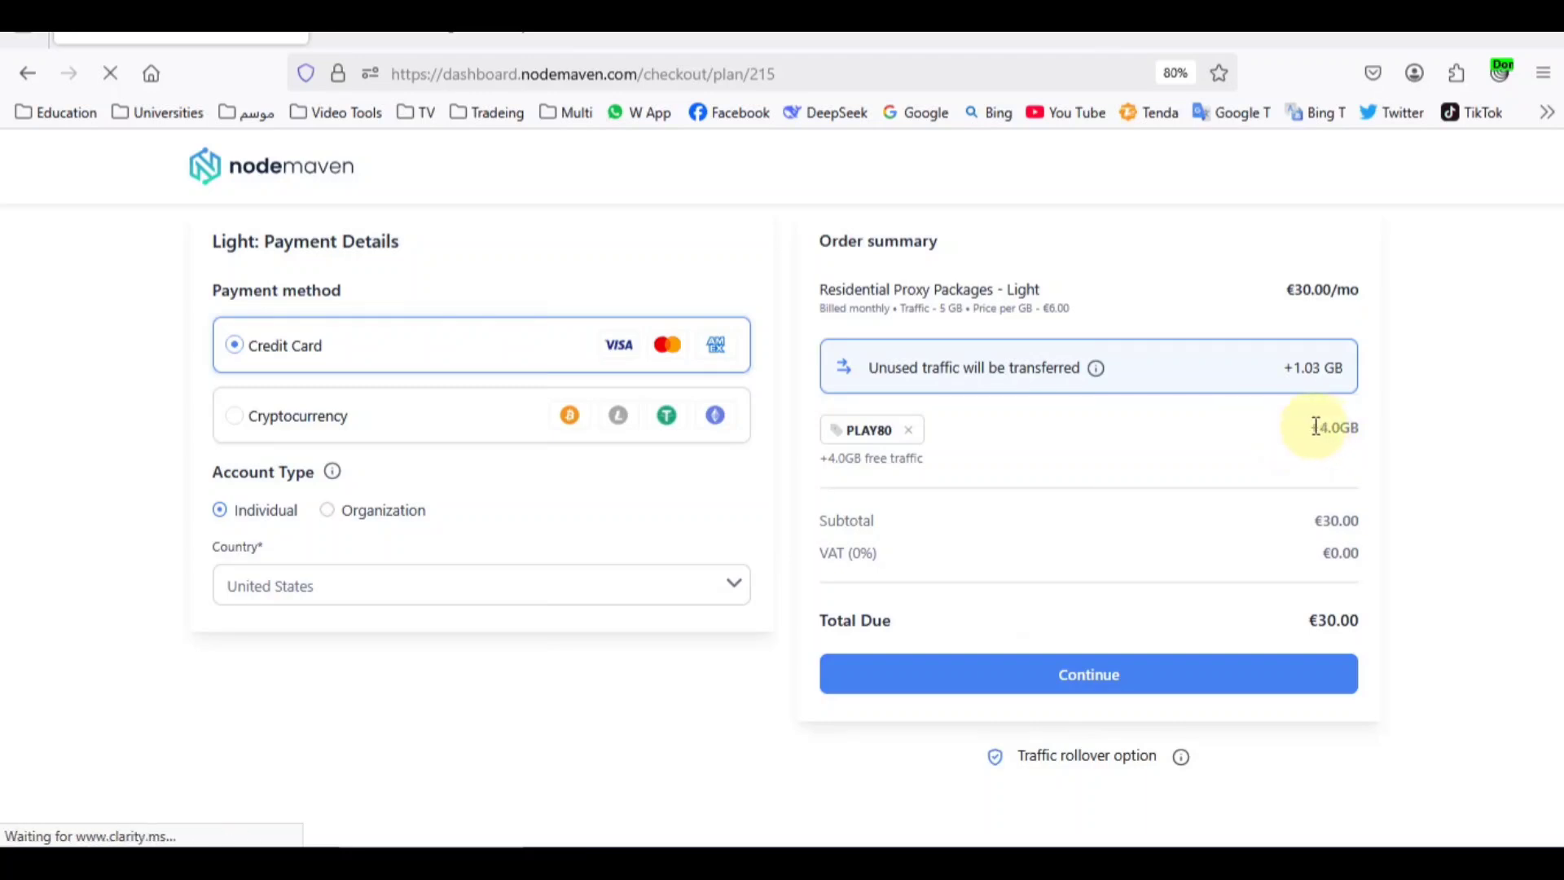
mouse_move(822, 439)
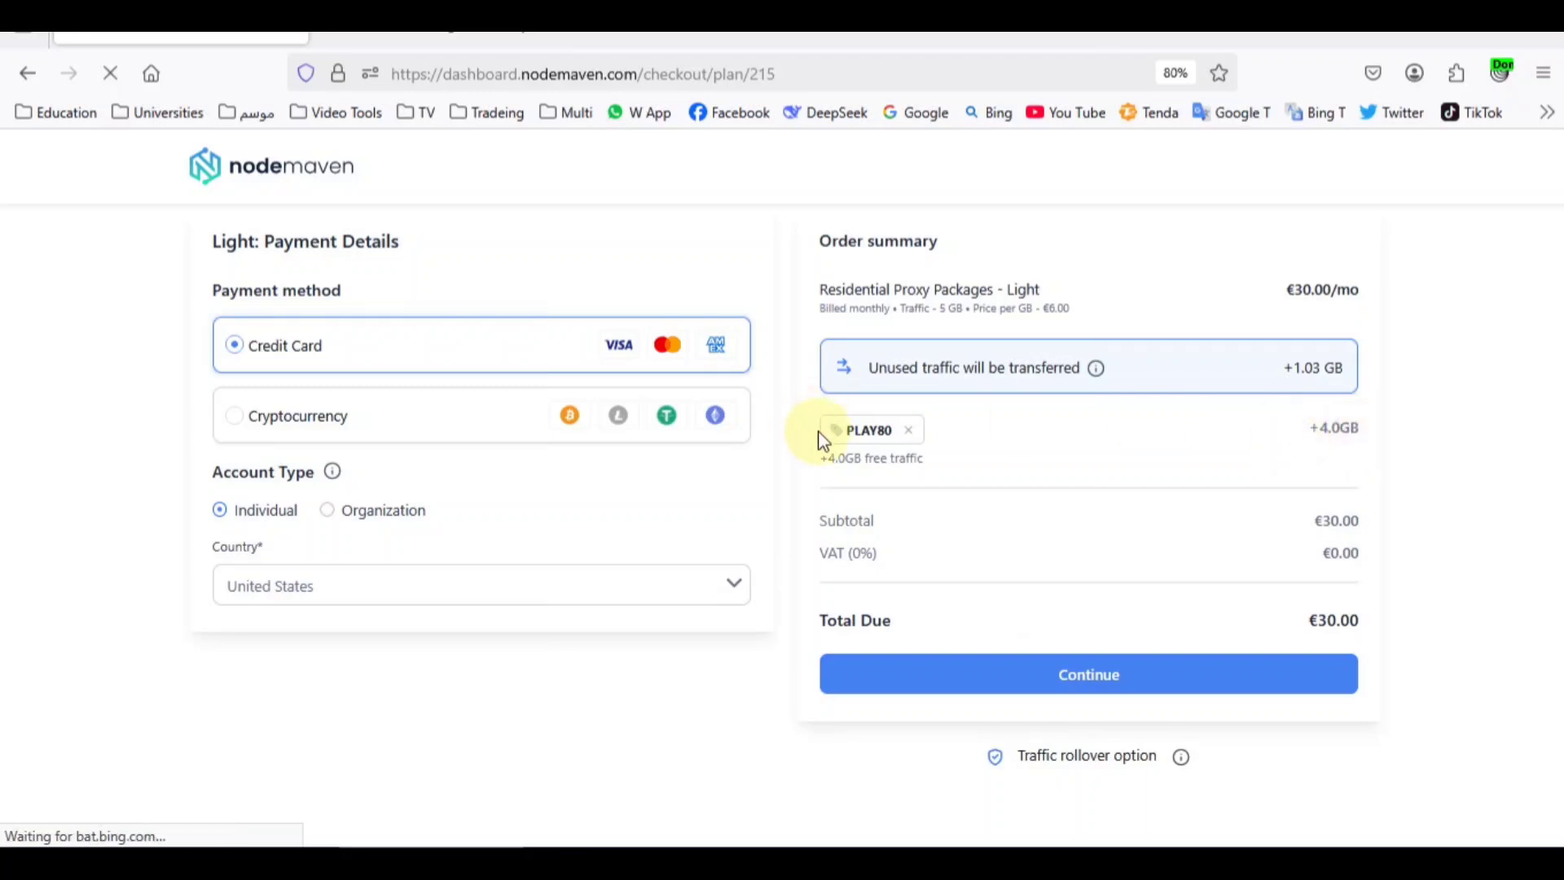
mouse_move(965, 566)
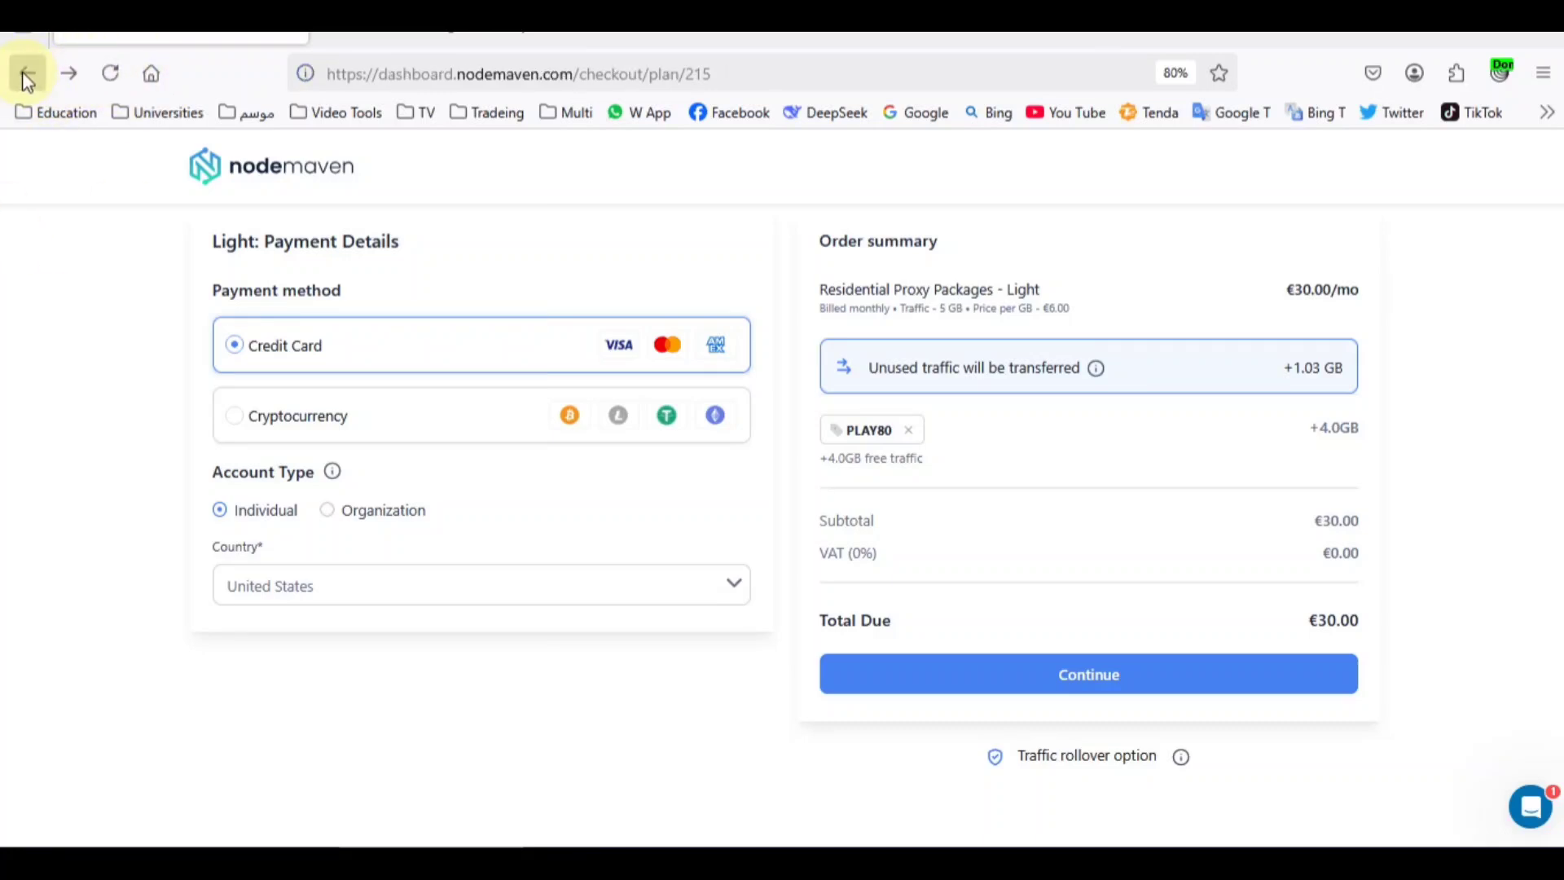
- Go back from checkout to the nodemaven.com homepage
click(27, 73)
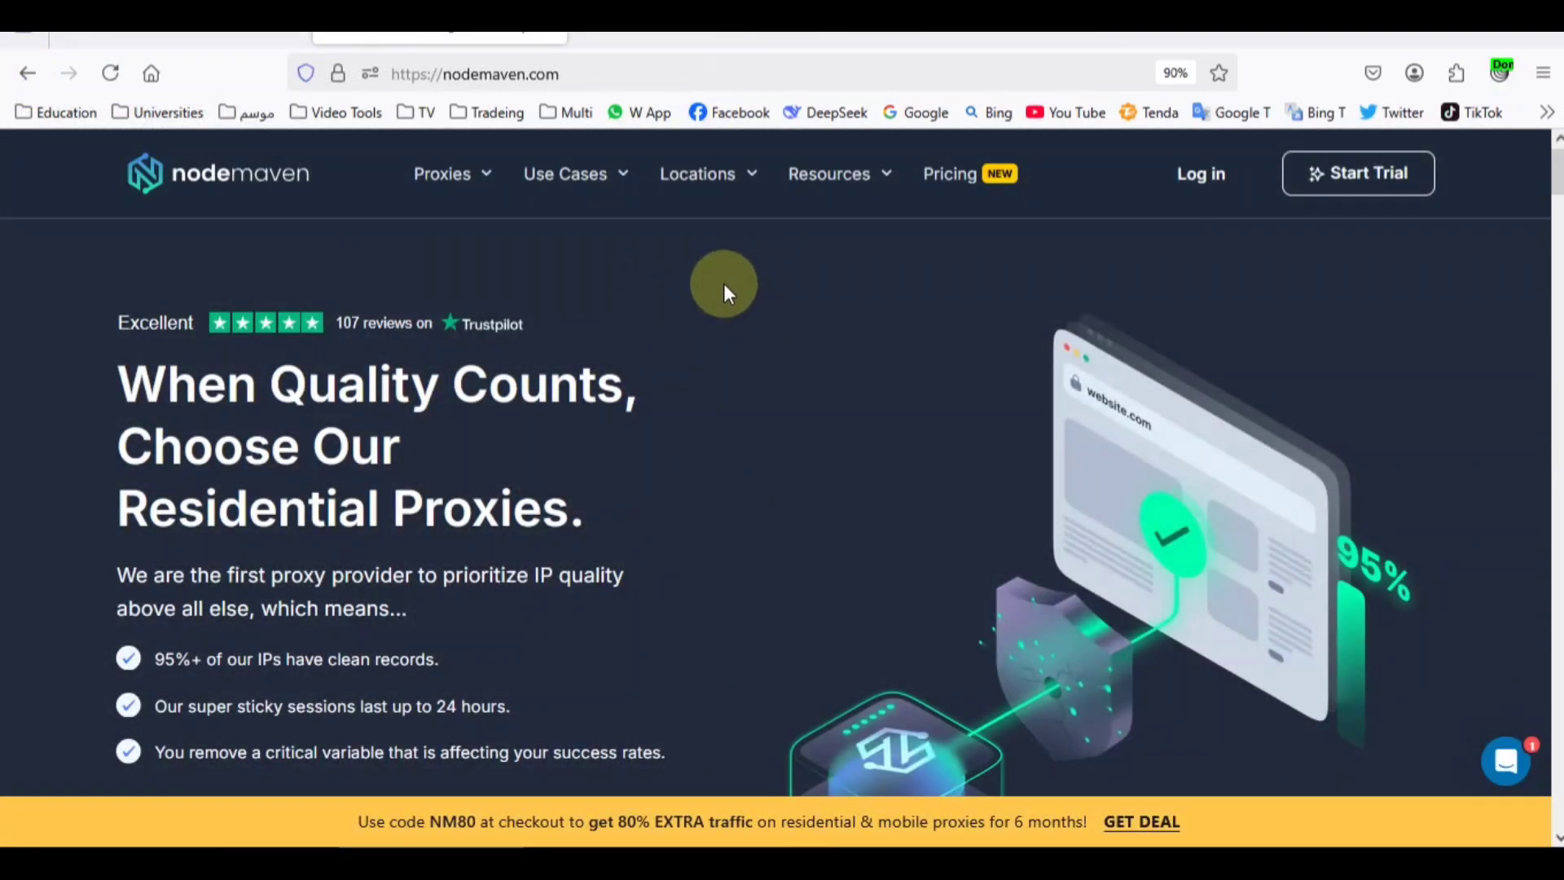
mouse_move(712, 310)
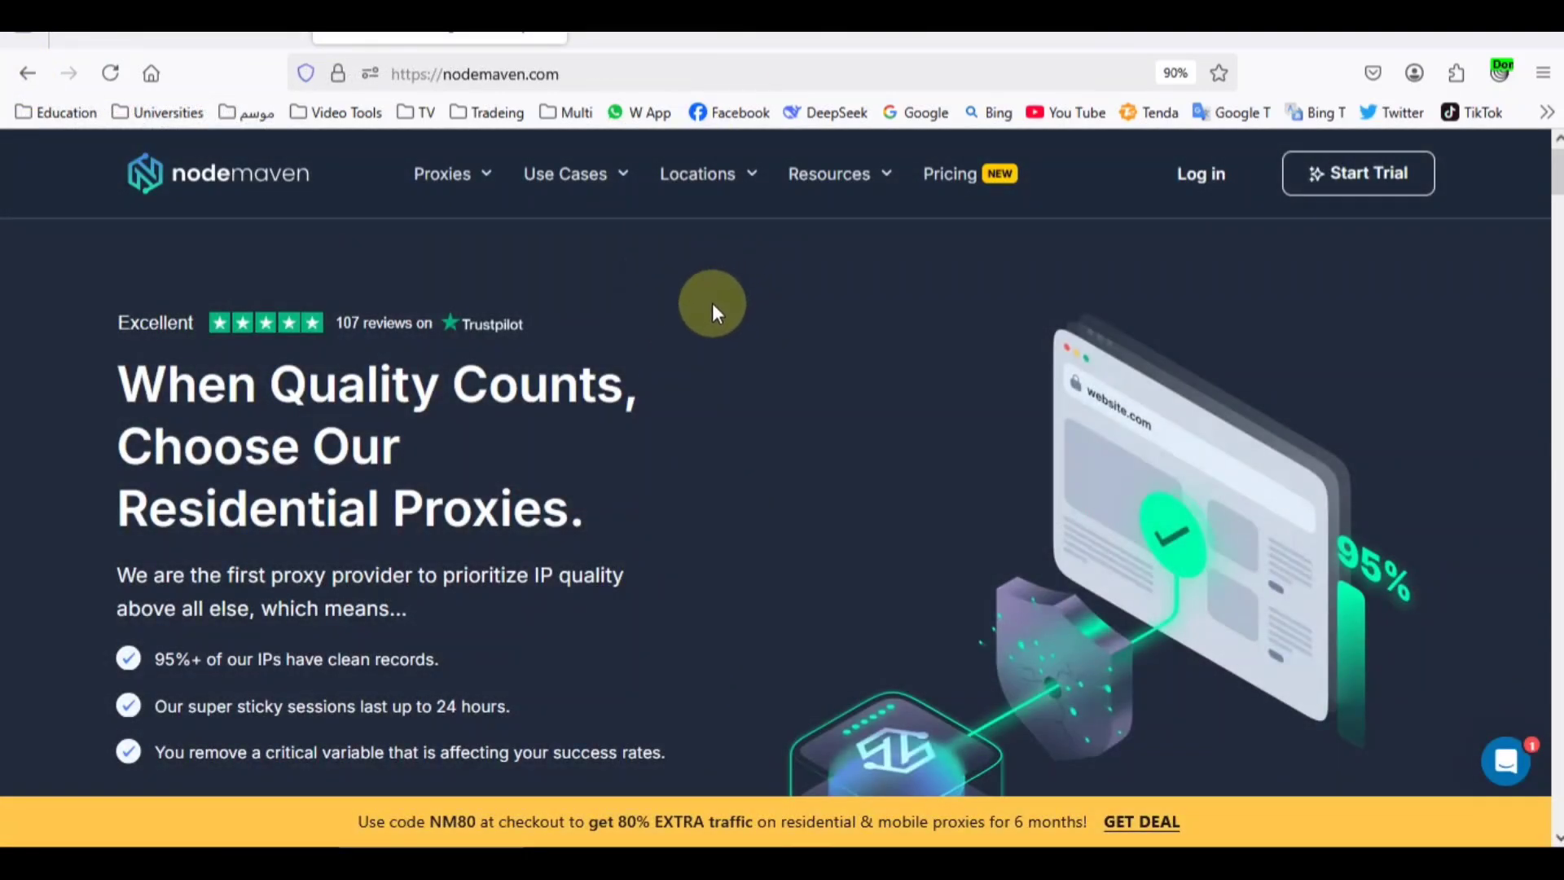